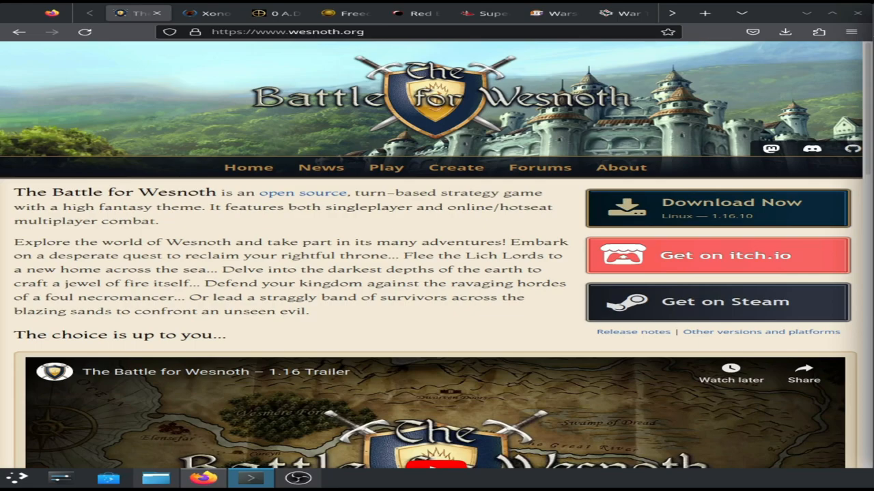
{"action": "mouse_move", "coordinate": [312, 206]}
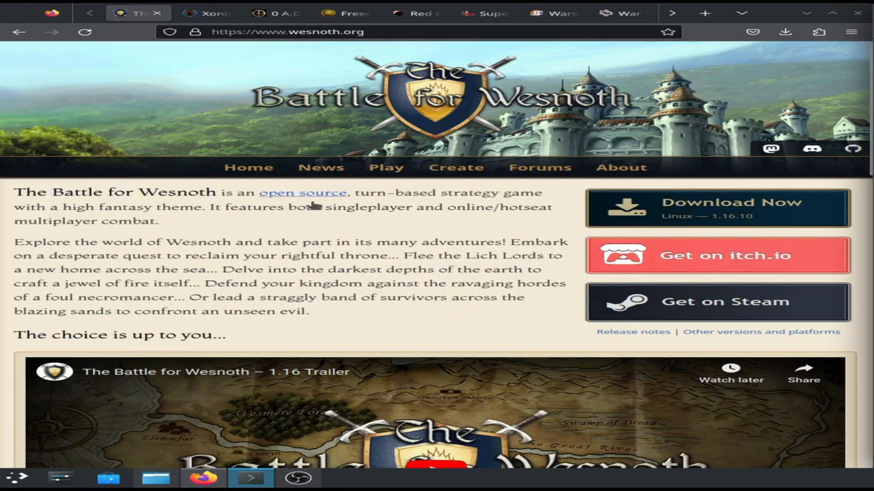
{"action": "mouse_move", "coordinate": [372, 292]}
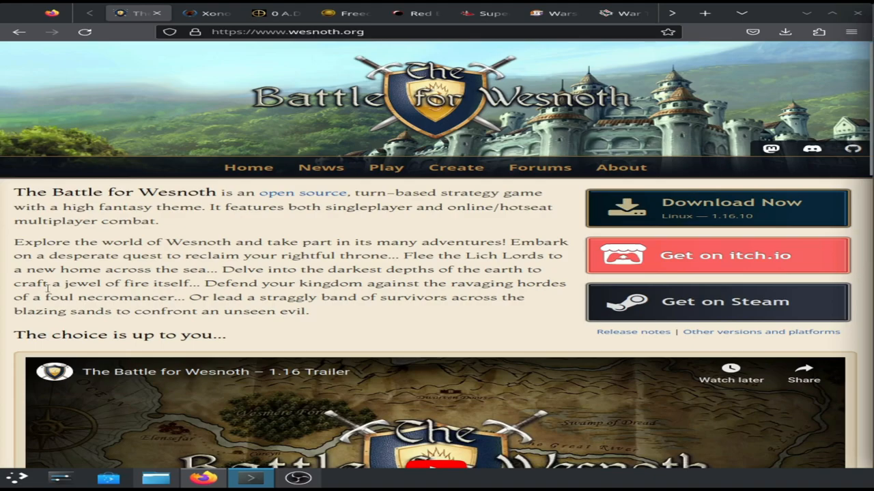
{"action": "mouse_move", "coordinate": [188, 240]}
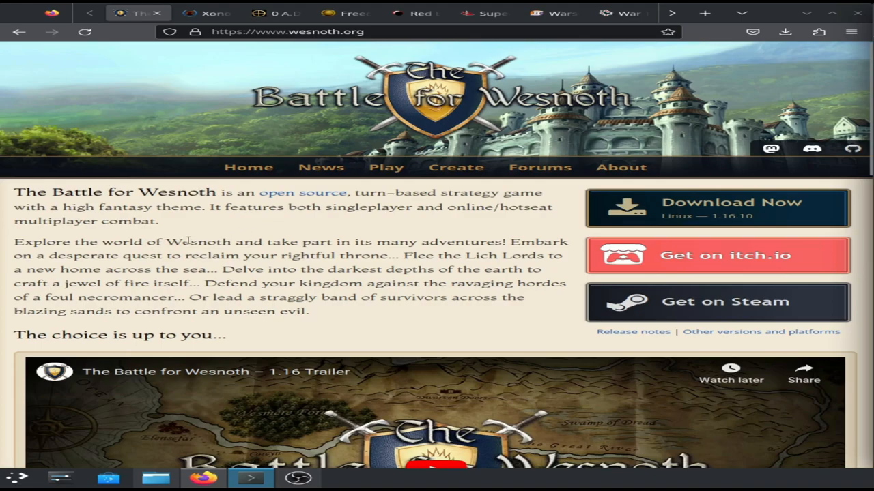
Step: Browse the Wesnoth gallery to the campaign map and snowy hex map screenshots
{"action": "scroll", "scroll_direction": "down", "scroll_amount": 3}
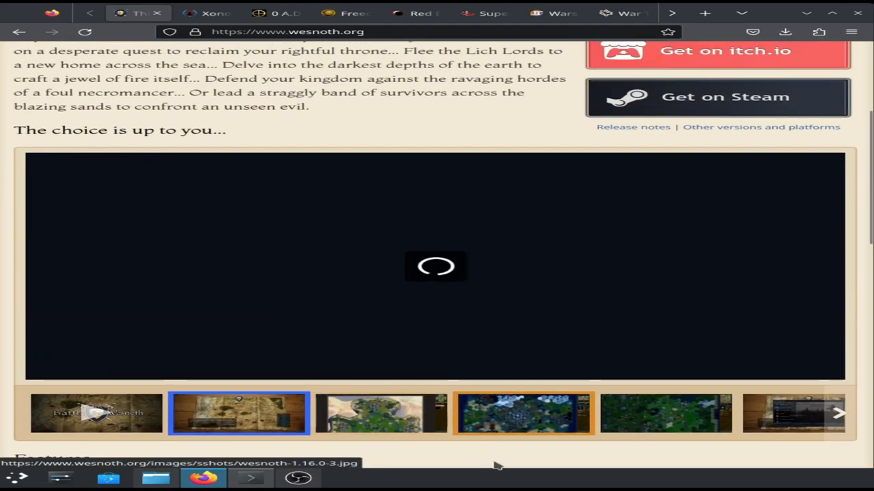
{"action": "left_click", "coordinate": [381, 412]}
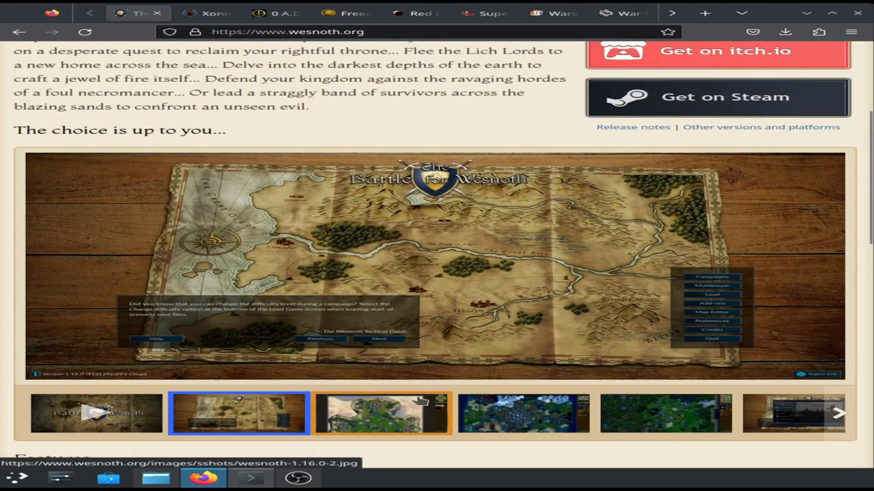
{"action": "left_click", "coordinate": [523, 412]}
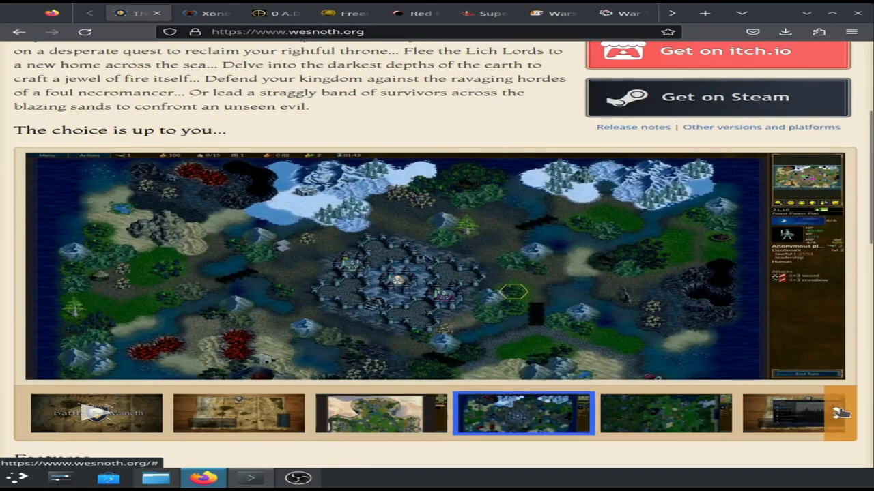
Step: Advance the gallery to the forest-and-lake and snowy mountain map screenshots
{"action": "left_click", "coordinate": [841, 412]}
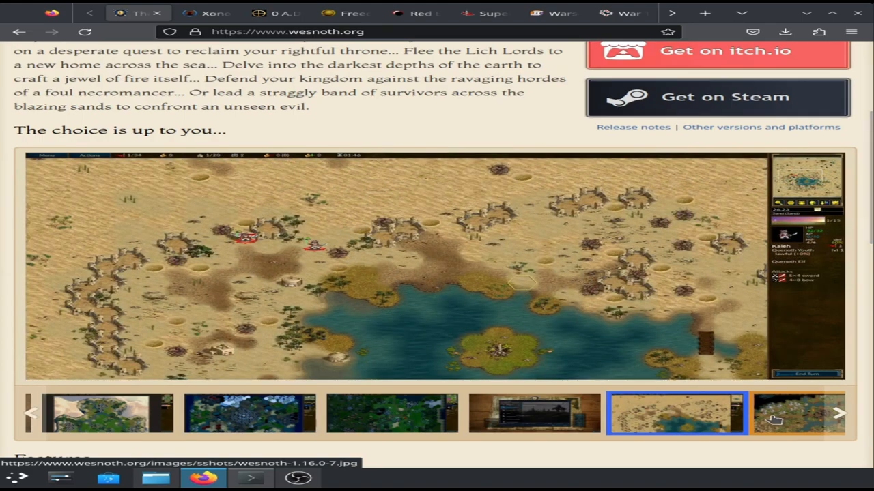
{"action": "left_click", "coordinate": [841, 413]}
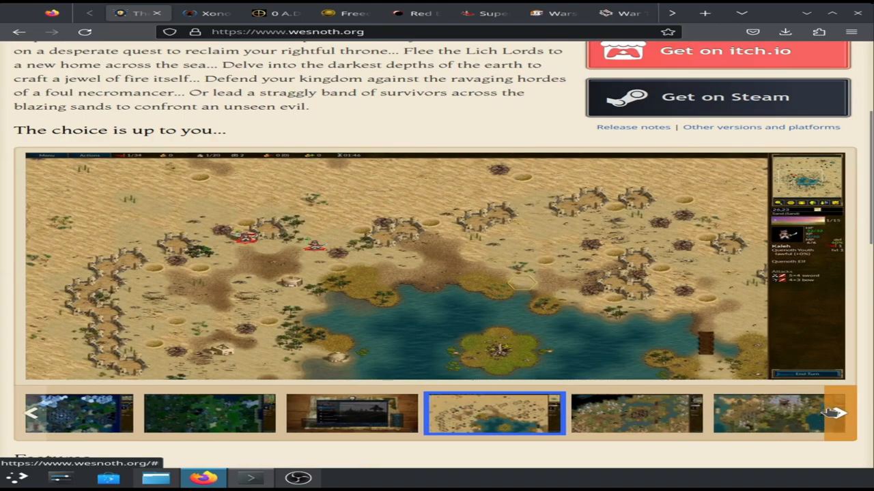
{"action": "left_click", "coordinate": [835, 412]}
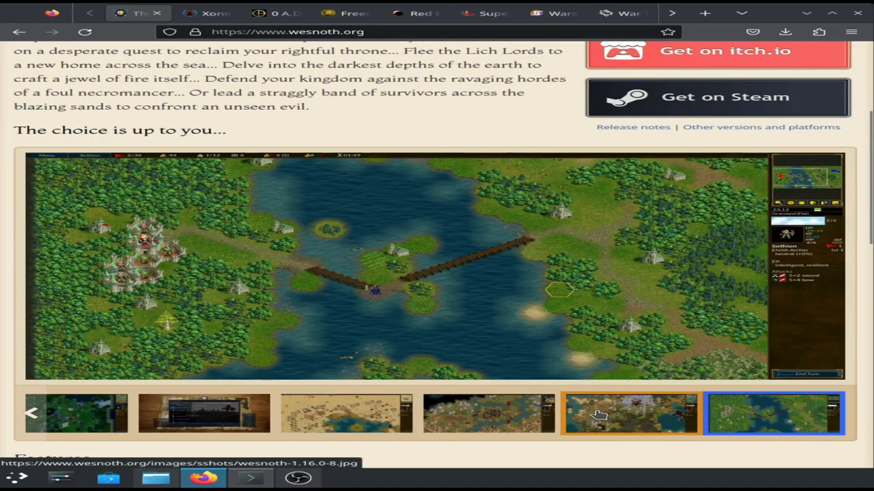
{"action": "left_click", "coordinate": [630, 412]}
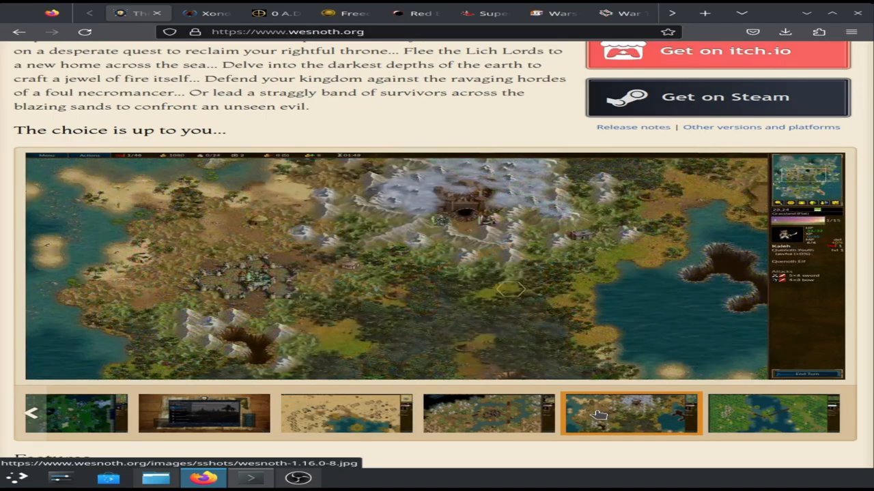
{"action": "scroll", "scroll_direction": "up", "scroll_amount": 3}
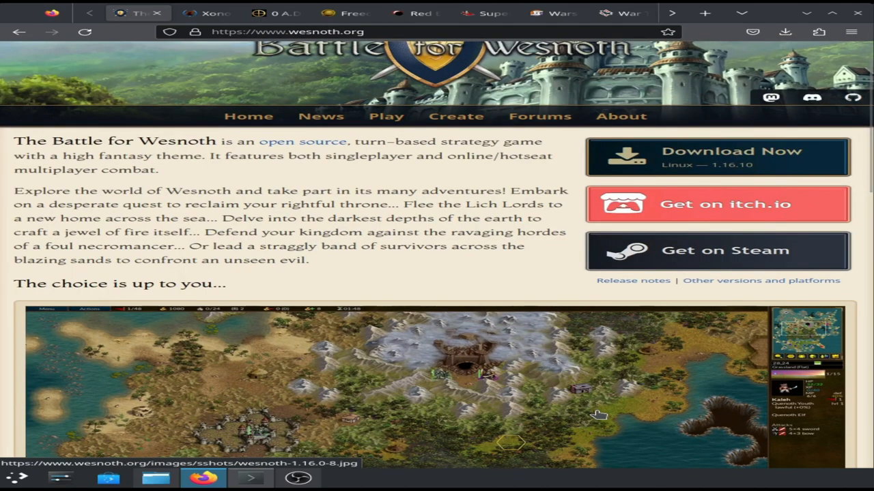
{"action": "scroll", "scroll_direction": "down", "scroll_amount": 3}
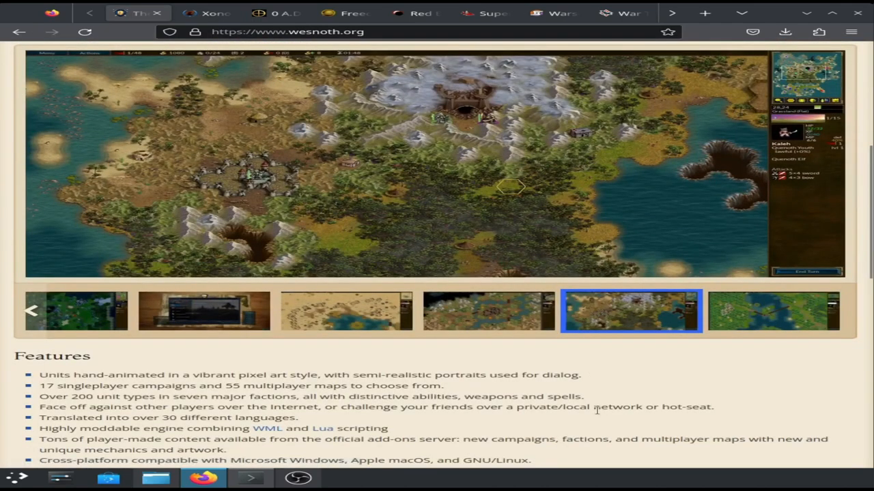
{"action": "scroll", "scroll_direction": "down", "scroll_amount": 3}
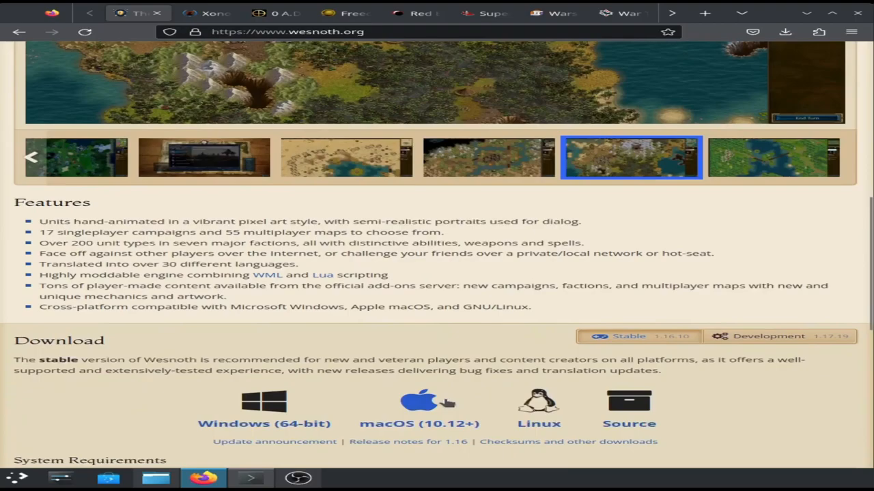
{"action": "scroll", "scroll_direction": "down", "scroll_amount": 3}
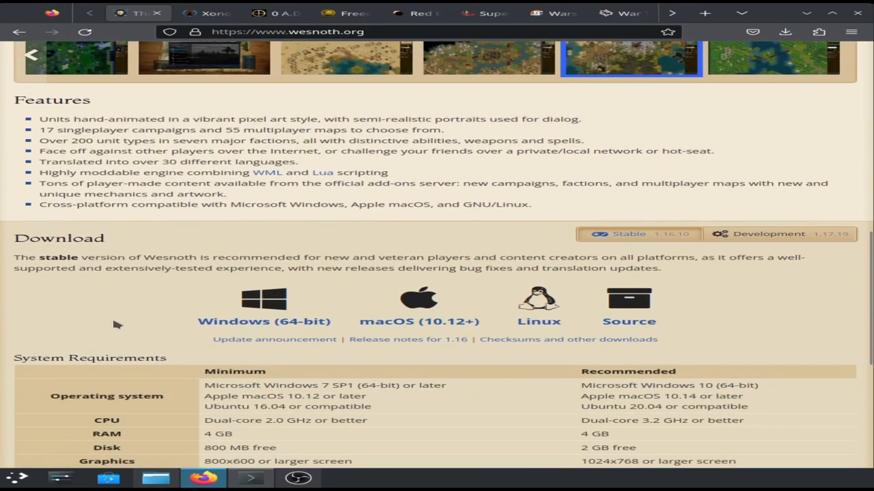
{"action": "scroll", "scroll_direction": "down", "scroll_amount": 3}
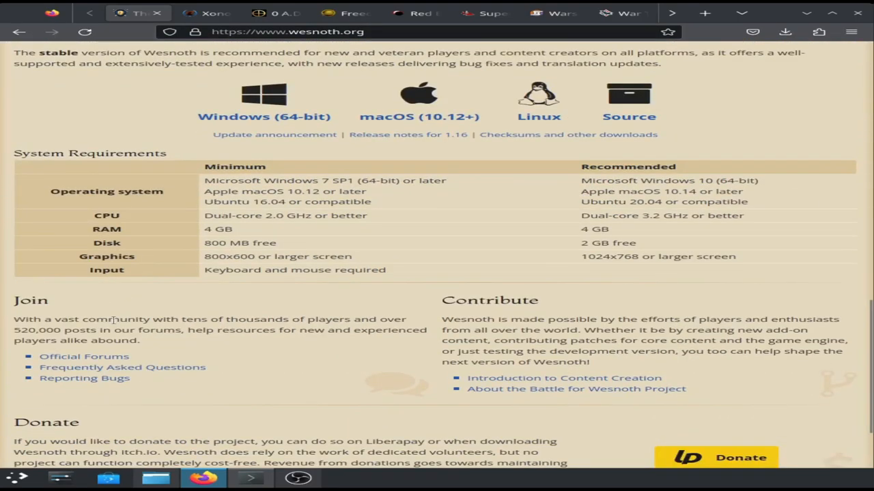
{"action": "scroll", "scroll_direction": "up", "scroll_amount": 3}
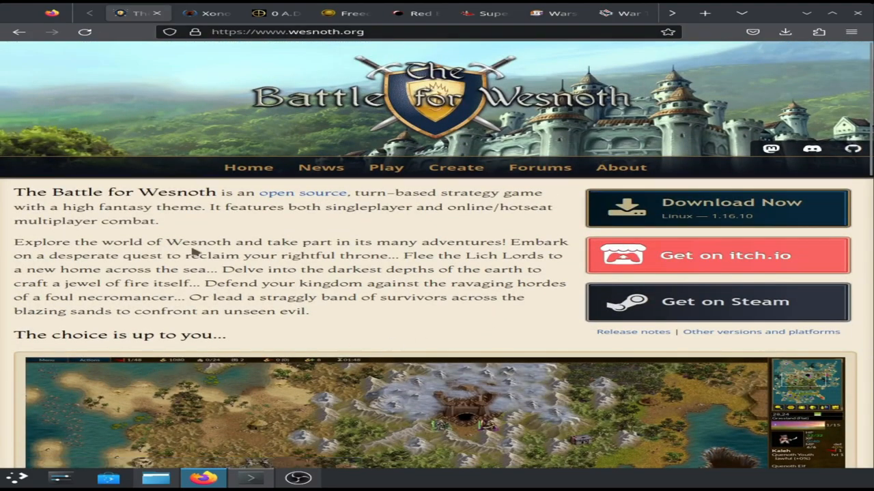
{"action": "mouse_move", "coordinate": [328, 311]}
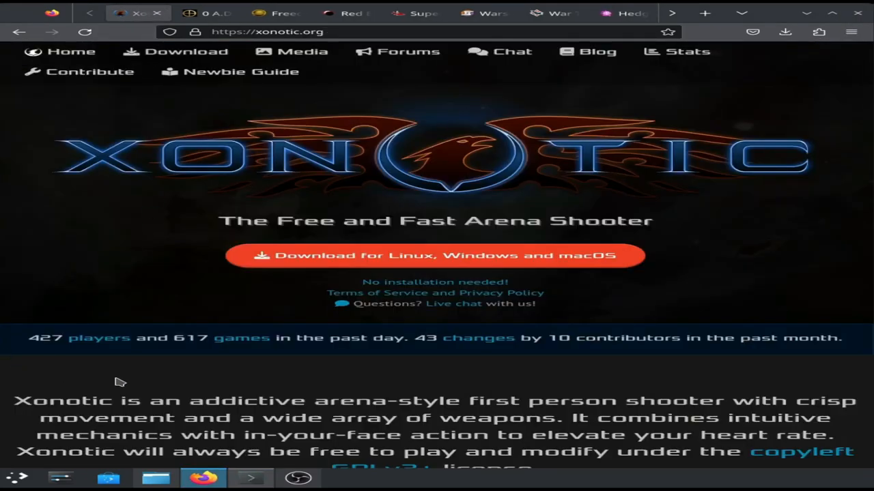
Step: Scroll the Xonotic homepage through its weapons and game modes sections
{"action": "scroll", "scroll_direction": "down", "scroll_amount": 3}
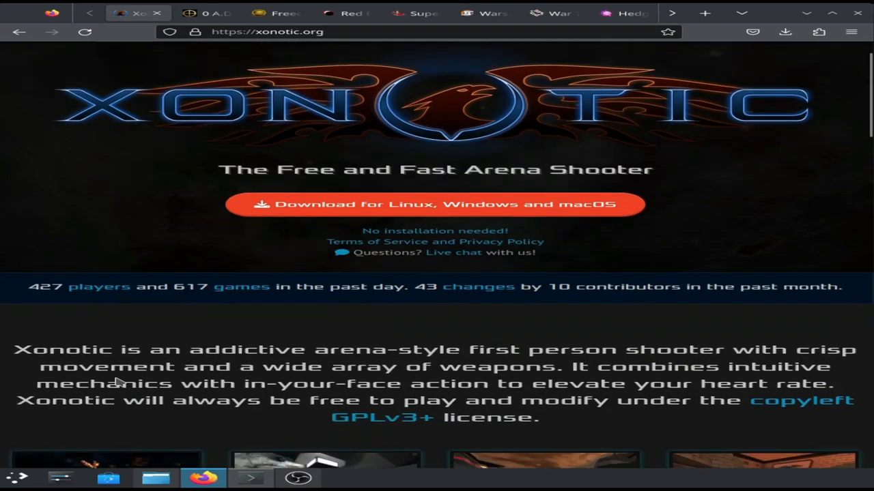
{"action": "scroll", "scroll_direction": "down", "scroll_amount": 3}
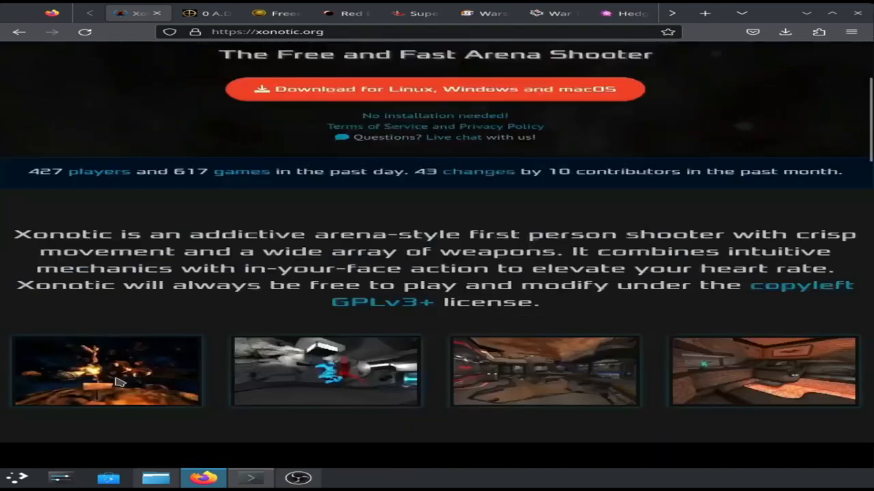
{"action": "scroll", "scroll_direction": "down", "scroll_amount": 3}
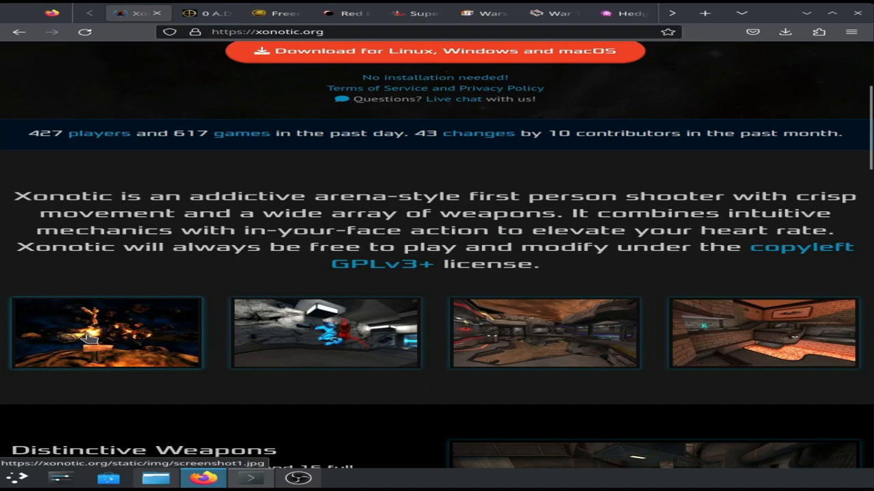
{"action": "left_click", "coordinate": [107, 333]}
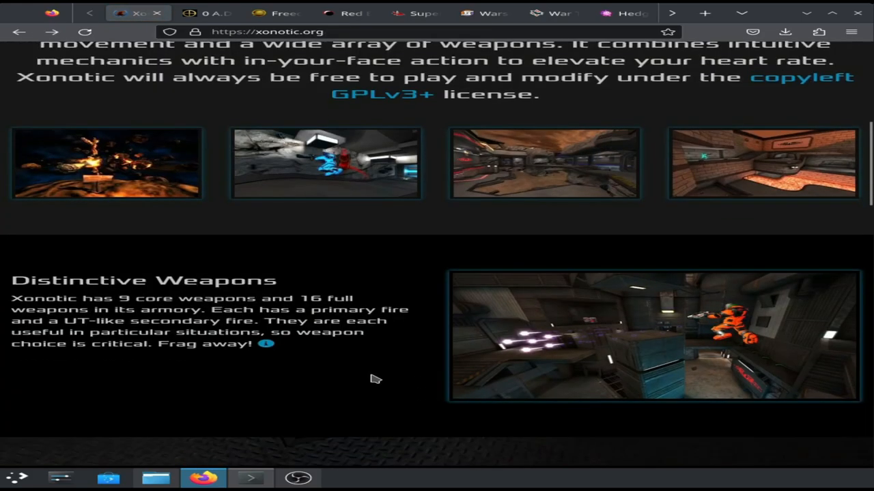
Step: Continue down to the maps, Integrated Player Statistics and Customizable HUD sections
{"action": "scroll", "scroll_direction": "down", "scroll_amount": 3}
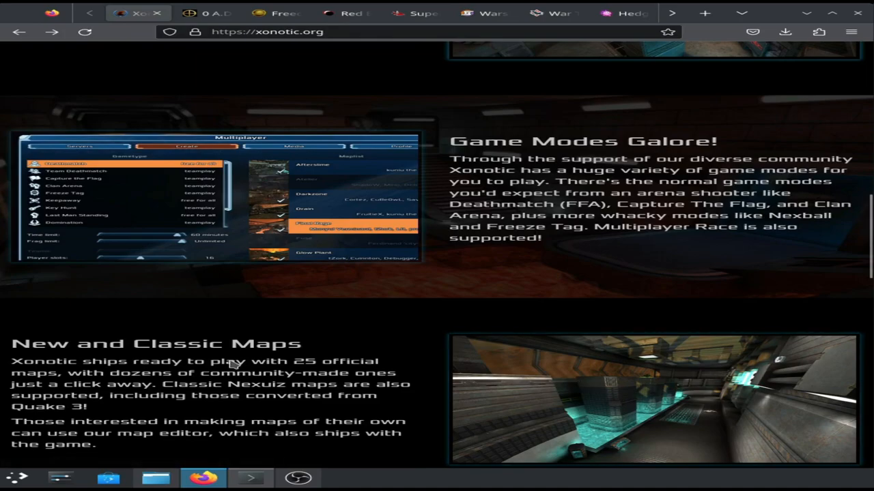
{"action": "scroll", "scroll_direction": "down", "scroll_amount": 3}
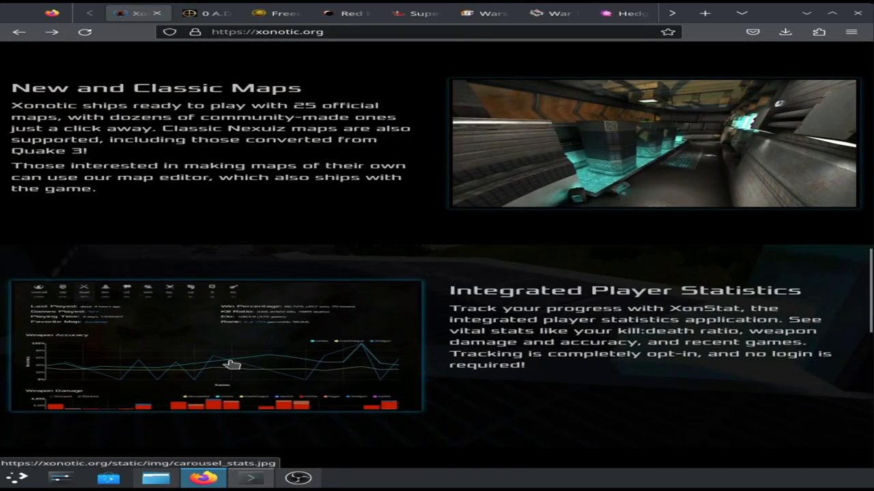
{"action": "scroll", "scroll_direction": "down", "scroll_amount": 3}
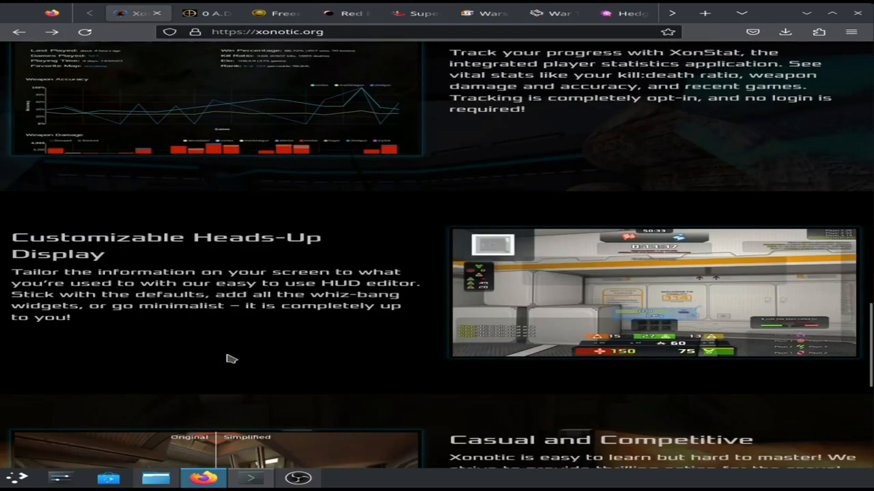
{"action": "scroll", "scroll_direction": "down", "scroll_amount": 3}
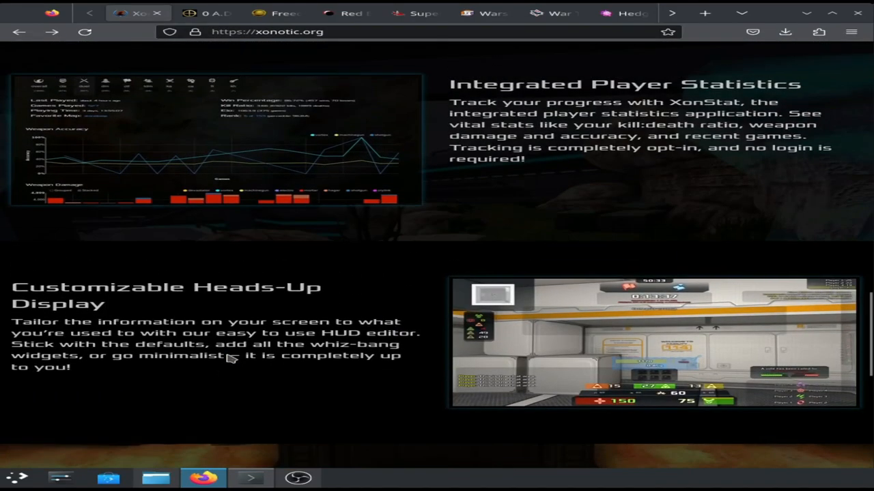
{"action": "scroll", "scroll_direction": "up", "scroll_amount": 3}
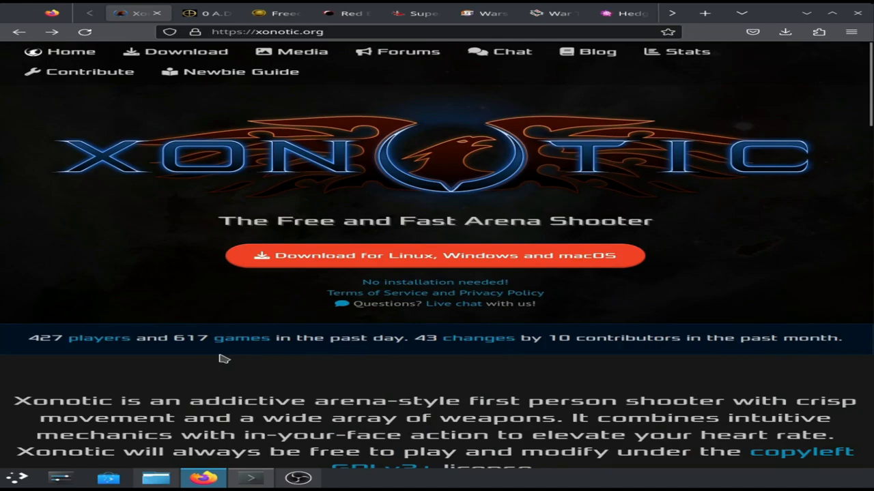
{"action": "mouse_move", "coordinate": [217, 360]}
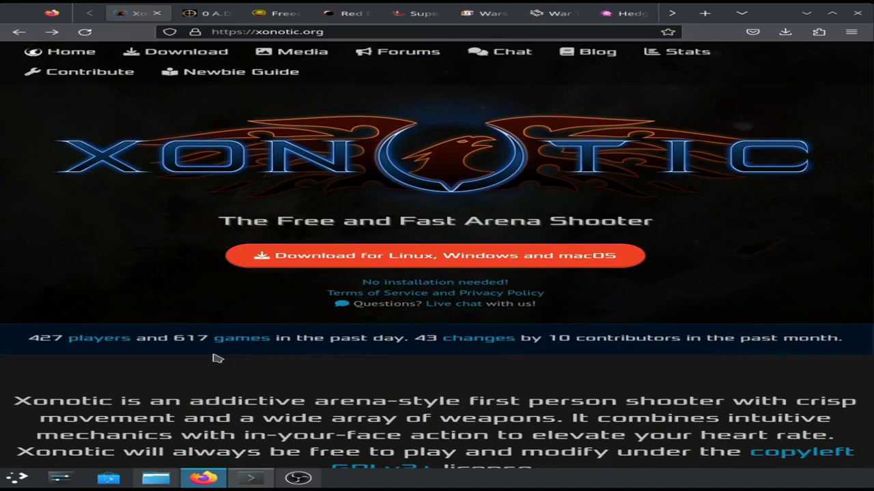
{"action": "scroll", "scroll_direction": "down", "scroll_amount": 3}
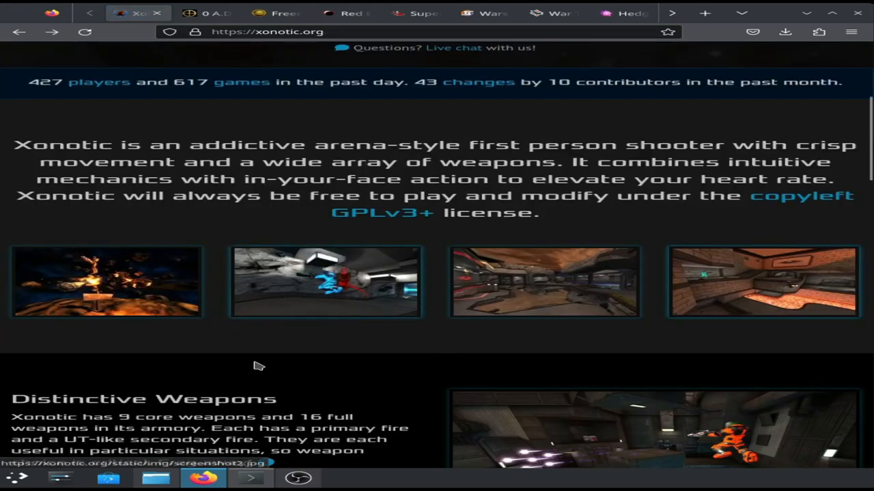
{"action": "mouse_move", "coordinate": [297, 390]}
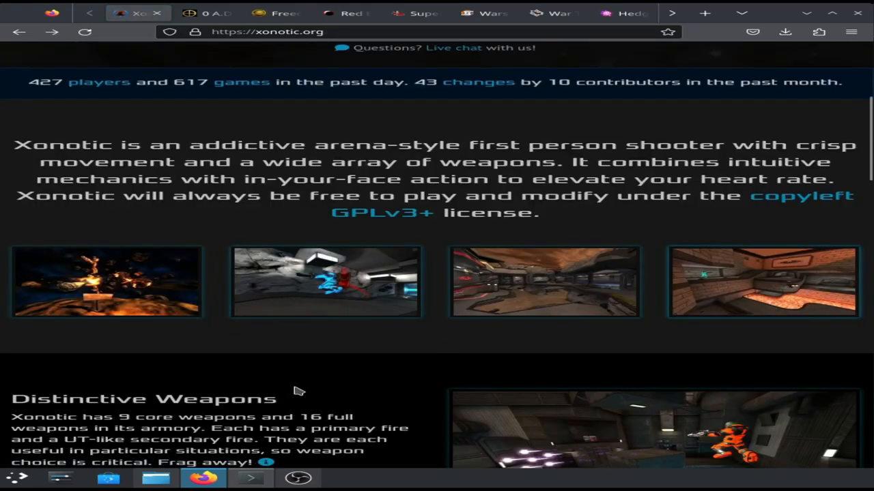
{"action": "scroll", "scroll_direction": "down", "scroll_amount": 3}
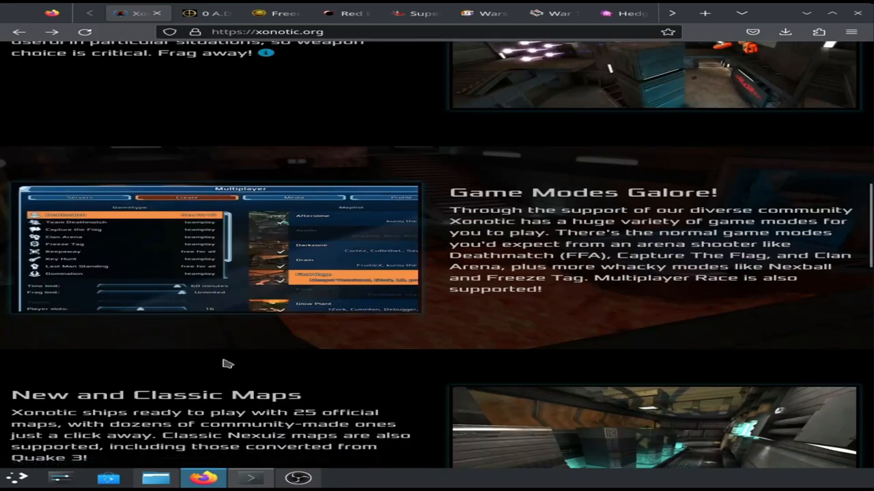
{"action": "scroll", "scroll_direction": "up", "scroll_amount": 3}
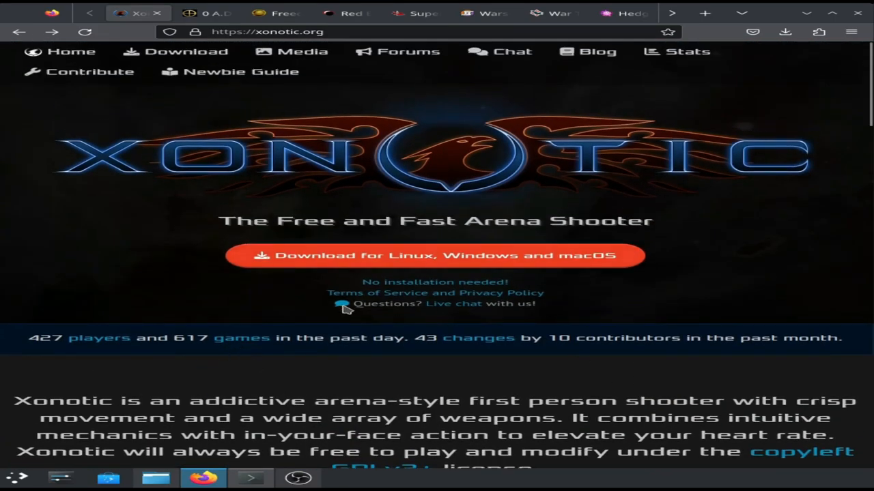
{"action": "scroll", "scroll_direction": "down", "scroll_amount": 3}
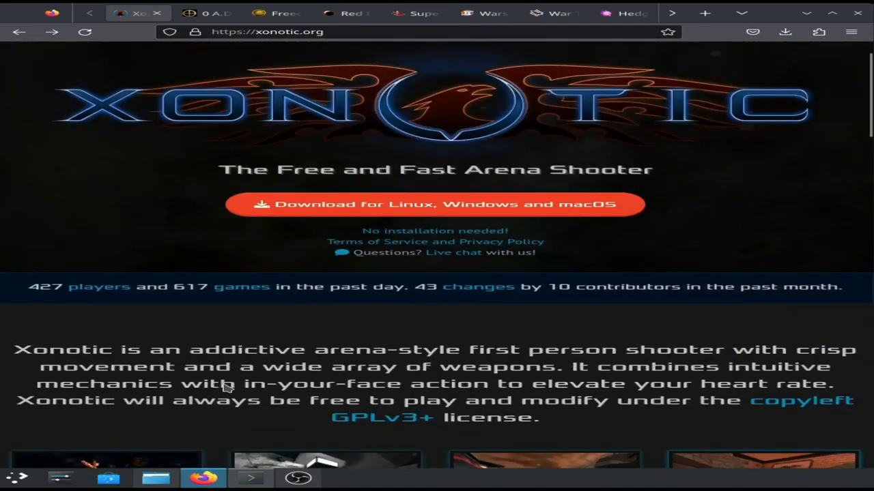
{"action": "scroll", "scroll_direction": "up", "scroll_amount": 3}
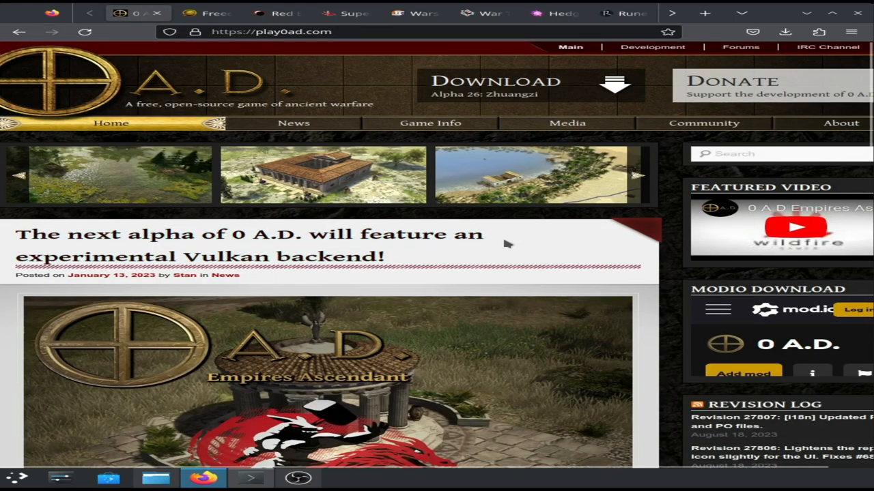
{"action": "mouse_move", "coordinate": [506, 238]}
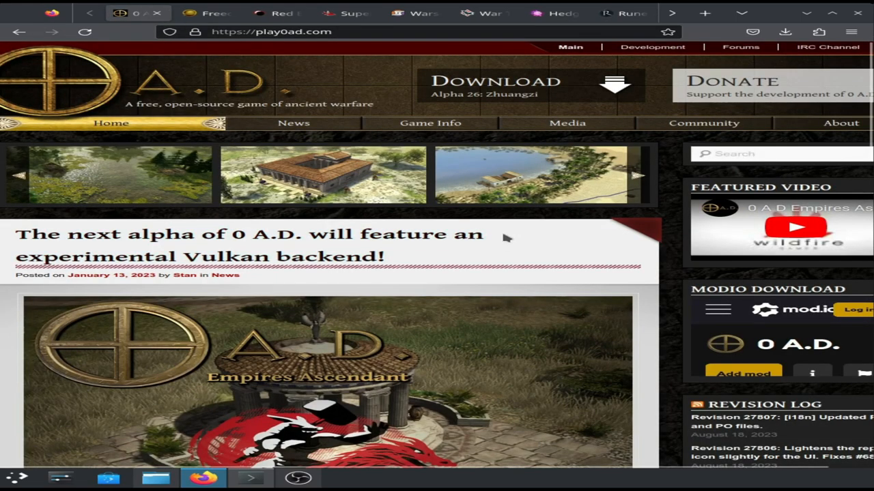
Step: View the water and Egyptian Pyramids carousel screenshots, returning to the 0 A.D. homepage each time
{"action": "scroll", "scroll_direction": "down", "scroll_amount": 3}
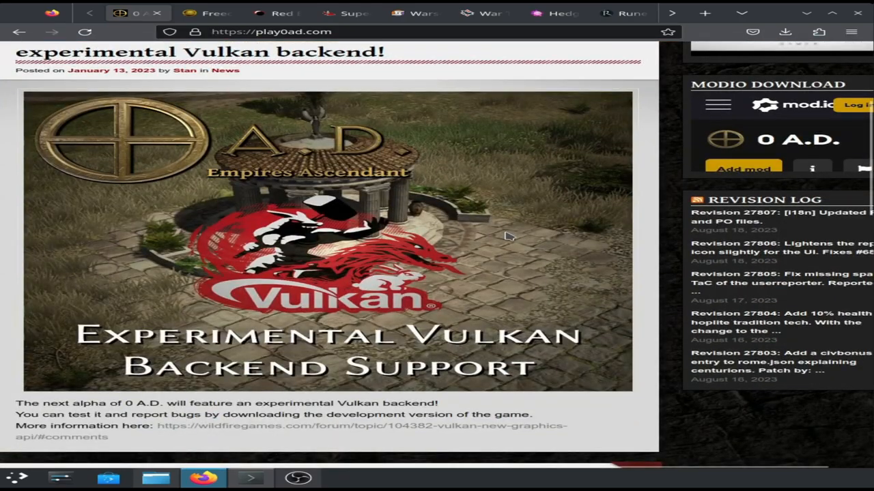
{"action": "scroll", "scroll_direction": "up", "scroll_amount": 3}
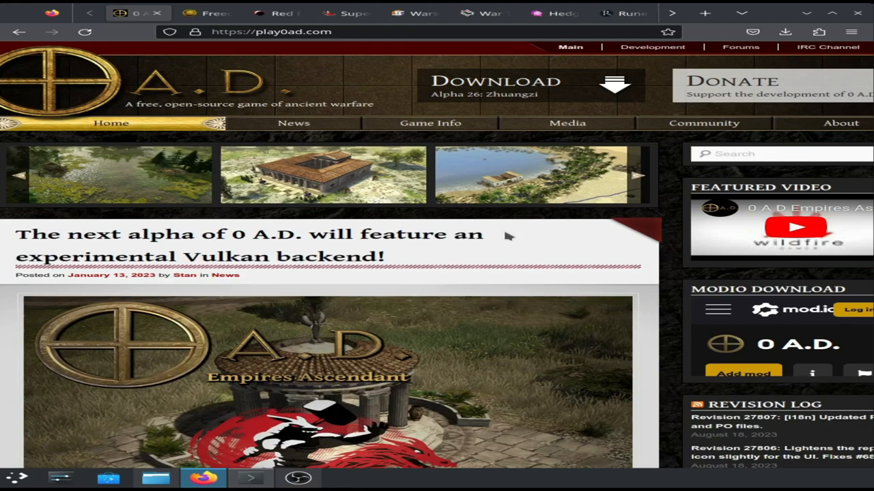
{"action": "mouse_move", "coordinate": [457, 245]}
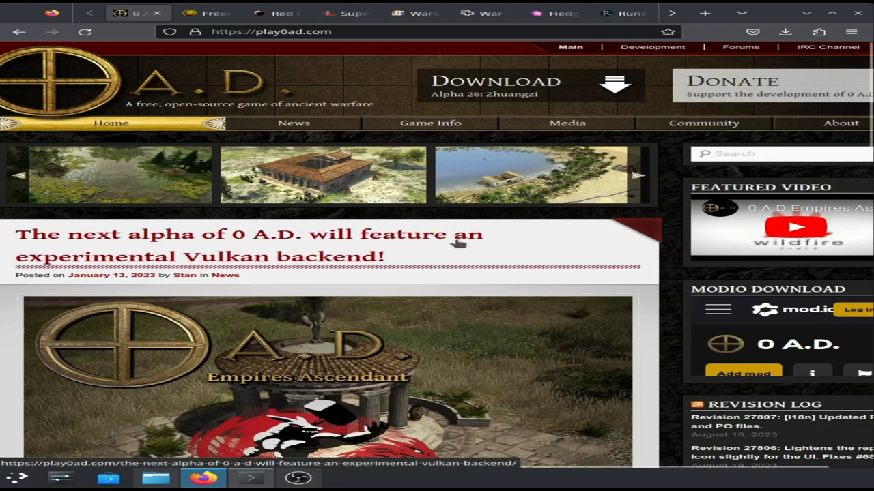
{"action": "mouse_move", "coordinate": [461, 245]}
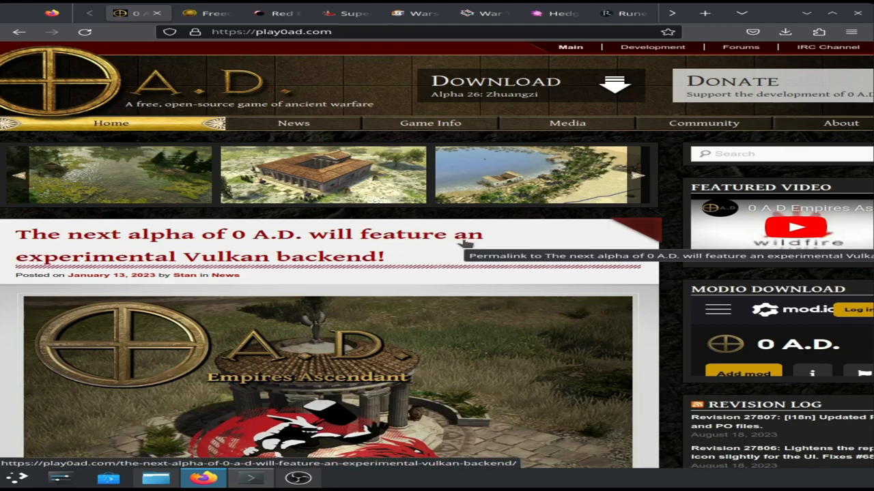
{"action": "mouse_move", "coordinate": [490, 247]}
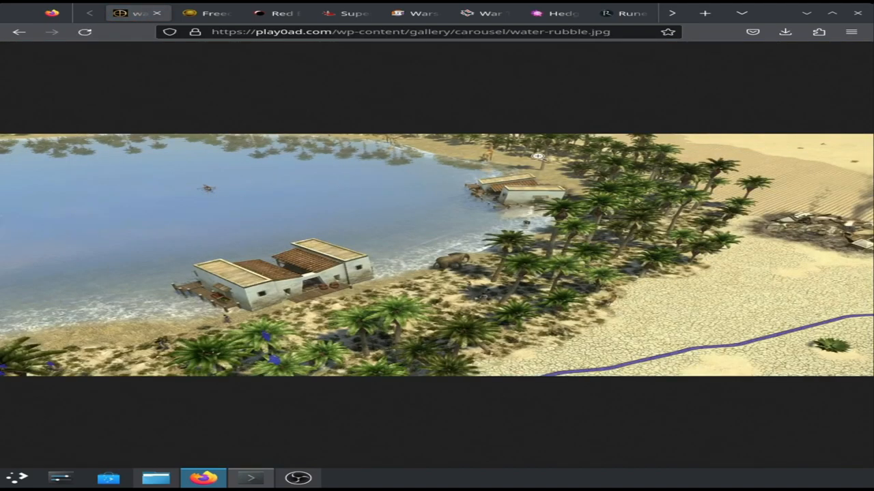
{"action": "left_click", "coordinate": [19, 31]}
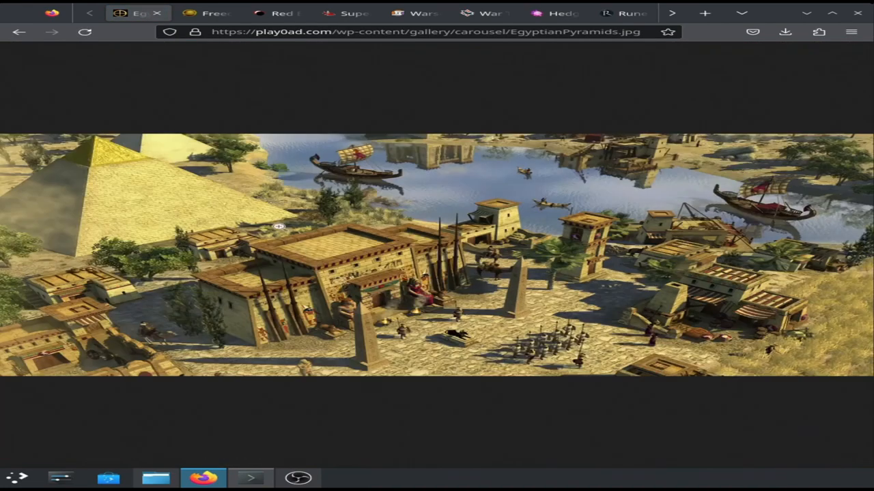
{"action": "left_click", "coordinate": [19, 32]}
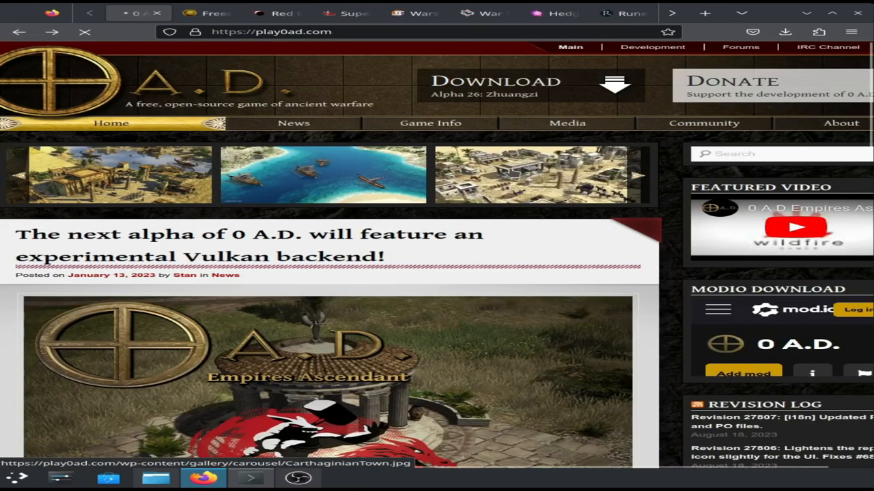
Step: View the Carthaginian Town screenshot, then scroll the news page to the footer and back up
{"action": "left_click", "coordinate": [320, 175]}
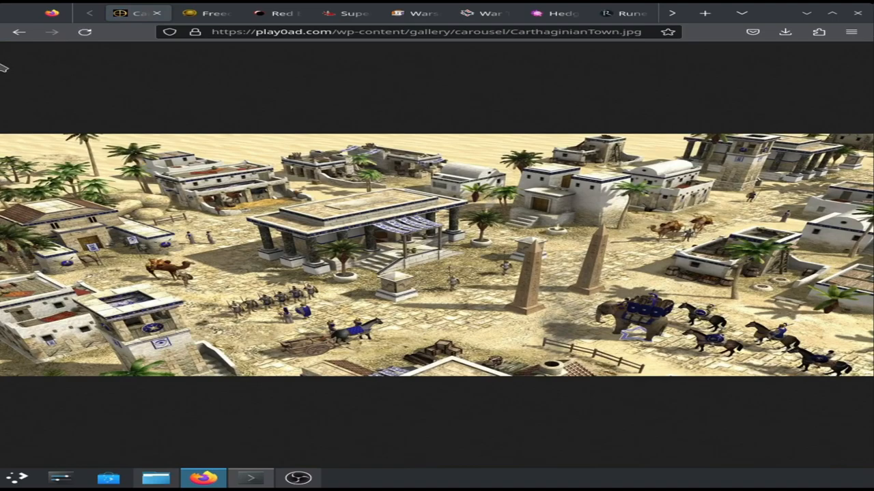
{"action": "left_click", "coordinate": [19, 32]}
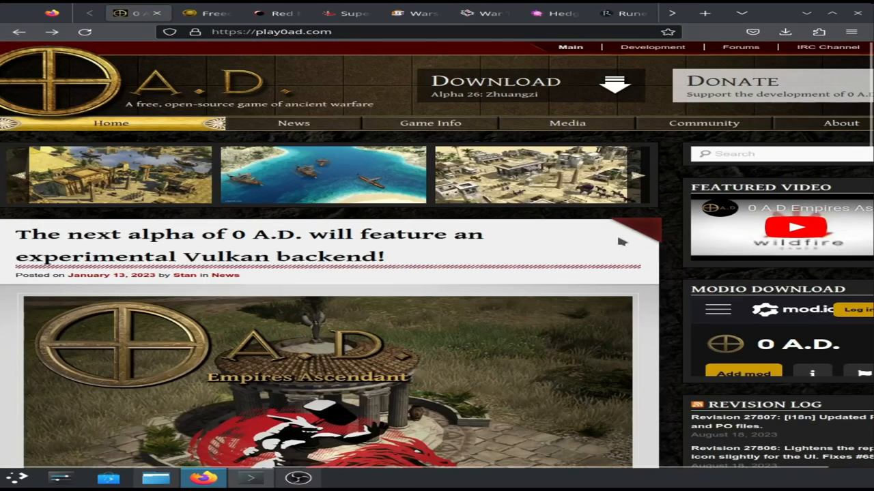
{"action": "scroll", "scroll_direction": "down", "scroll_amount": 3}
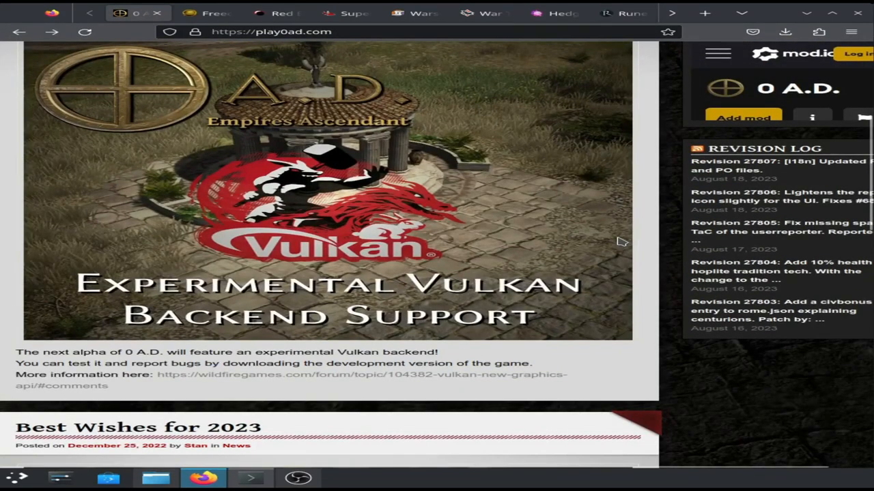
{"action": "scroll", "scroll_direction": "down", "scroll_amount": 3}
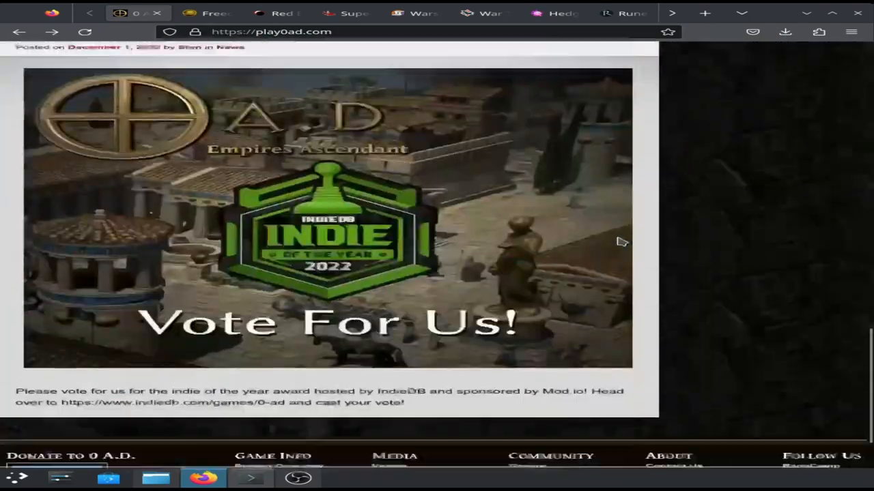
{"action": "scroll", "scroll_direction": "down", "scroll_amount": 3}
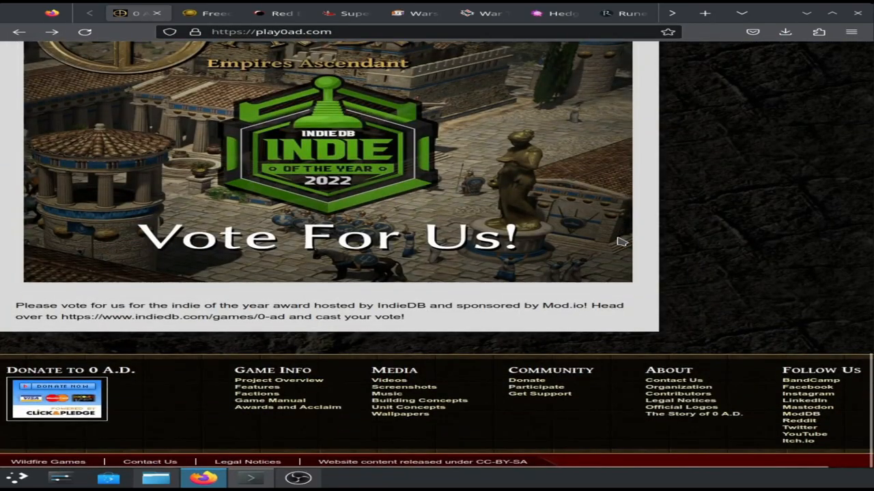
{"action": "scroll", "scroll_direction": "up", "scroll_amount": 3}
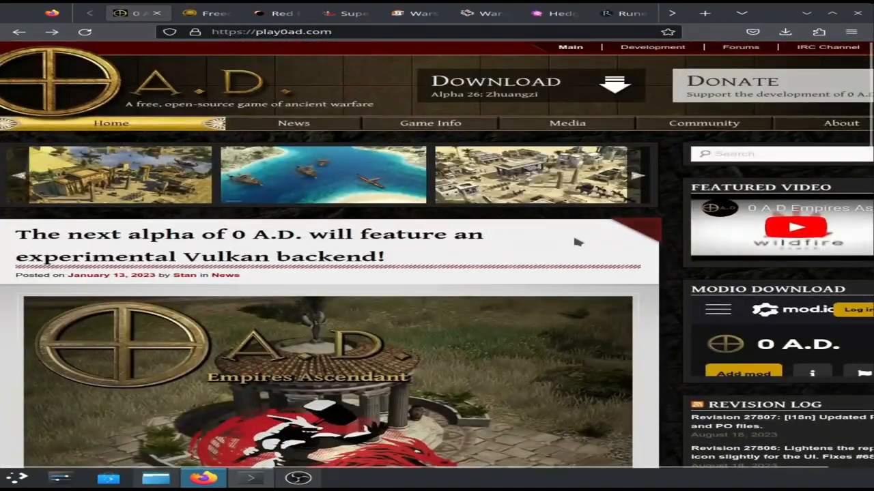
{"action": "mouse_move", "coordinate": [294, 123]}
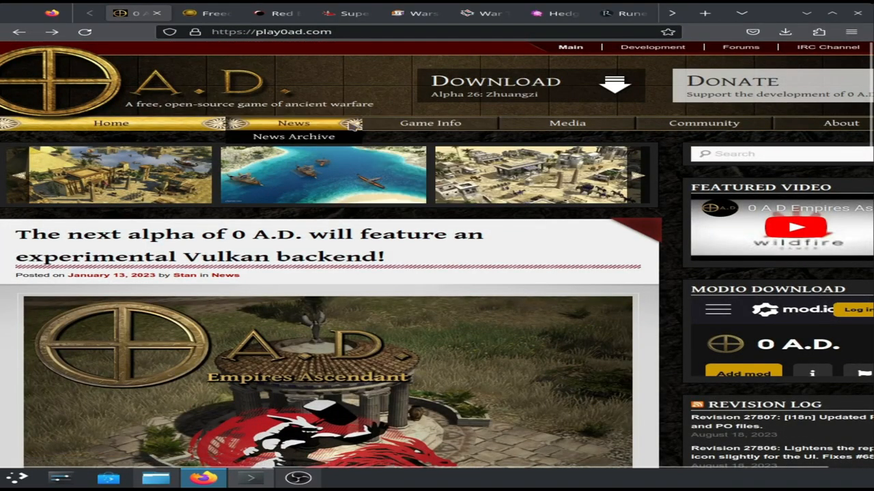
{"action": "mouse_move", "coordinate": [614, 117]}
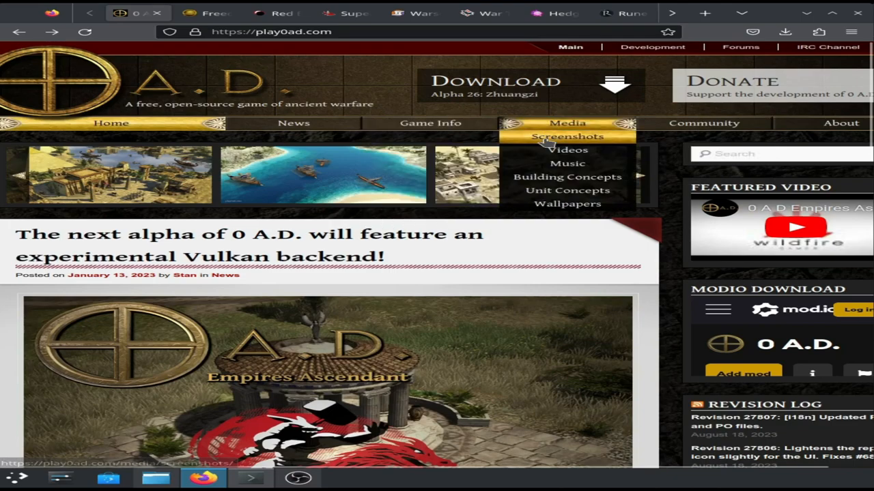
Step: Browse the Media Screenshots gallery down to its page numbers and back to the top
{"action": "left_click", "coordinate": [568, 137]}
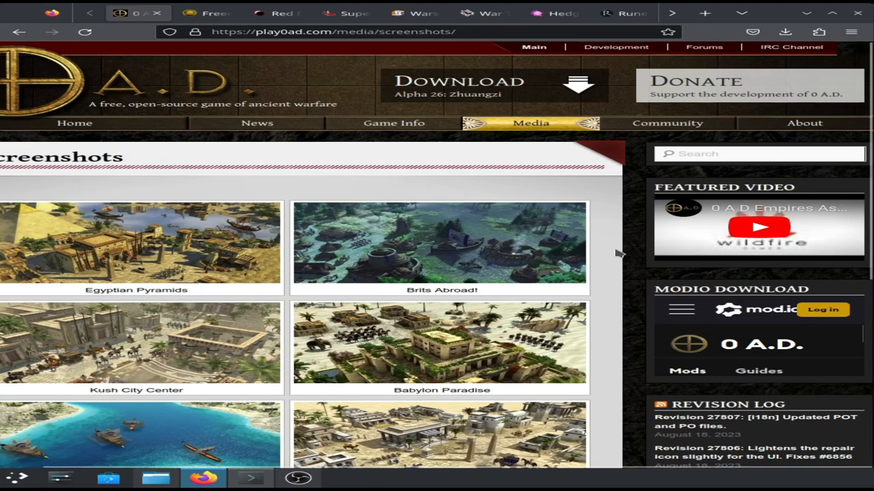
{"action": "scroll", "scroll_direction": "down", "scroll_amount": 3}
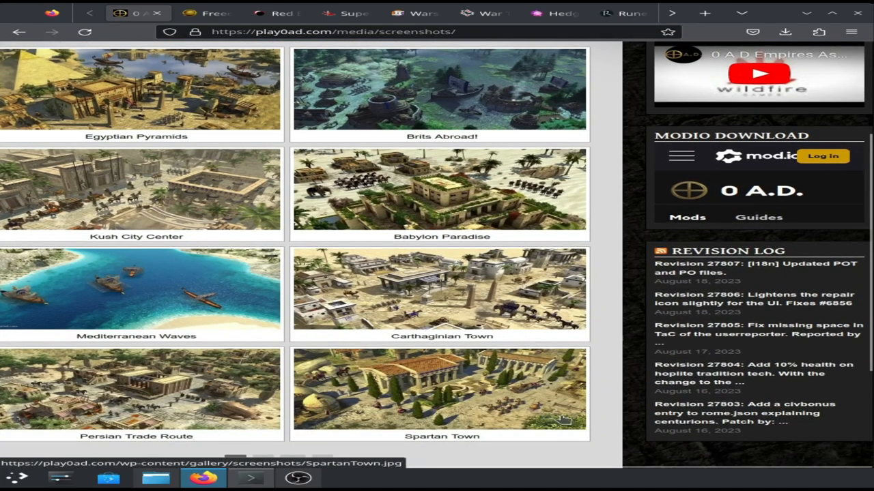
{"action": "mouse_move", "coordinate": [73, 312]}
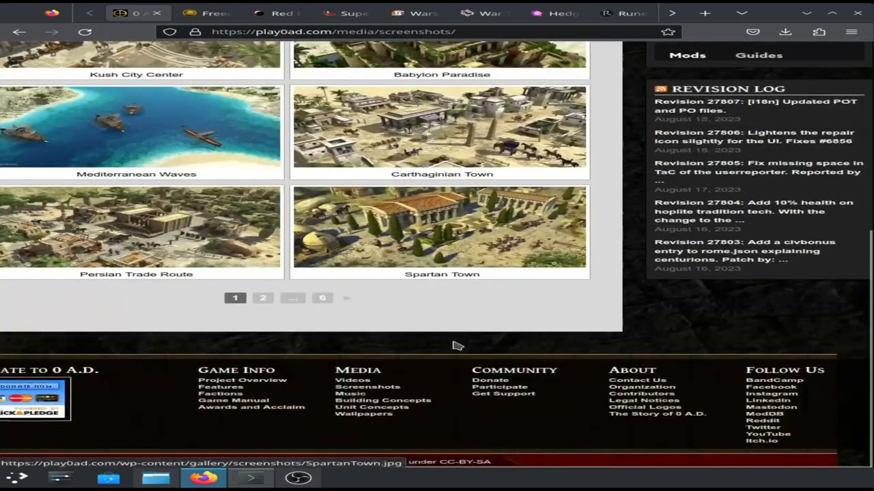
{"action": "scroll", "scroll_direction": "up", "scroll_amount": 3}
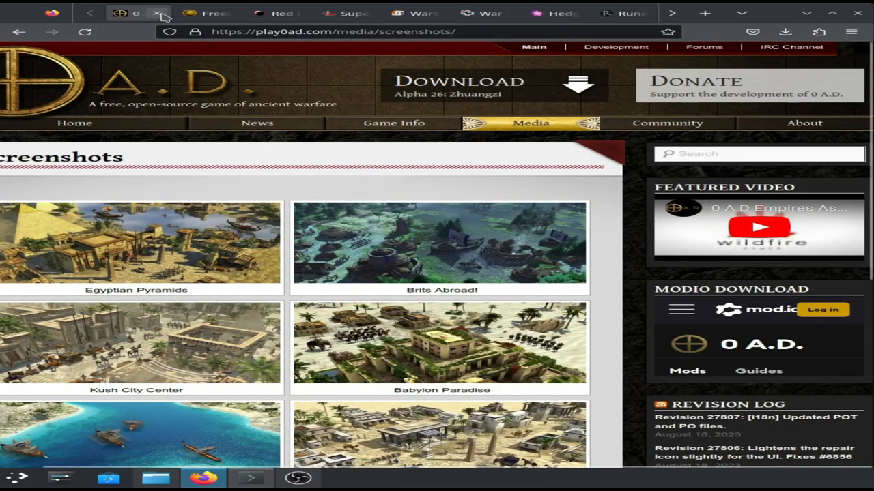
Step: Bring up freeciv.org and scroll through its Project news, then back to the top
{"action": "left_click", "coordinate": [159, 13]}
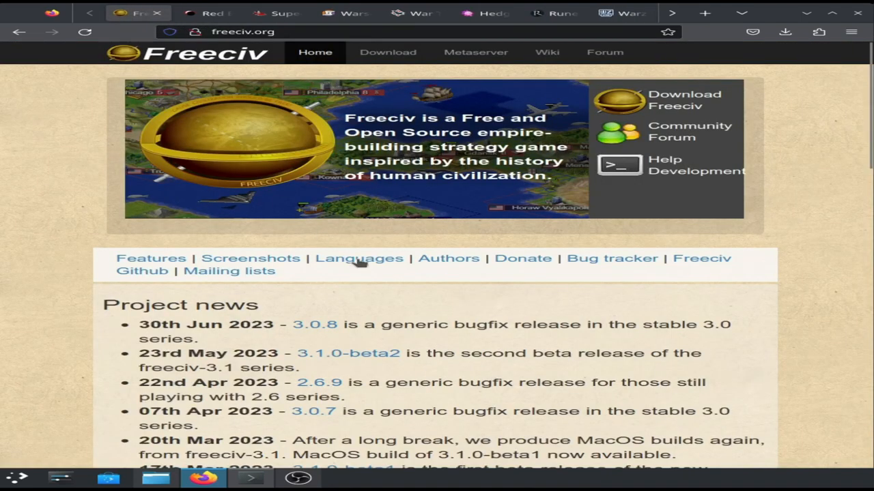
{"action": "mouse_move", "coordinate": [475, 321]}
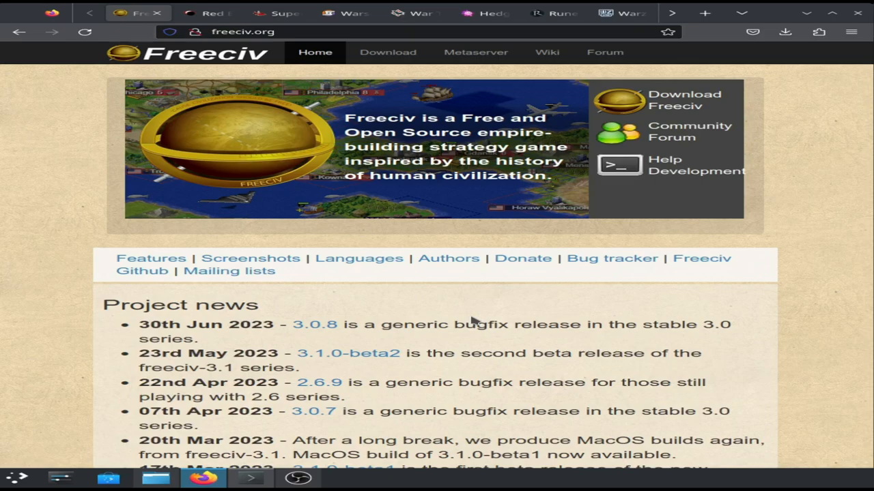
{"action": "scroll", "scroll_direction": "down", "scroll_amount": 3}
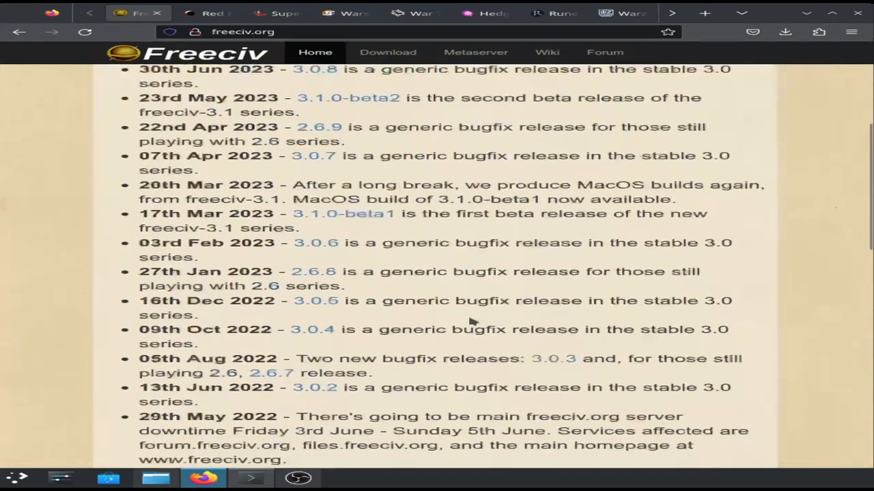
{"action": "scroll", "scroll_direction": "up", "scroll_amount": 3}
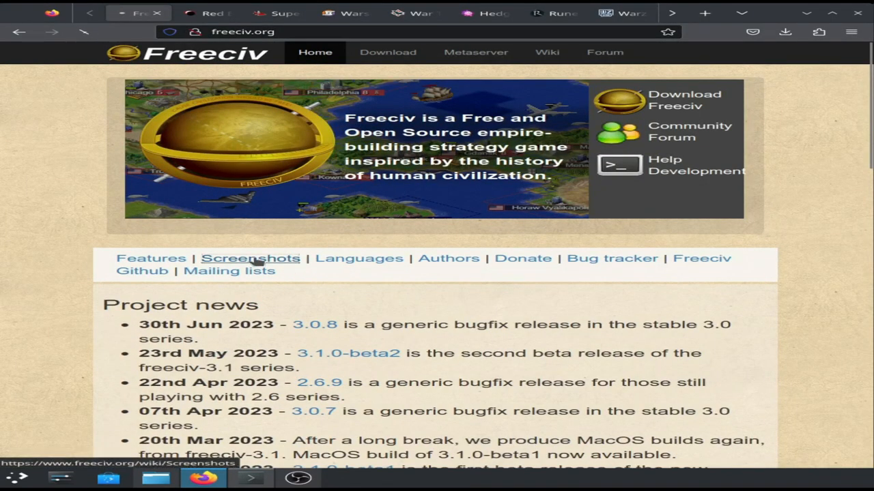
{"action": "left_click", "coordinate": [251, 258]}
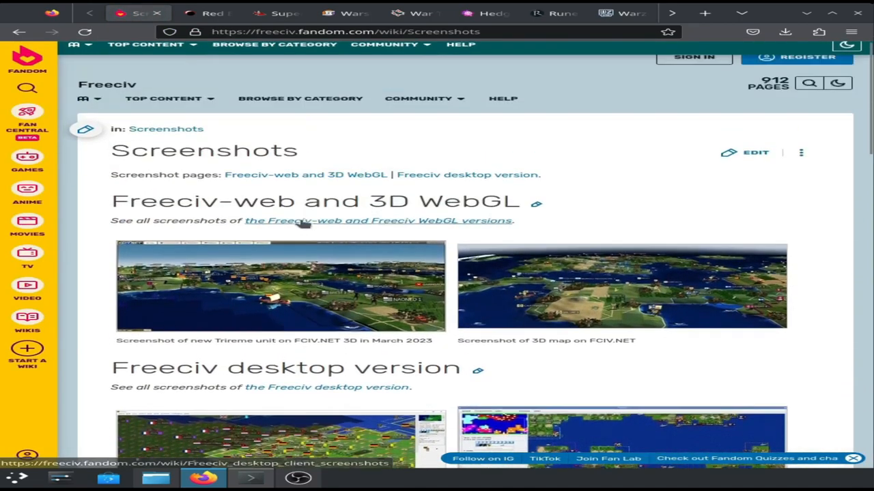
{"action": "left_click", "coordinate": [279, 287]}
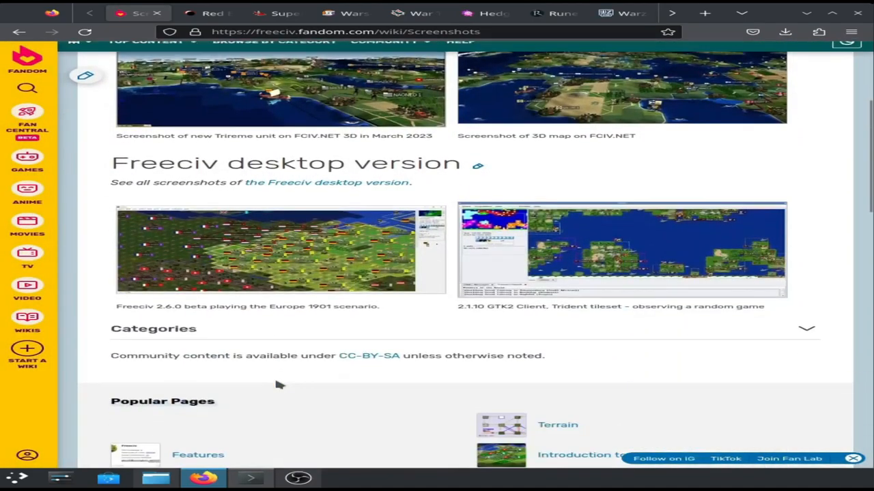
{"action": "mouse_move", "coordinate": [266, 262]}
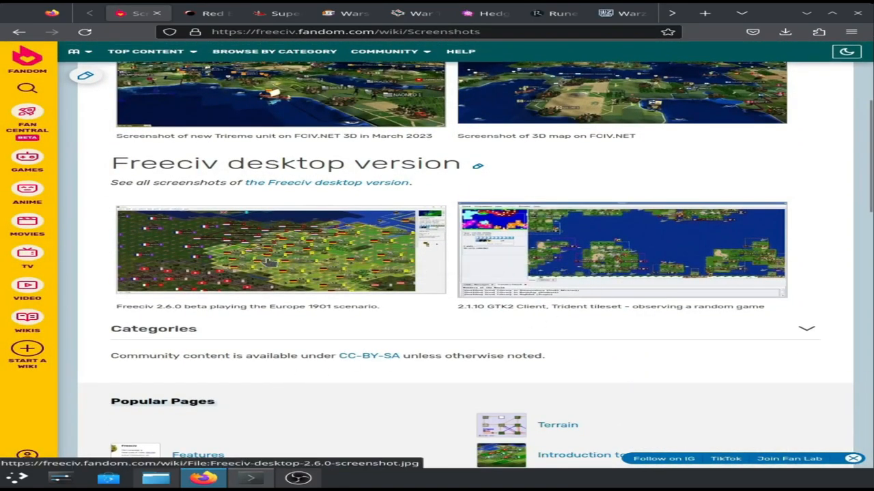
{"action": "left_click", "coordinate": [621, 248]}
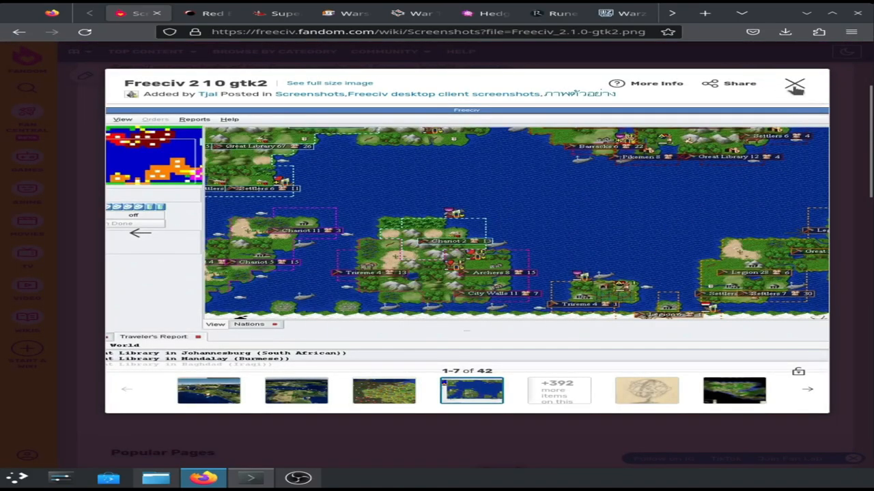
{"action": "left_click", "coordinate": [795, 83]}
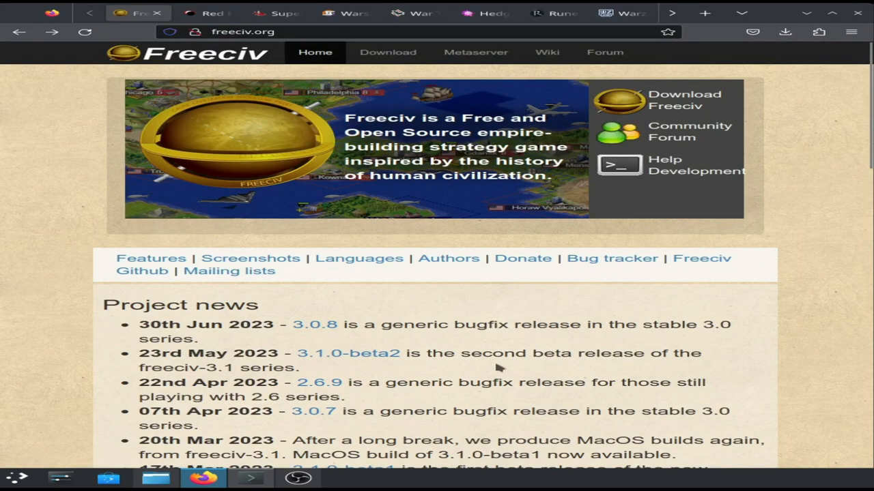
Step: Close the Freeciv tab so the Red Eclipse homepage comes to the front
{"action": "scroll", "scroll_direction": "down", "scroll_amount": 3}
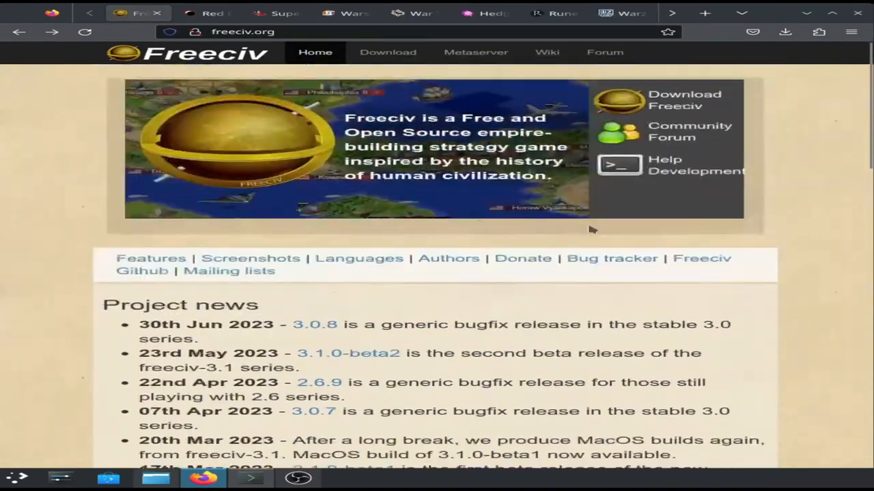
{"action": "left_click", "coordinate": [208, 14]}
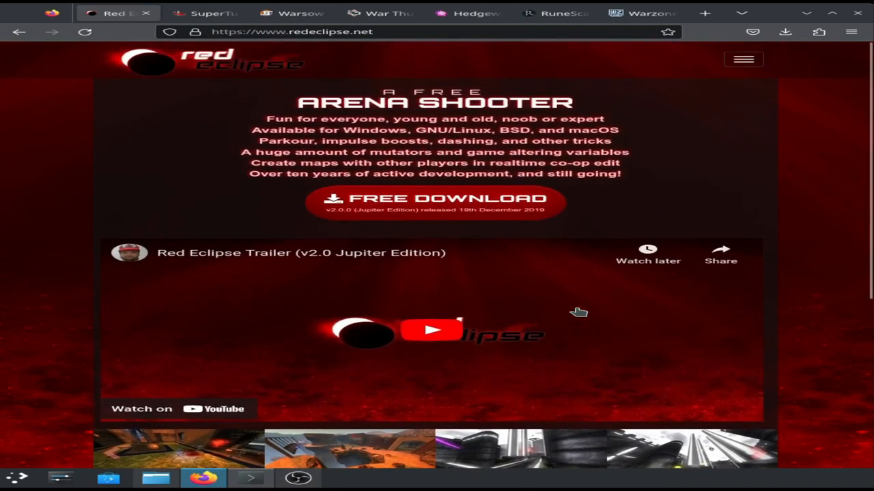
Step: Scroll to the Red Eclipse screenshot carousel and enlarge then close a gameplay shot
{"action": "scroll", "scroll_direction": "down", "scroll_amount": 3}
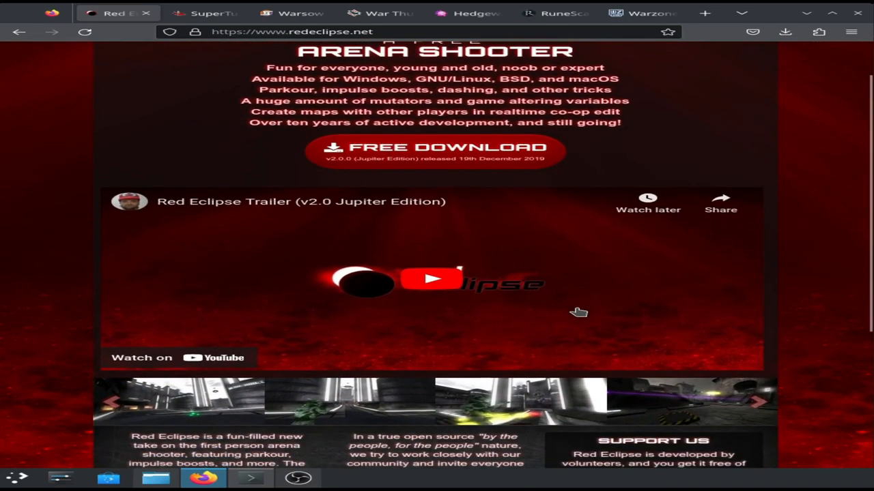
{"action": "scroll", "scroll_direction": "down", "scroll_amount": 3}
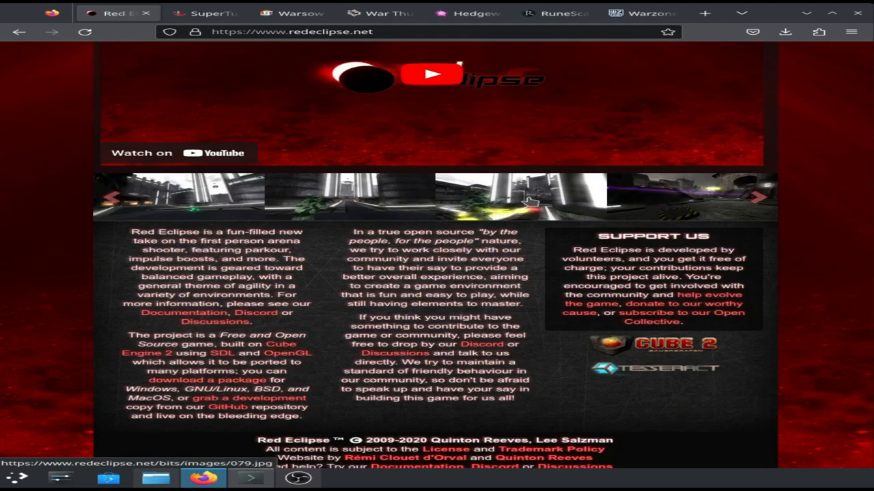
{"action": "left_click", "coordinate": [521, 196]}
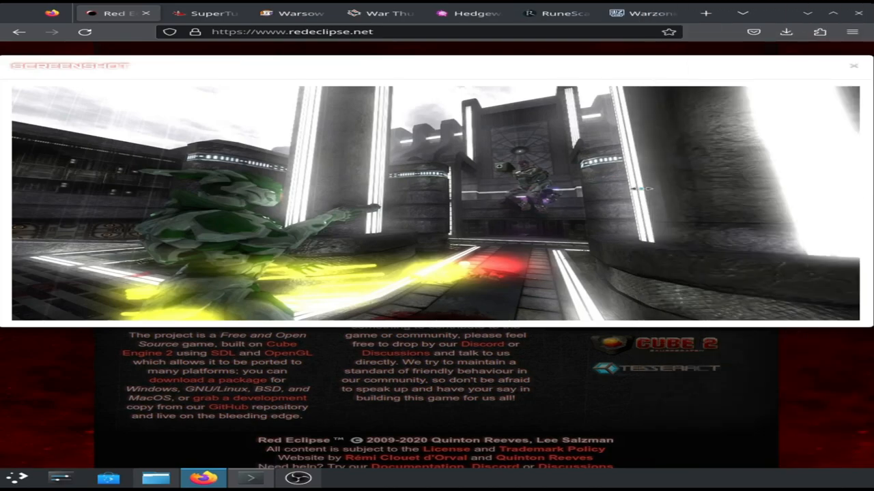
{"action": "left_click", "coordinate": [845, 211]}
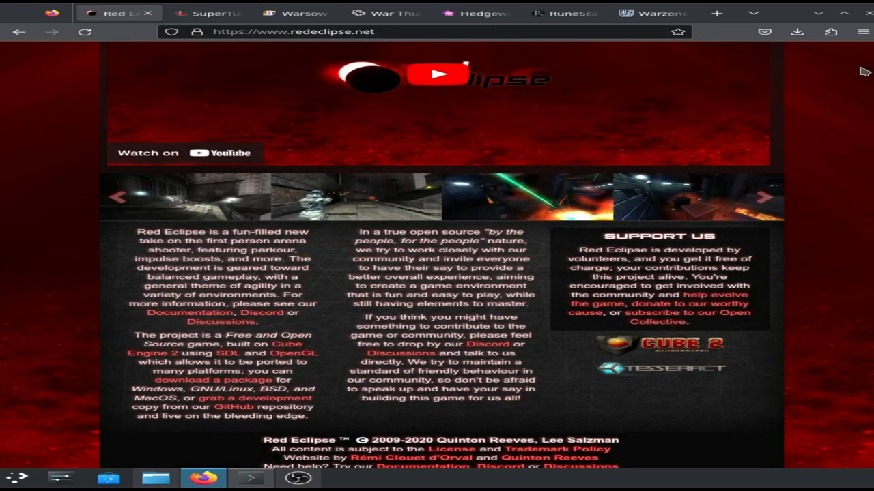
{"action": "mouse_move", "coordinate": [188, 197]}
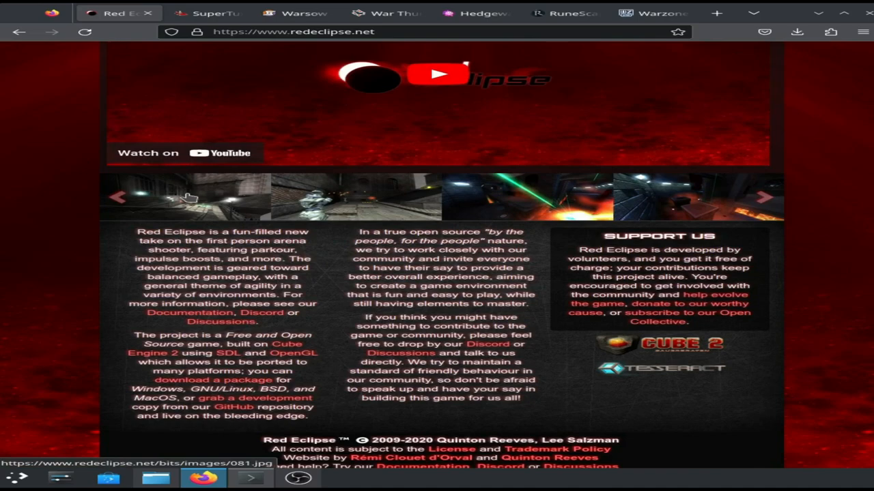
{"action": "mouse_move", "coordinate": [126, 285]}
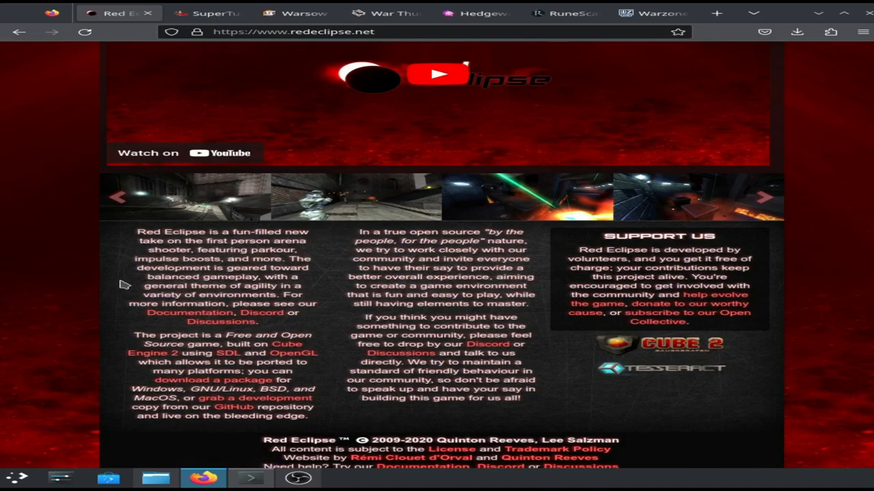
{"action": "mouse_move", "coordinate": [372, 240]}
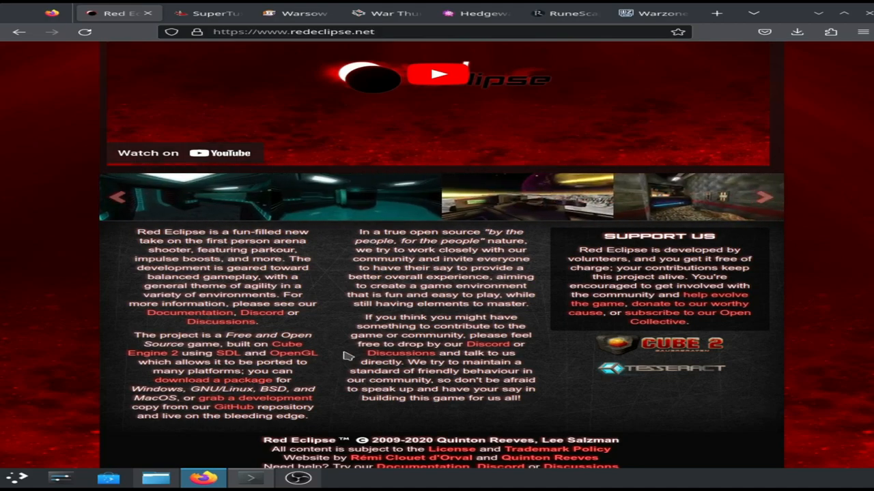
{"action": "mouse_move", "coordinate": [341, 287]}
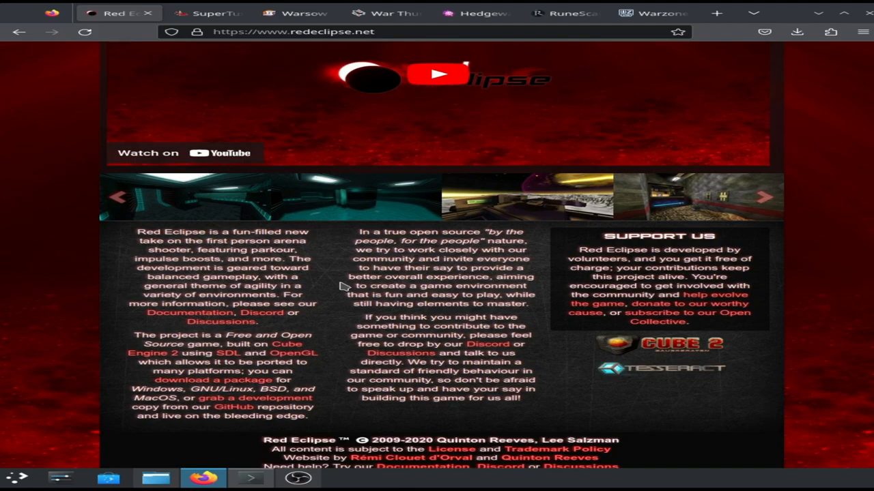
Step: Move the carousel to its next set of gameplay screenshots
{"action": "scroll", "scroll_direction": "down", "scroll_amount": 3}
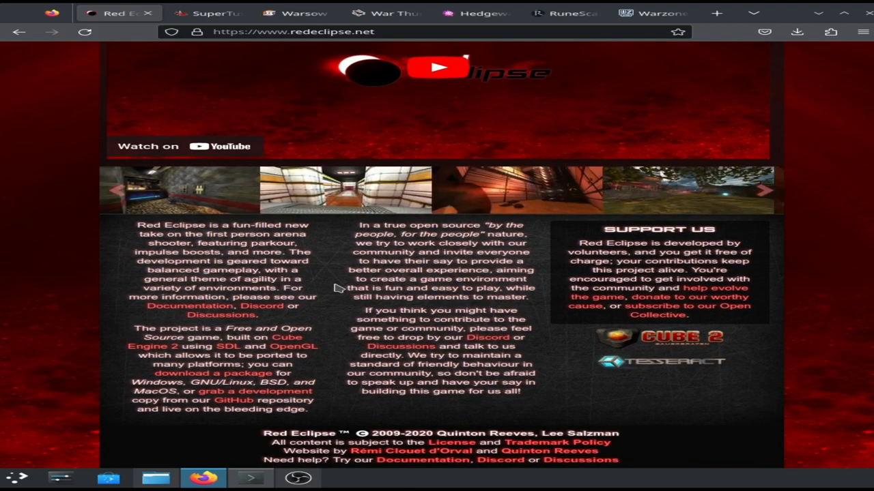
{"action": "scroll", "scroll_direction": "up", "scroll_amount": 3}
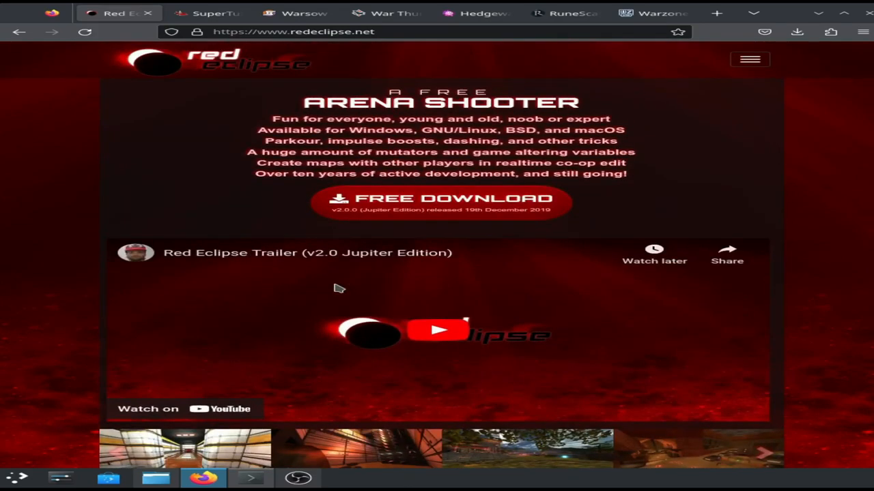
{"action": "mouse_move", "coordinate": [251, 280]}
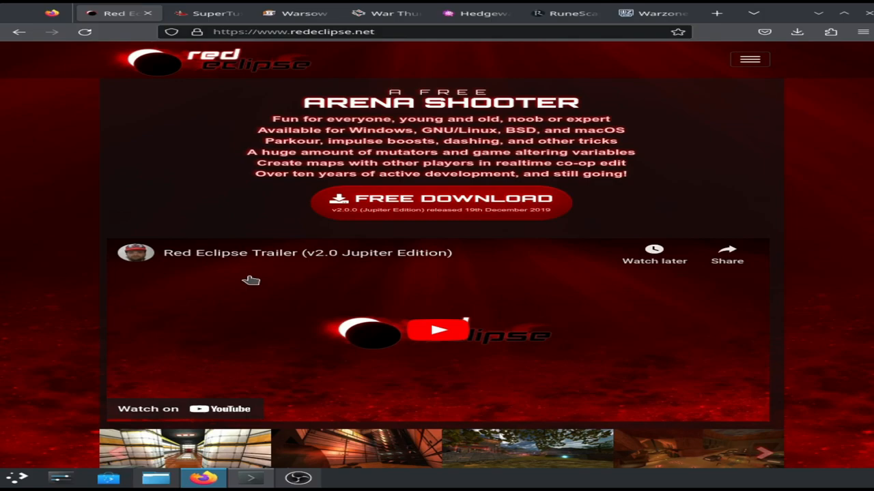
{"action": "scroll", "scroll_direction": "down", "scroll_amount": 3}
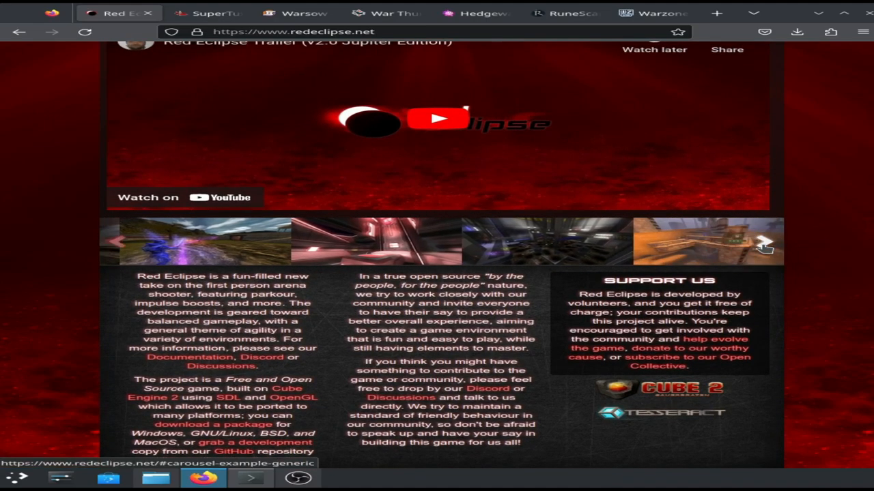
{"action": "left_click", "coordinate": [764, 243]}
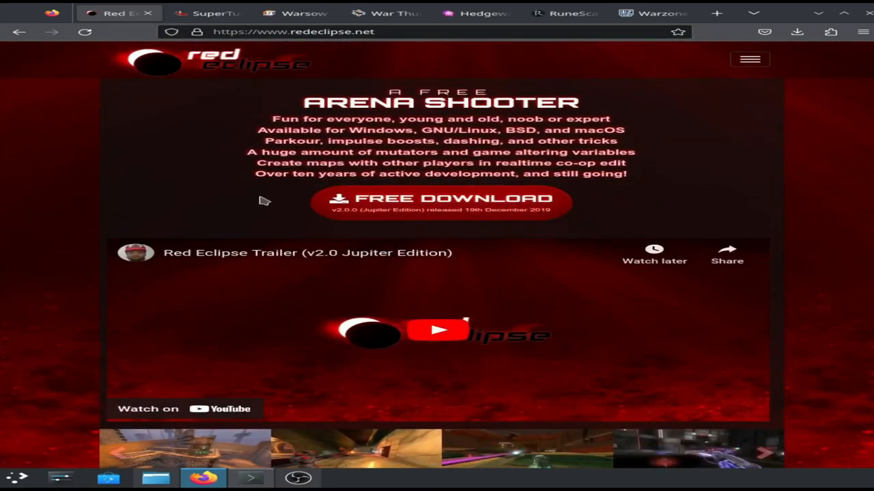
{"action": "mouse_move", "coordinate": [355, 241]}
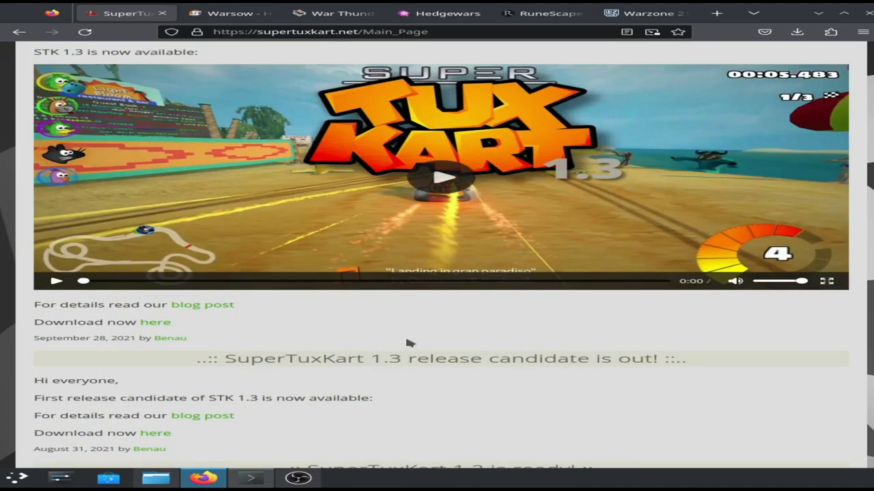
Step: Scroll through the SuperTuxKart release blog posts and follow the Discover more link
{"action": "scroll", "scroll_direction": "down", "scroll_amount": 3}
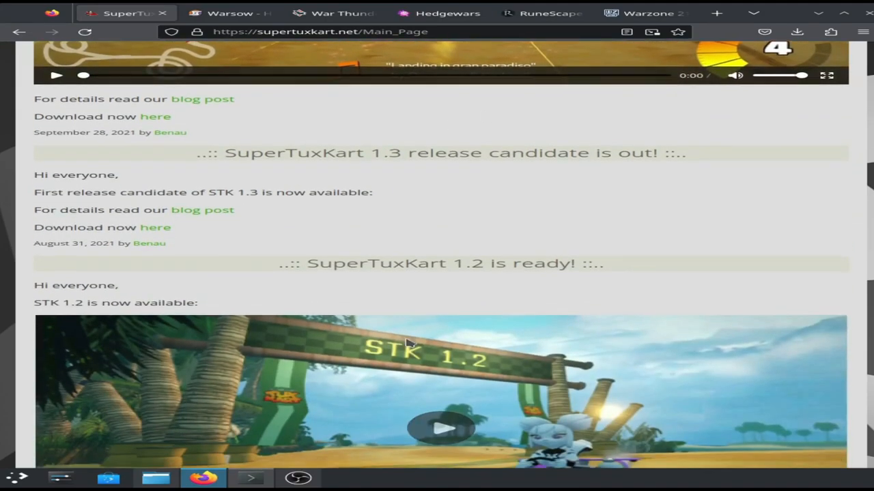
{"action": "scroll", "scroll_direction": "down", "scroll_amount": 3}
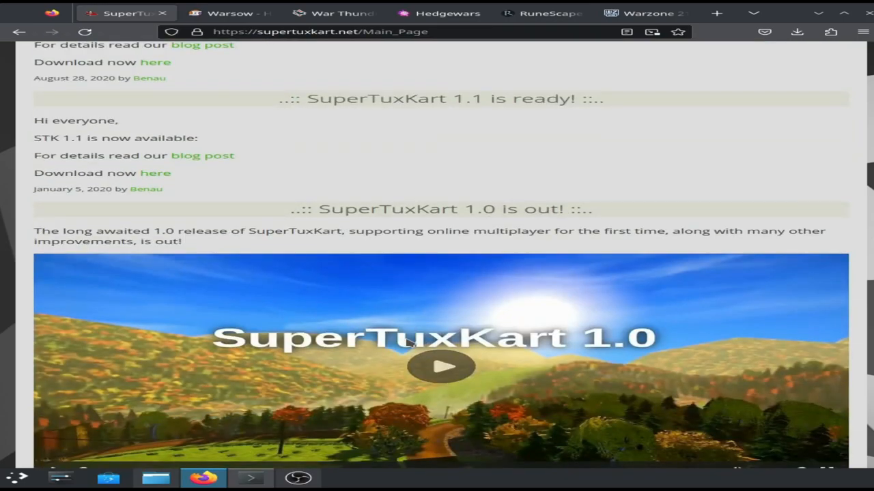
{"action": "scroll", "scroll_direction": "down", "scroll_amount": 3}
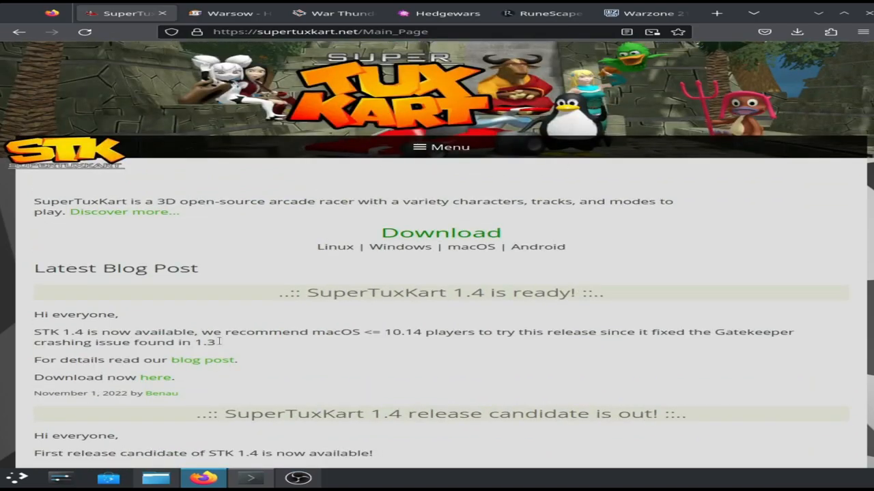
{"action": "left_click", "coordinate": [442, 147]}
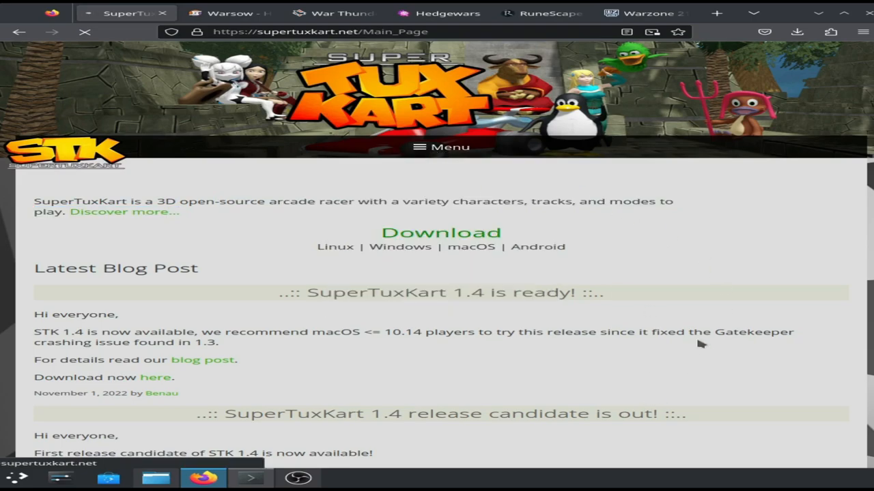
{"action": "left_click", "coordinate": [124, 212]}
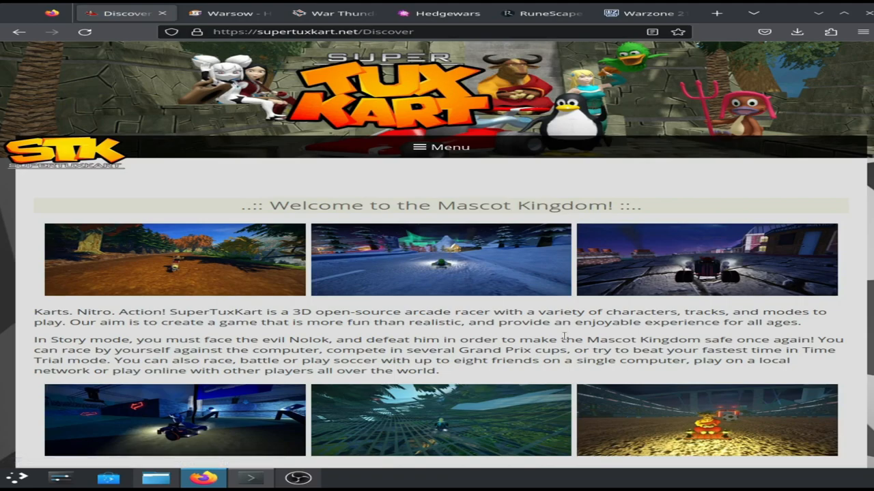
{"action": "scroll", "scroll_direction": "down", "scroll_amount": 3}
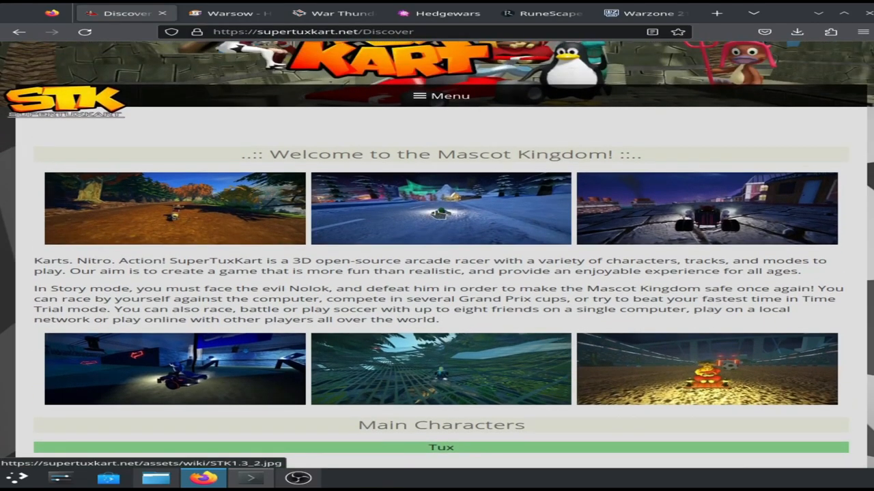
{"action": "mouse_move", "coordinate": [625, 389]}
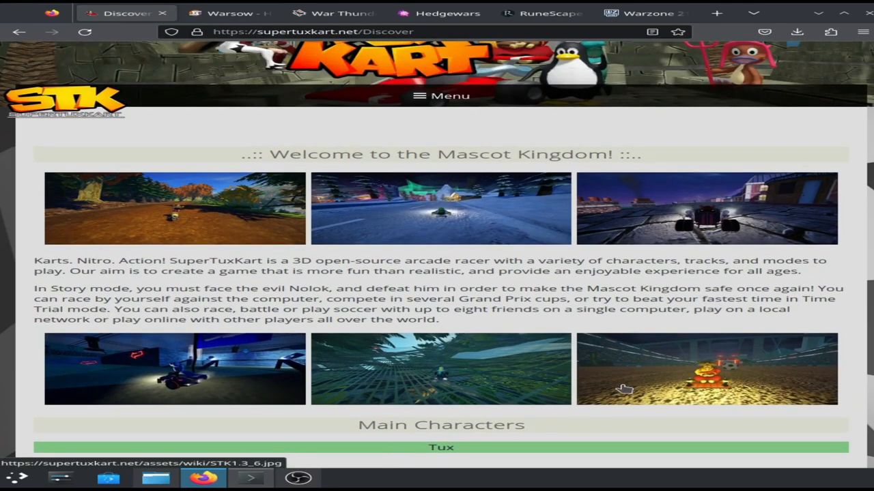
{"action": "left_click", "coordinate": [175, 207]}
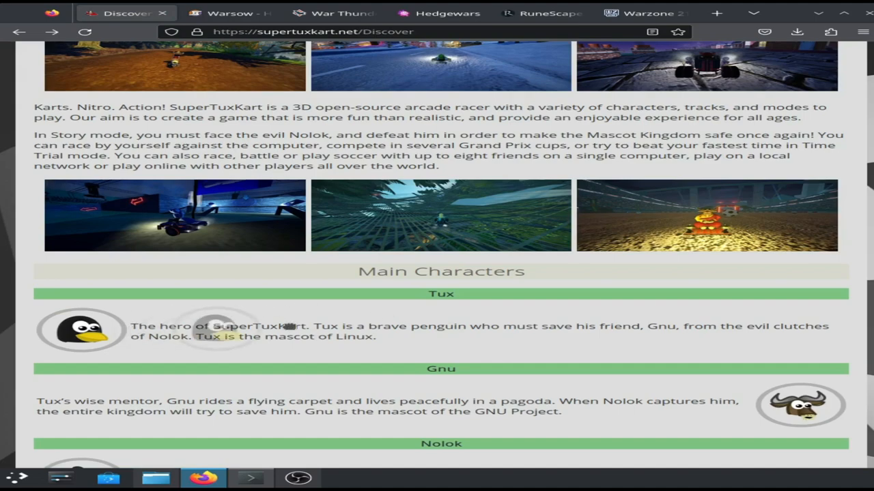
{"action": "scroll", "scroll_direction": "down", "scroll_amount": 3}
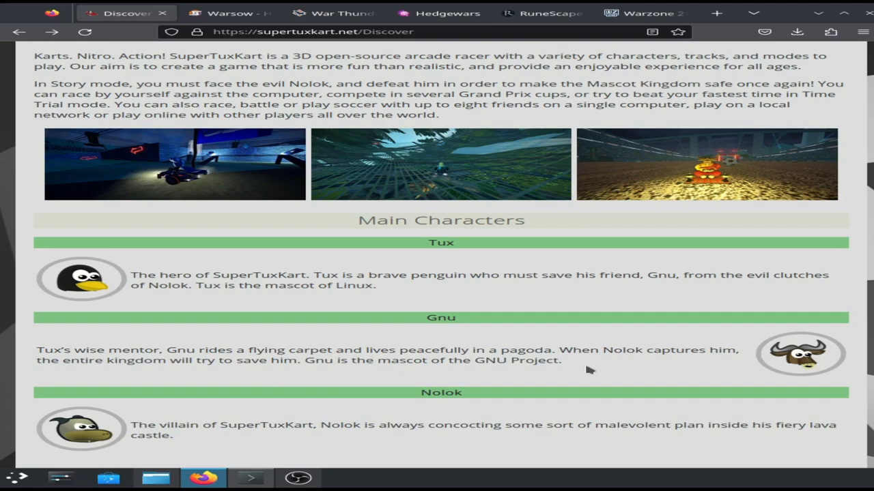
{"action": "scroll", "scroll_direction": "down", "scroll_amount": 3}
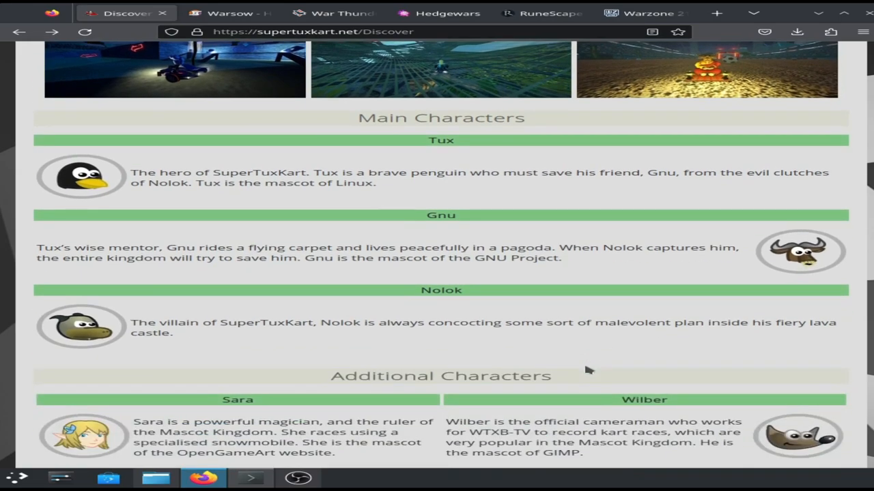
{"action": "scroll", "scroll_direction": "down", "scroll_amount": 3}
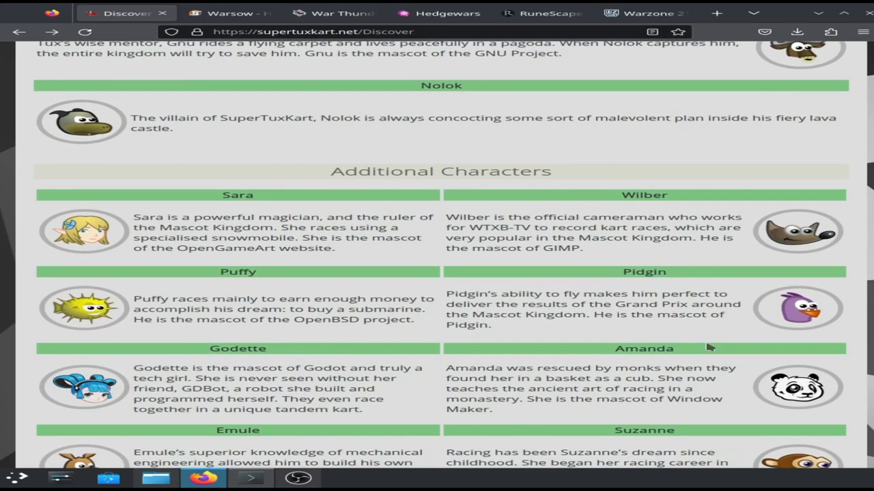
{"action": "scroll", "scroll_direction": "down", "scroll_amount": 3}
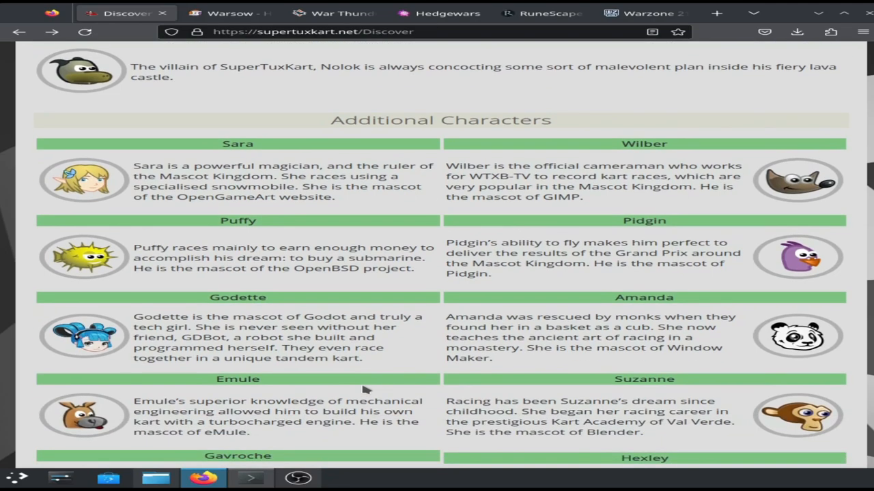
{"action": "scroll", "scroll_direction": "down", "scroll_amount": 3}
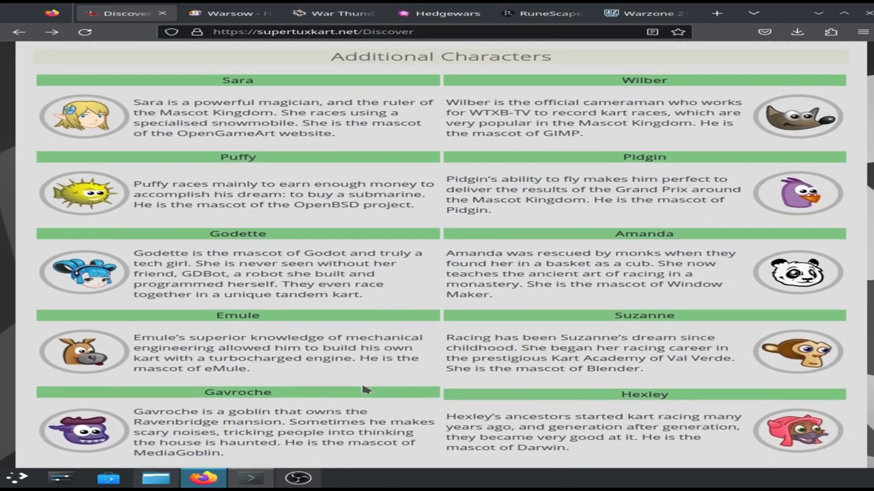
{"action": "scroll", "scroll_direction": "down", "scroll_amount": 3}
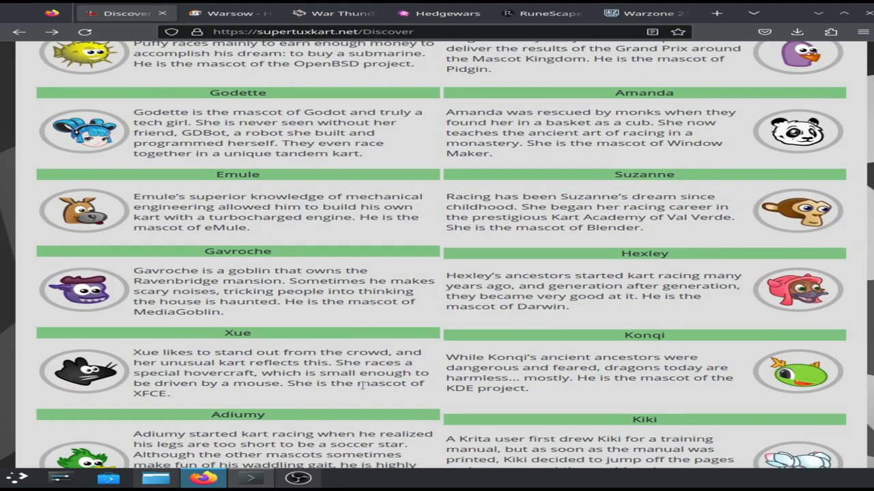
{"action": "scroll", "scroll_direction": "down", "scroll_amount": 3}
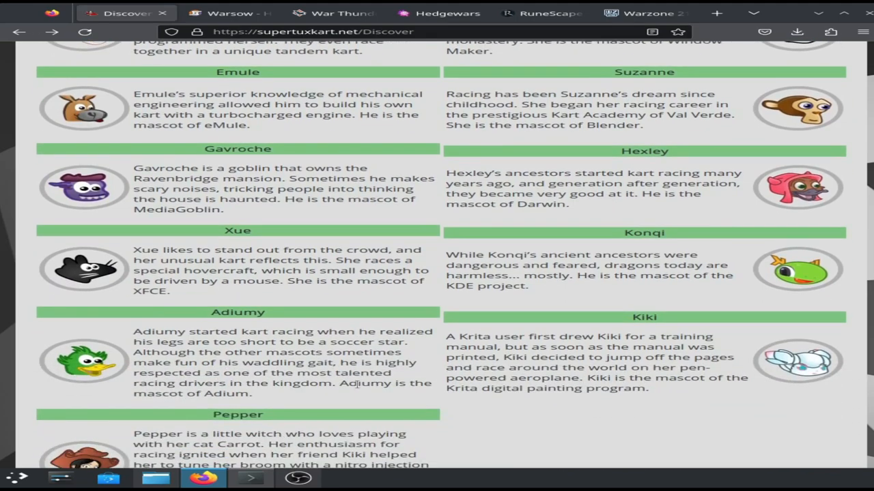
{"action": "scroll", "scroll_direction": "down", "scroll_amount": 3}
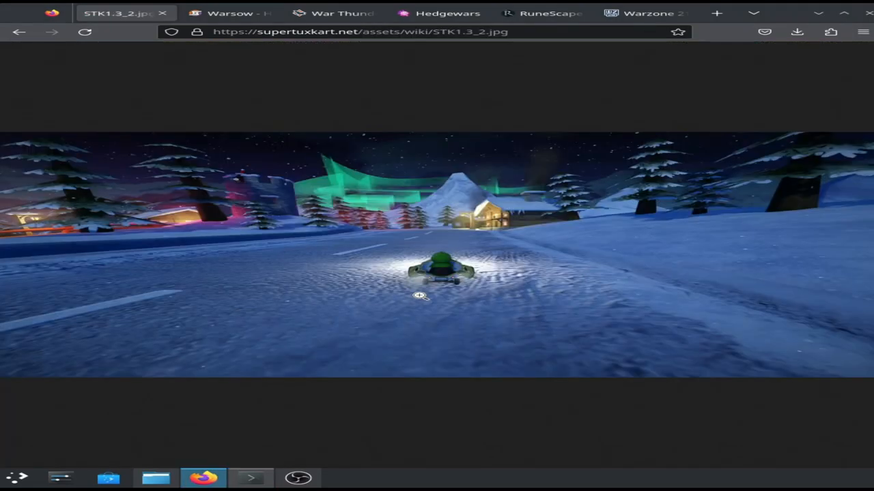
{"action": "mouse_move", "coordinate": [450, 226]}
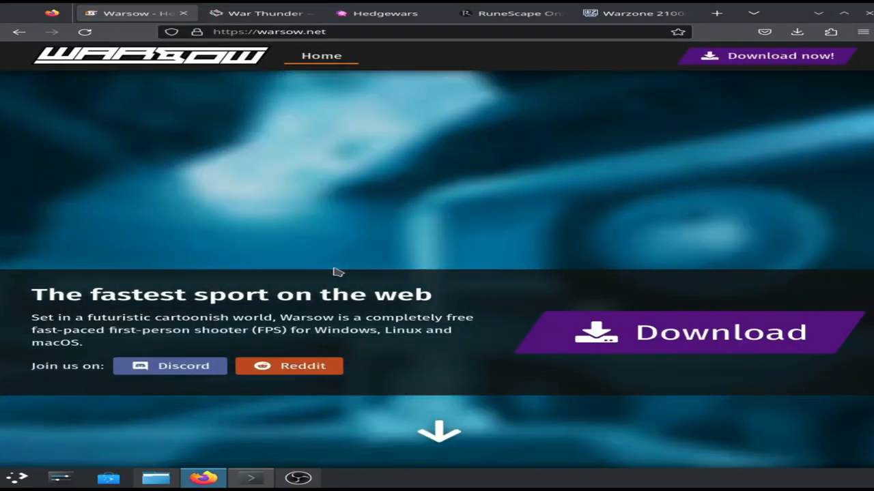
{"action": "scroll", "scroll_direction": "down", "scroll_amount": 3}
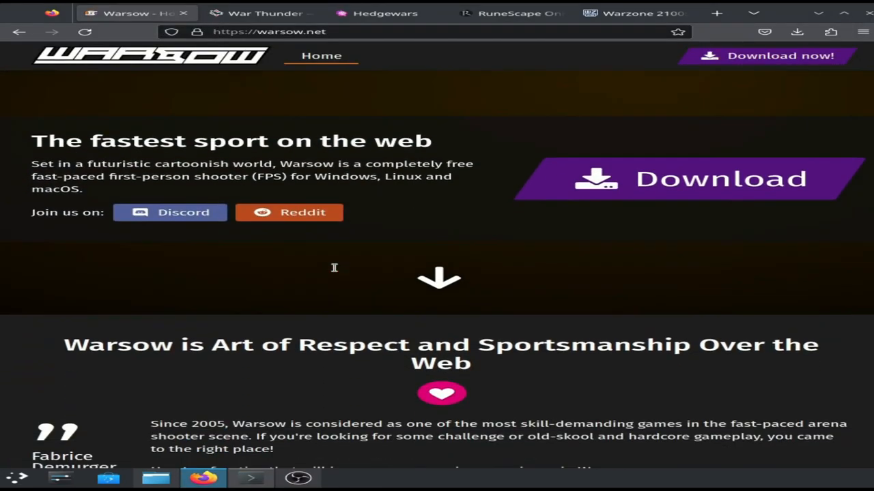
{"action": "scroll", "scroll_direction": "down", "scroll_amount": 3}
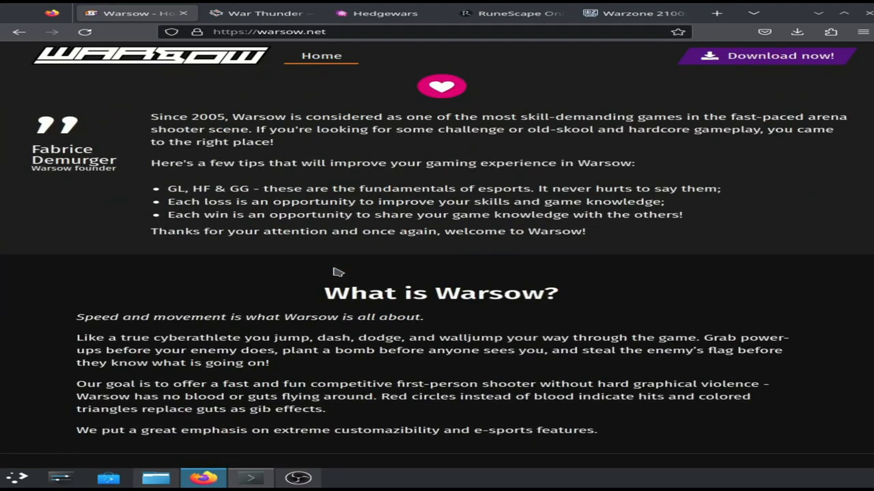
{"action": "scroll", "scroll_direction": "up", "scroll_amount": 3}
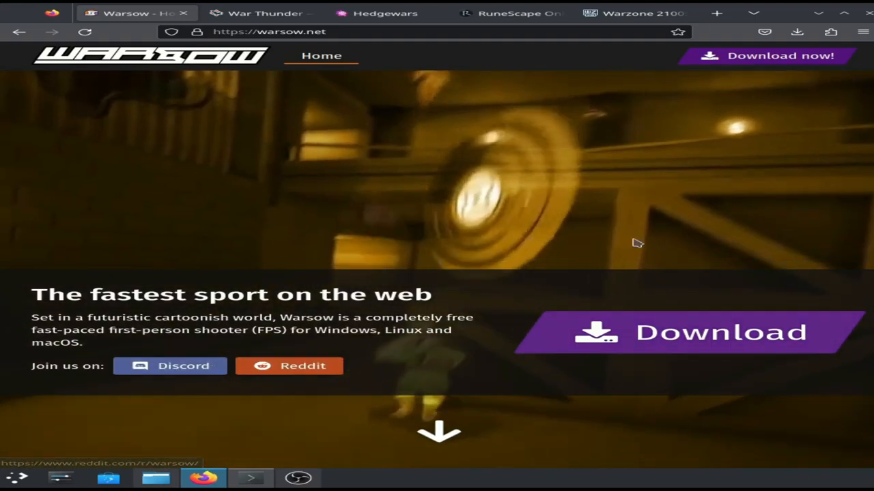
{"action": "mouse_move", "coordinate": [417, 249]}
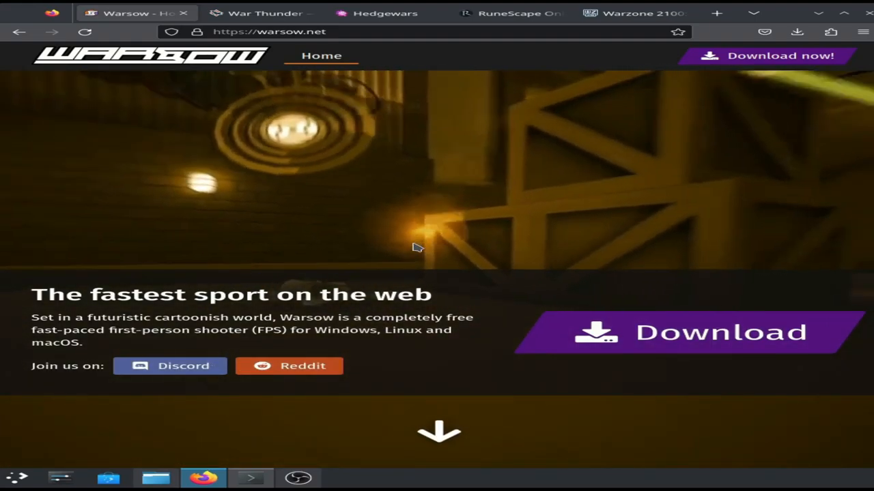
{"action": "scroll", "scroll_direction": "down", "scroll_amount": 3}
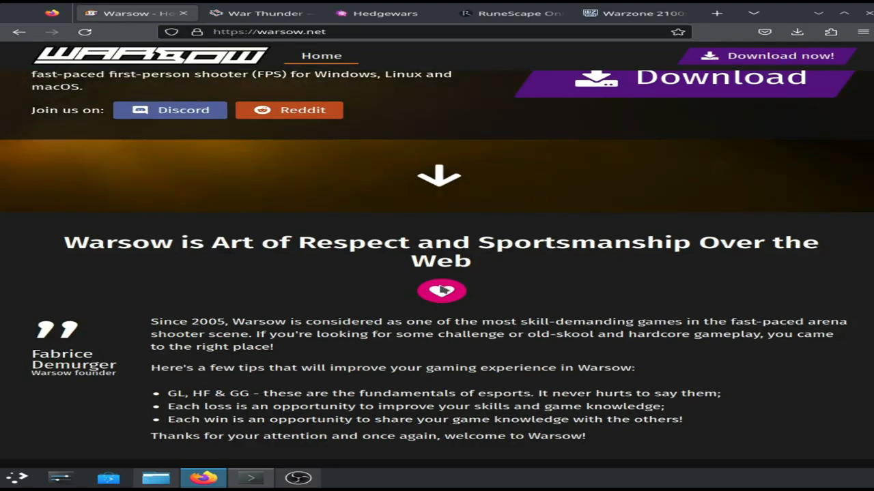
{"action": "scroll", "scroll_direction": "down", "scroll_amount": 3}
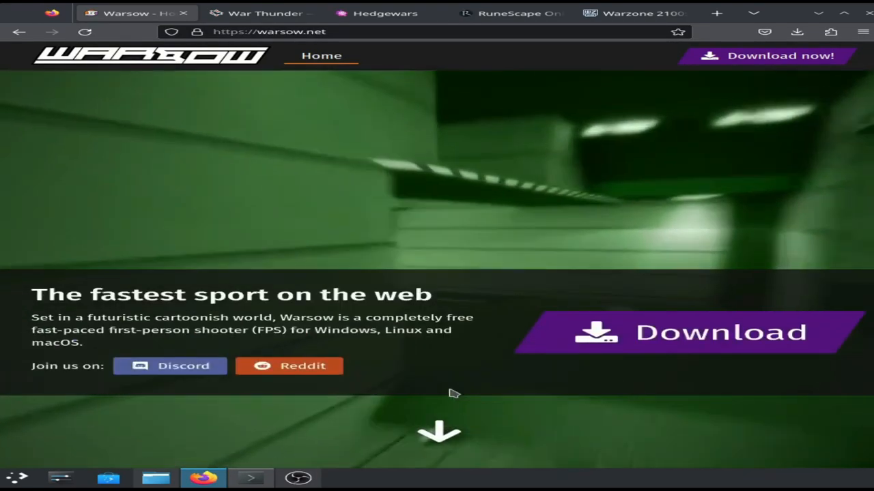
{"action": "scroll", "scroll_direction": "down", "scroll_amount": 3}
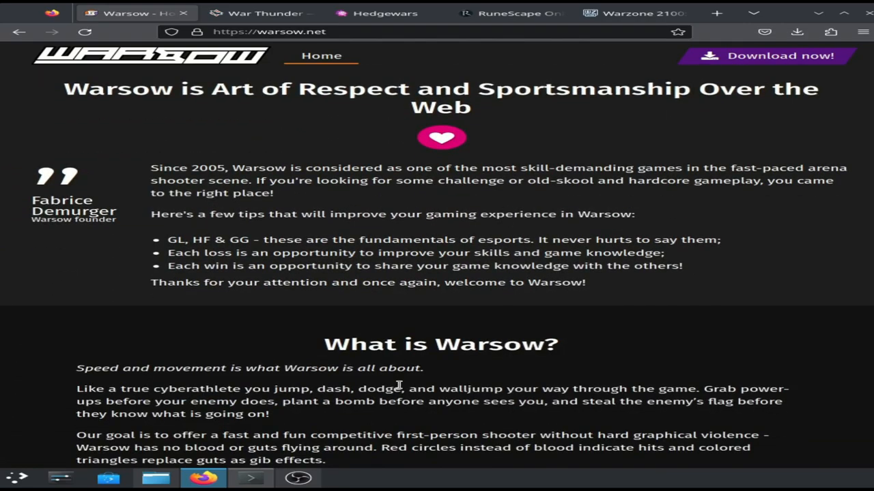
{"action": "scroll", "scroll_direction": "down", "scroll_amount": 3}
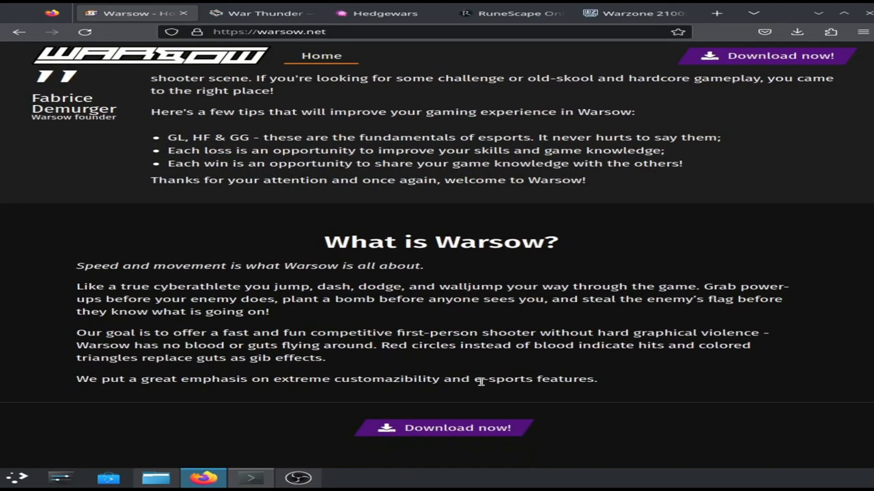
{"action": "mouse_move", "coordinate": [480, 380]}
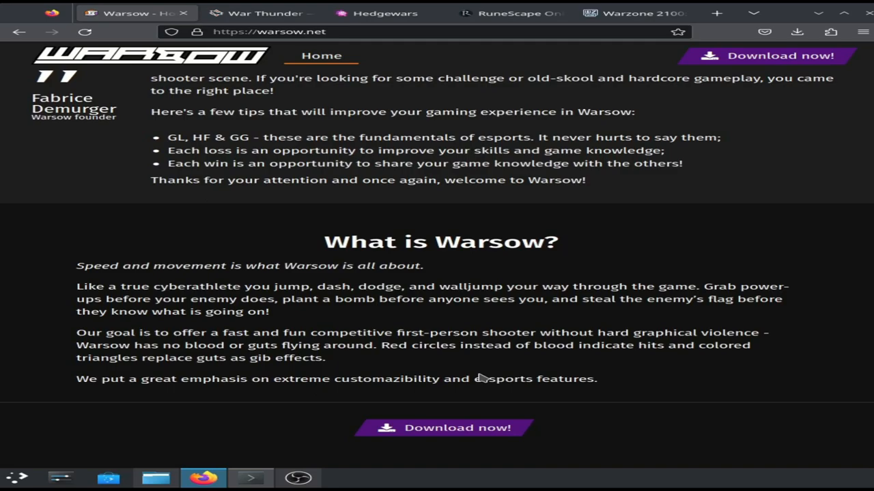
{"action": "mouse_move", "coordinate": [245, 290]}
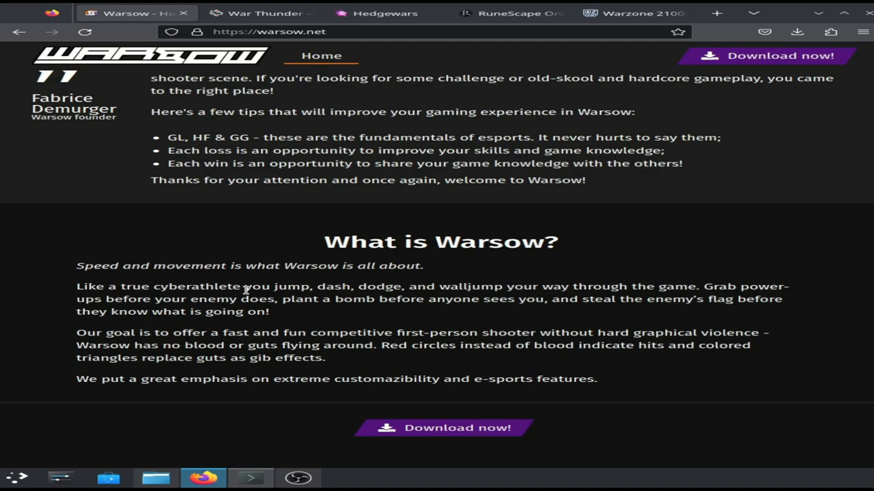
{"action": "mouse_move", "coordinate": [244, 374]}
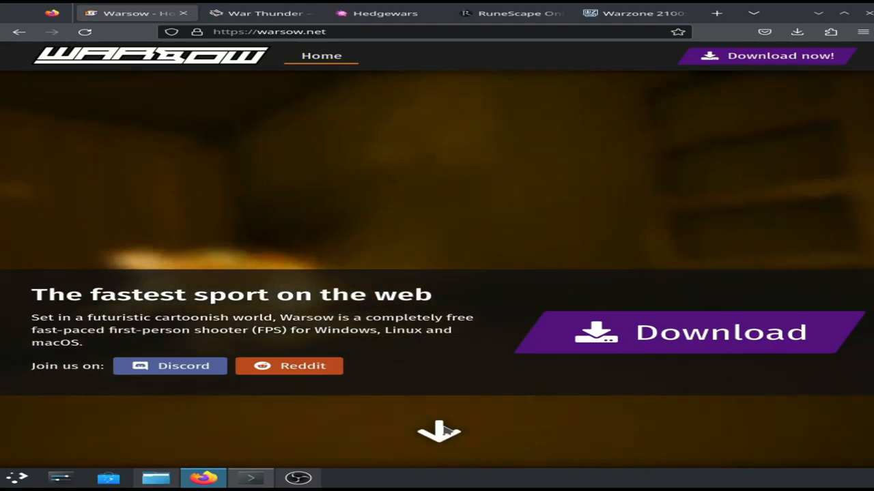
{"action": "scroll", "scroll_direction": "down", "scroll_amount": 3}
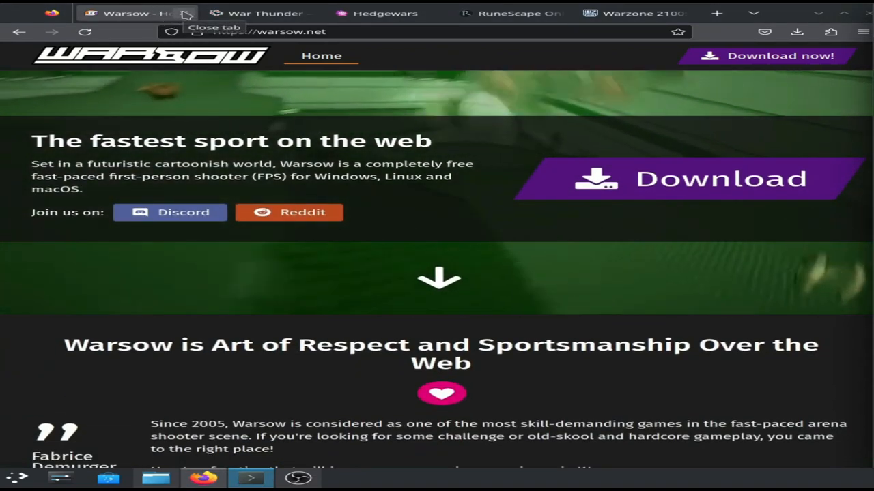
Step: Close the Warsow tab and scroll through War Thunder's news cards, then back up
{"action": "left_click", "coordinate": [185, 13]}
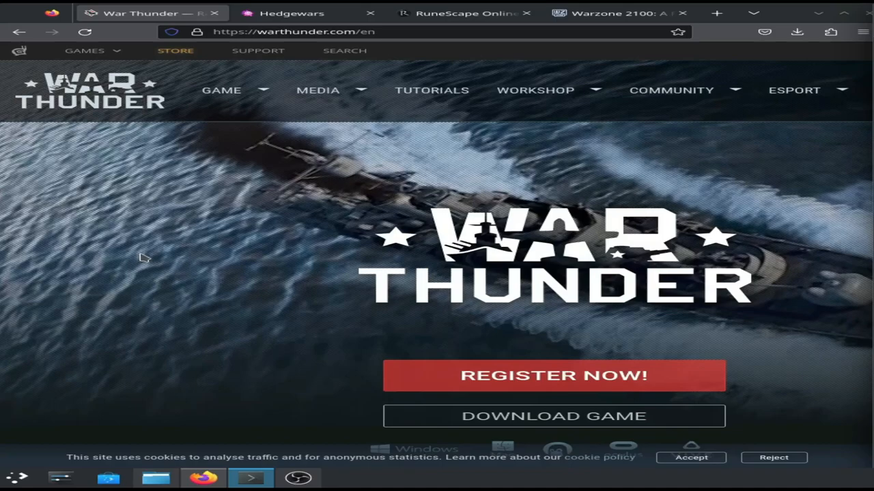
{"action": "scroll", "scroll_direction": "down", "scroll_amount": 3}
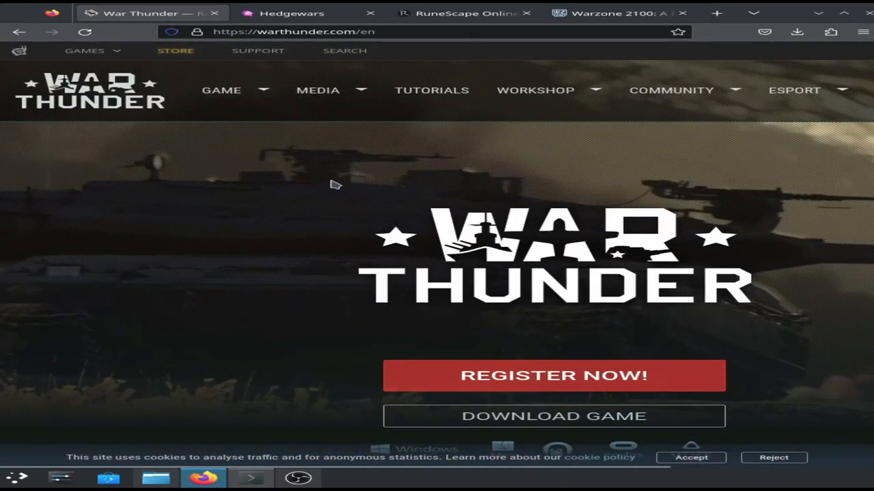
{"action": "scroll", "scroll_direction": "down", "scroll_amount": 3}
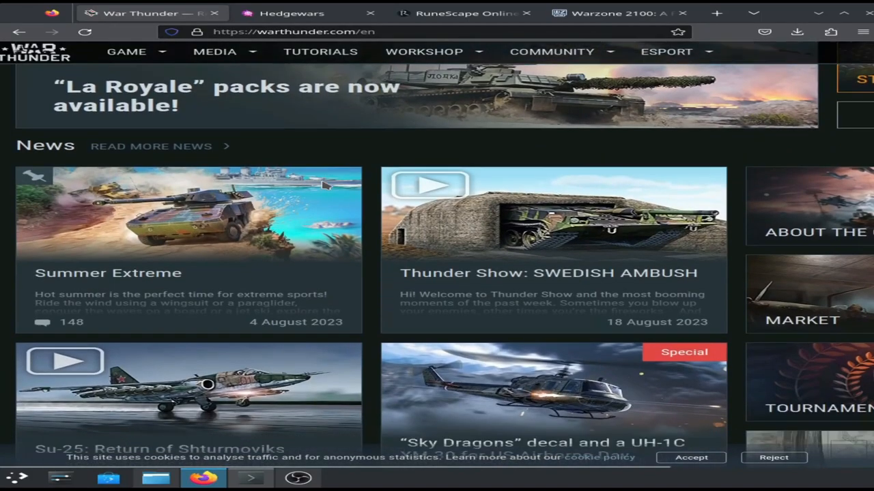
{"action": "scroll", "scroll_direction": "down", "scroll_amount": 3}
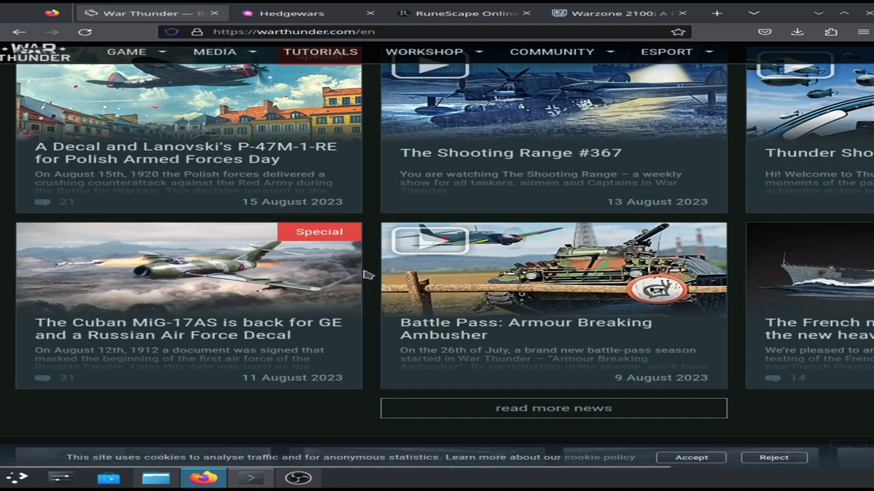
{"action": "mouse_move", "coordinate": [270, 334]}
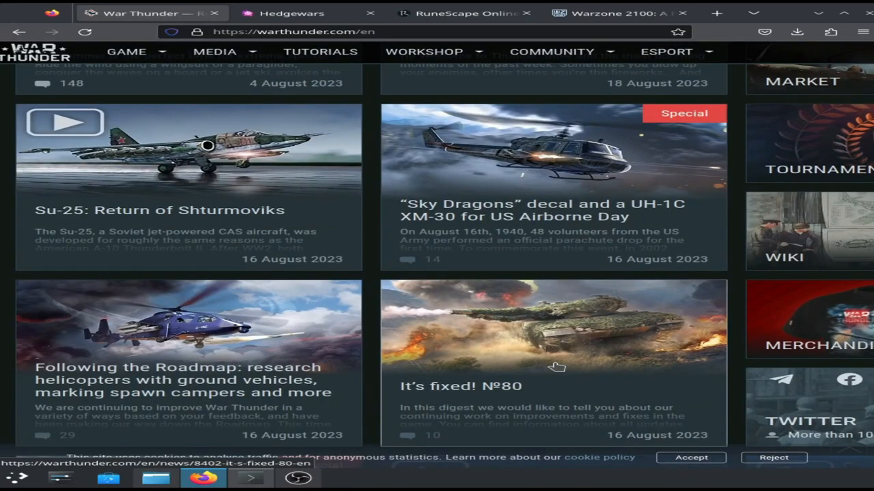
{"action": "scroll", "scroll_direction": "up", "scroll_amount": 3}
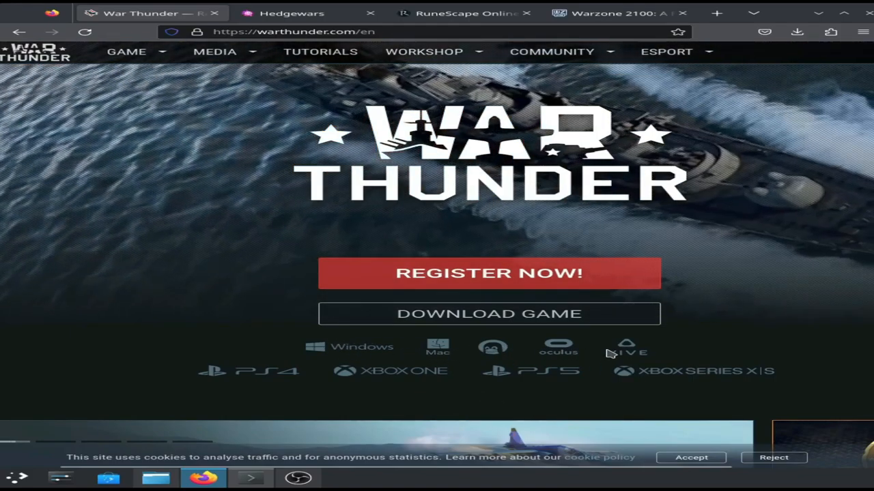
Step: View the Download Game options, then go to Game > About the game
{"action": "left_click", "coordinate": [489, 313]}
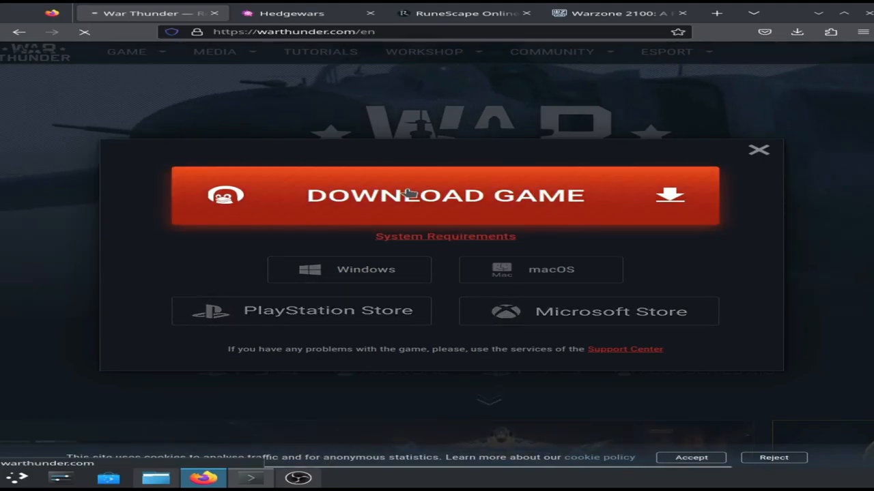
{"action": "left_click", "coordinate": [445, 197]}
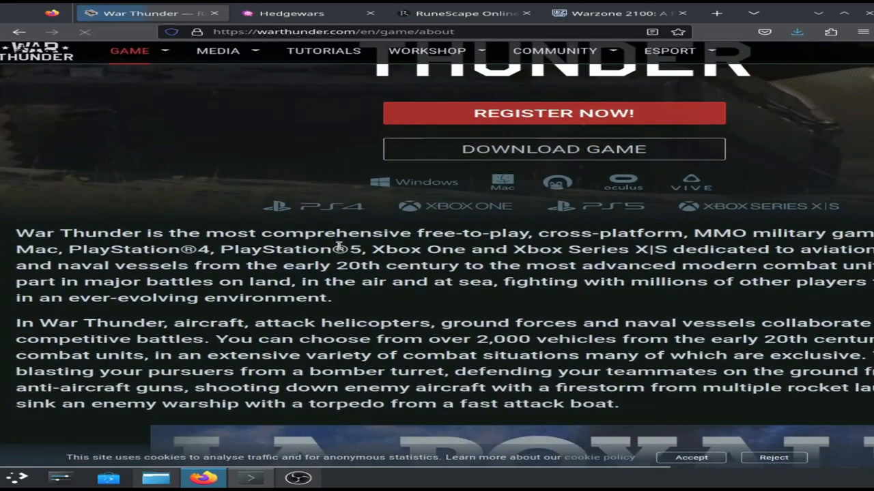
{"action": "scroll", "scroll_direction": "down", "scroll_amount": 3}
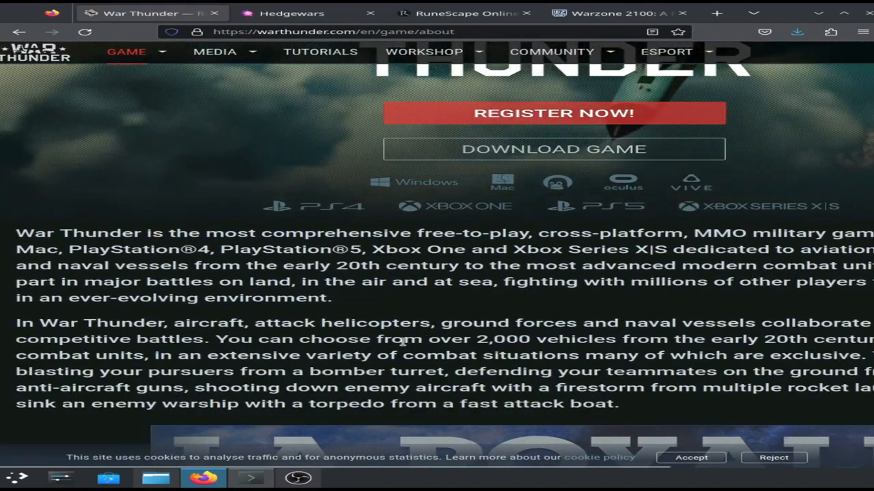
Step: Read the About page down through armed forces overview, System Requirements and the footer
{"action": "scroll", "scroll_direction": "down", "scroll_amount": 3}
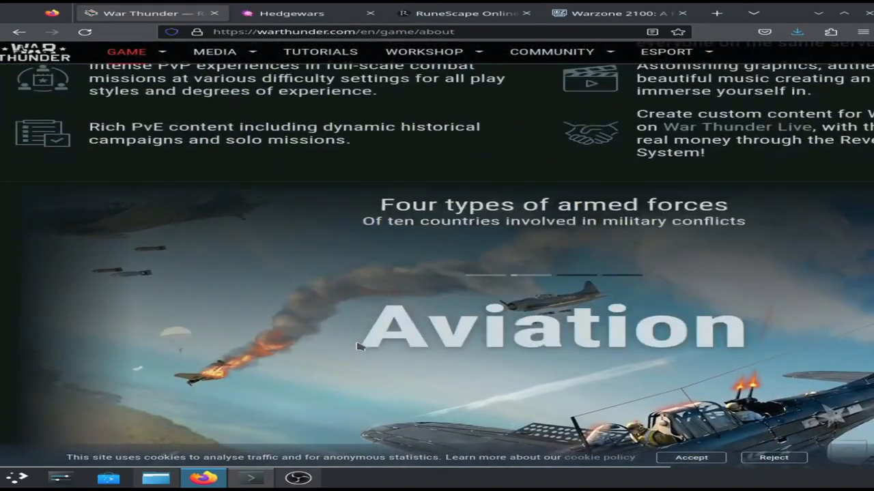
{"action": "scroll", "scroll_direction": "down", "scroll_amount": 3}
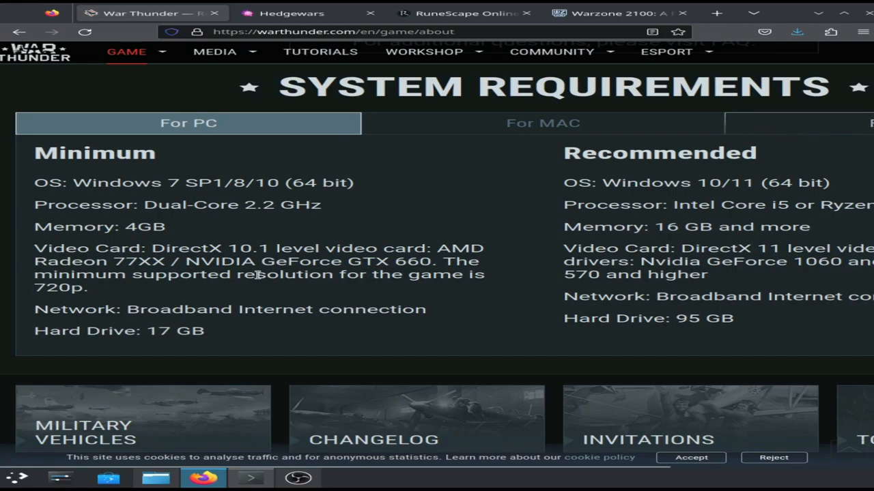
{"action": "mouse_move", "coordinate": [183, 301]}
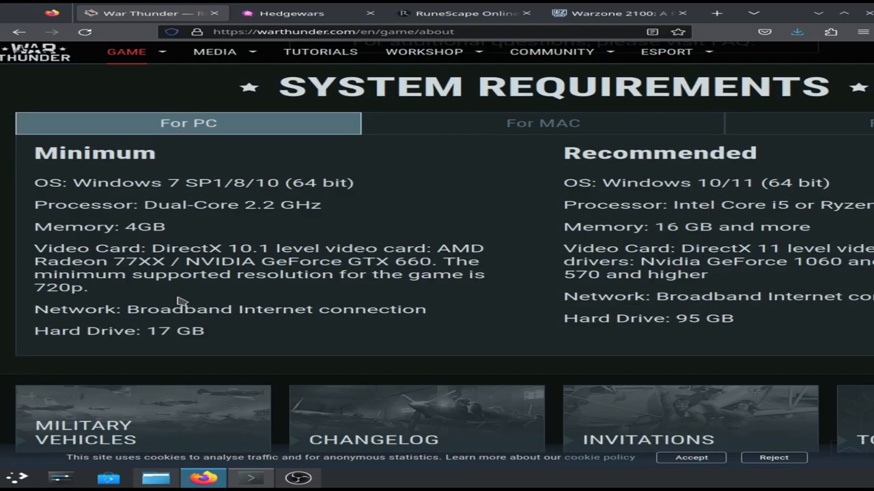
{"action": "scroll", "scroll_direction": "down", "scroll_amount": 3}
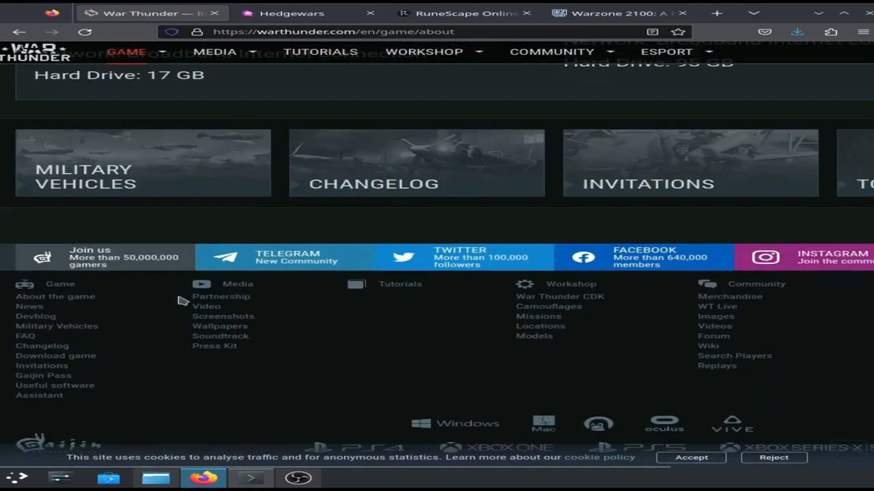
{"action": "scroll", "scroll_direction": "up", "scroll_amount": 3}
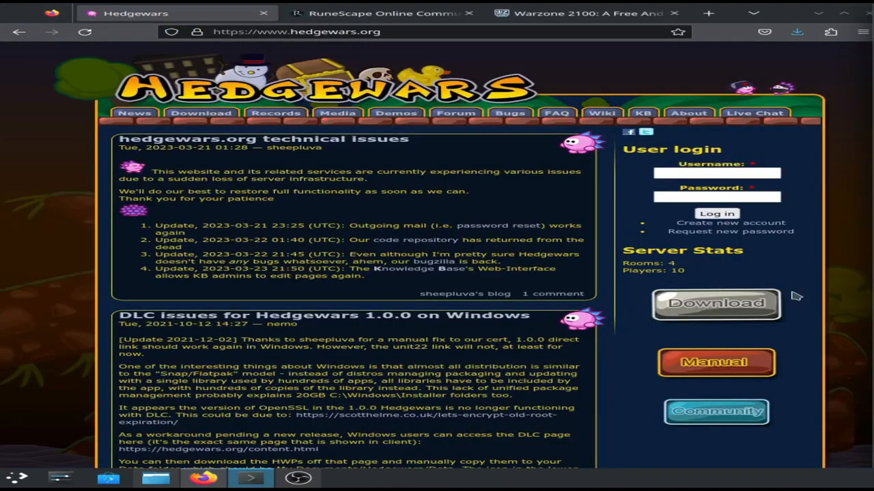
{"action": "mouse_move", "coordinate": [171, 314]}
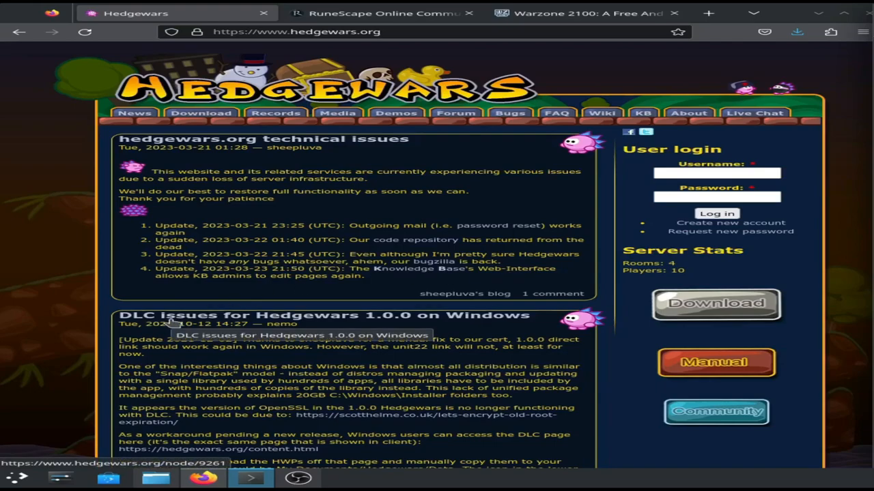
{"action": "mouse_move", "coordinate": [144, 280]}
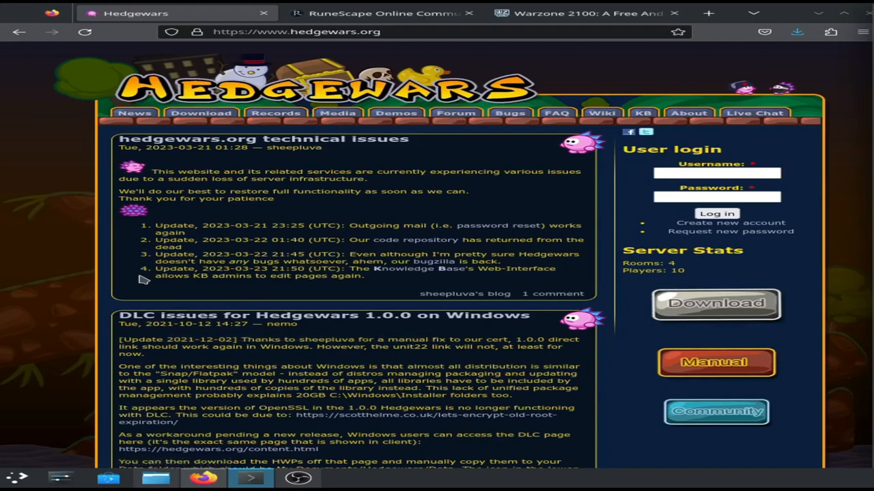
Step: Read down the Hedgewars home page to the DLC issues post for 1.0.0 on Windows
{"action": "scroll", "scroll_direction": "down", "scroll_amount": 3}
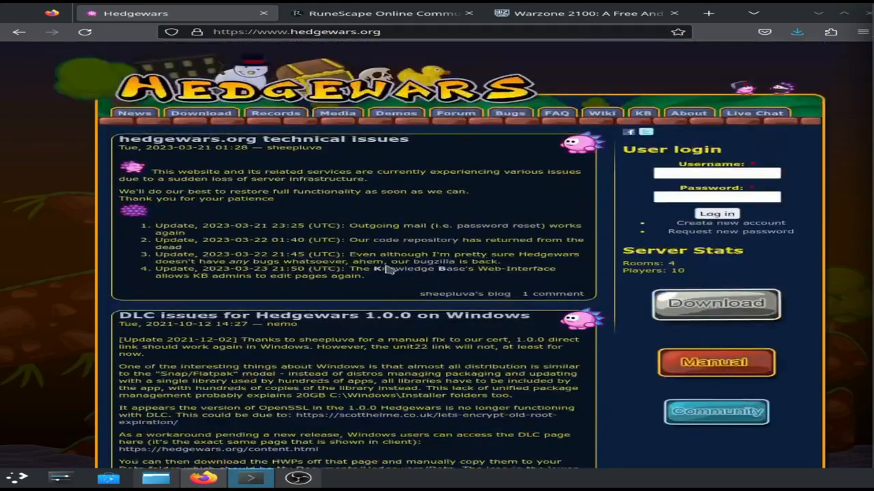
{"action": "mouse_move", "coordinate": [337, 112]}
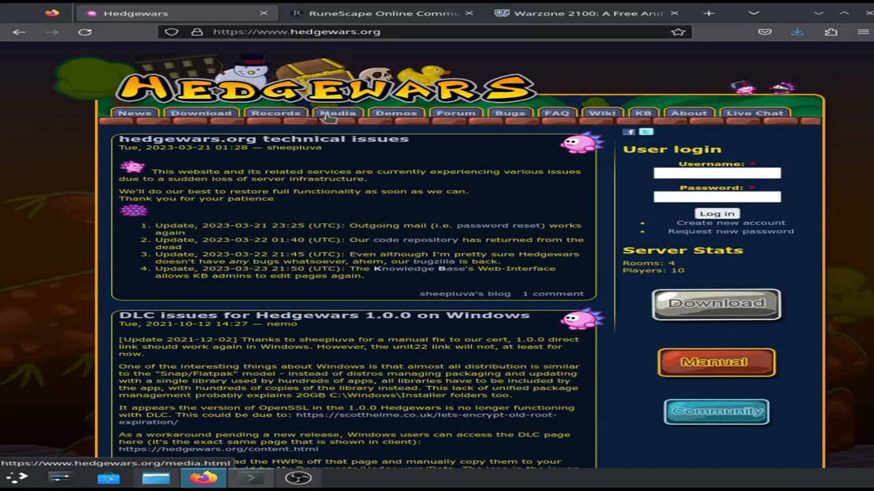
Step: Browse the Hedgewars Media screenshots, view one full size, then close the Hedgewars tabs
{"action": "left_click", "coordinate": [337, 111]}
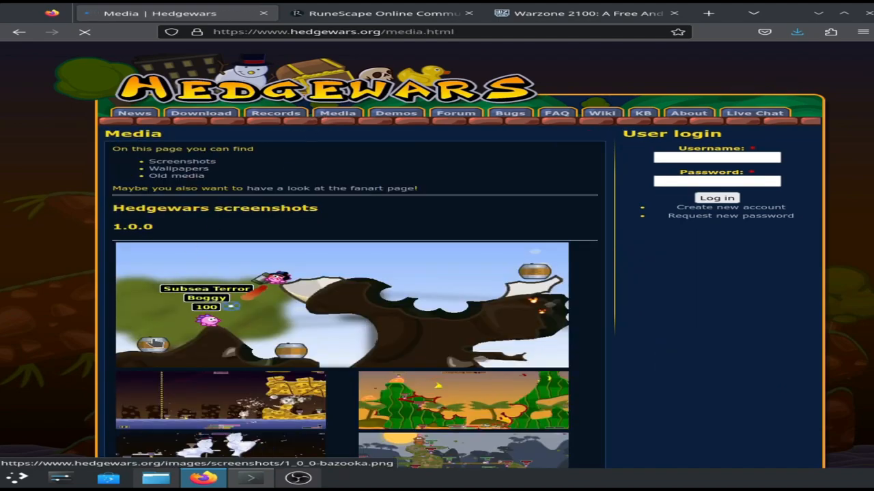
{"action": "scroll", "scroll_direction": "down", "scroll_amount": 3}
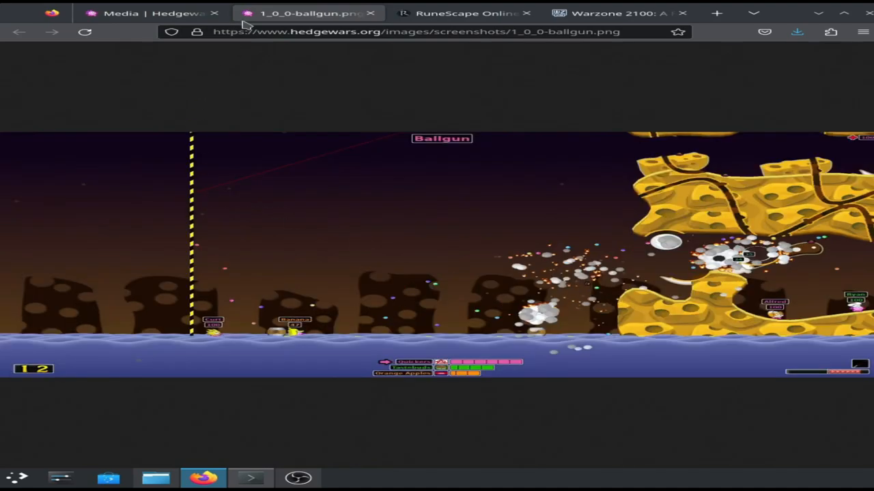
{"action": "left_click", "coordinate": [371, 13]}
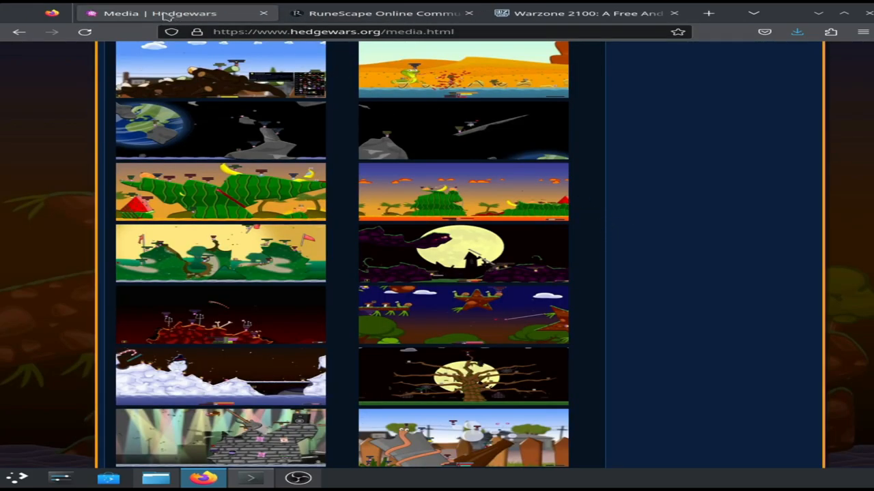
{"action": "left_click", "coordinate": [265, 12]}
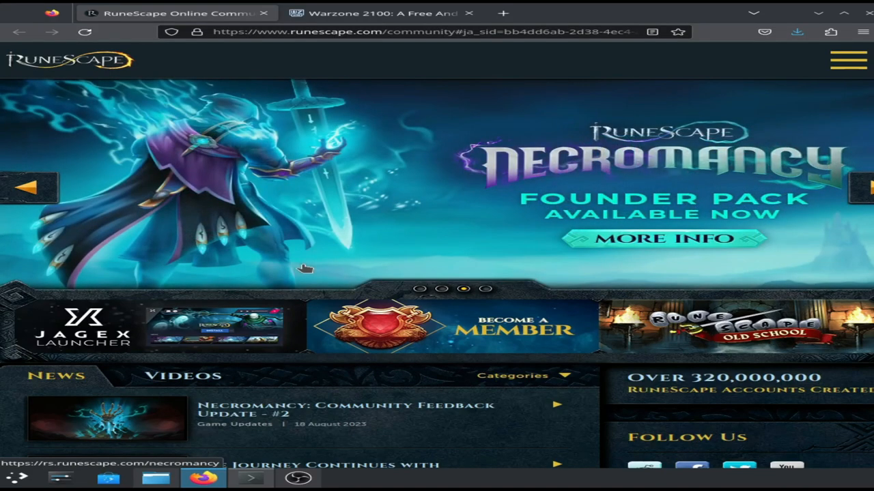
Step: Scroll the RuneScape community news list to the footer and back, then close its tab
{"action": "scroll", "scroll_direction": "down", "scroll_amount": 3}
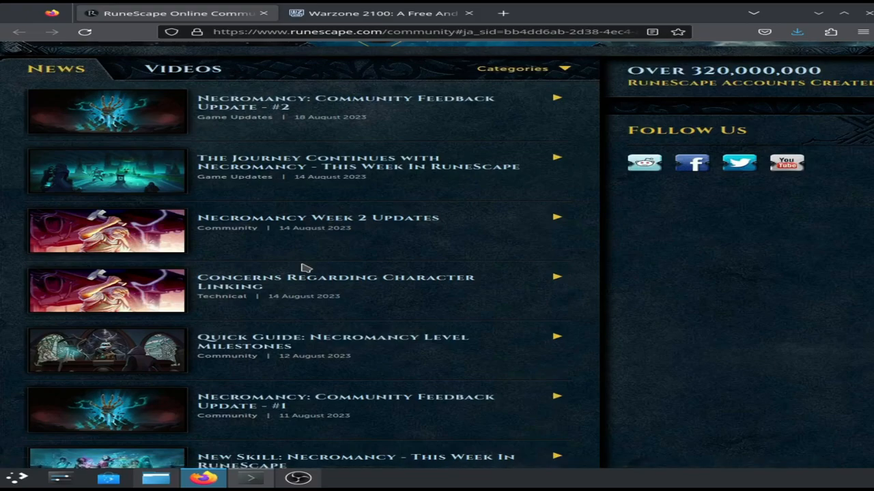
{"action": "scroll", "scroll_direction": "down", "scroll_amount": 3}
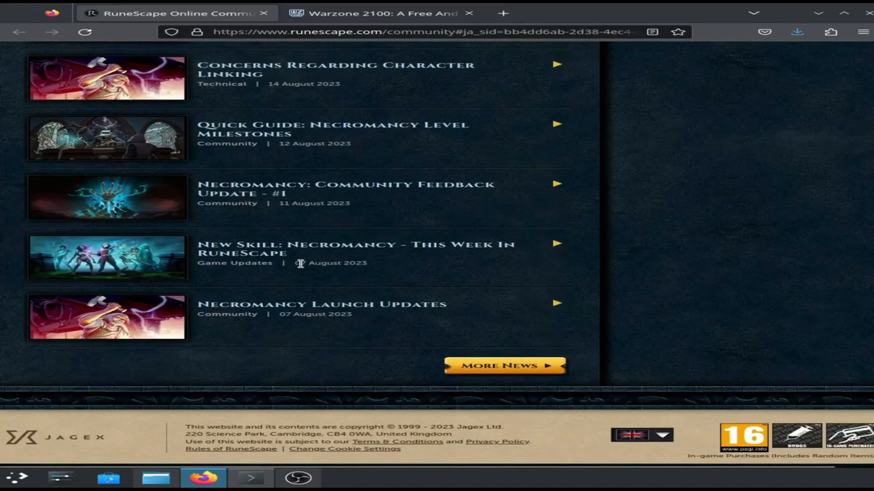
{"action": "scroll", "scroll_direction": "up", "scroll_amount": 3}
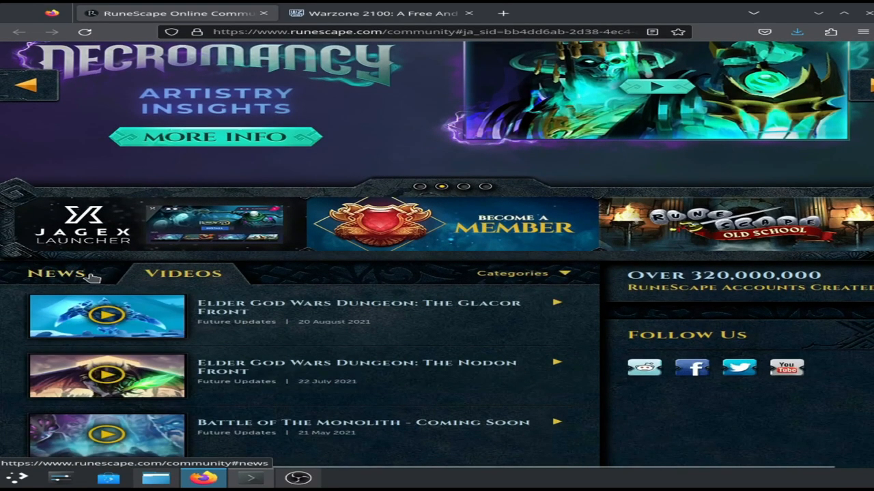
{"action": "scroll", "scroll_direction": "down", "scroll_amount": 3}
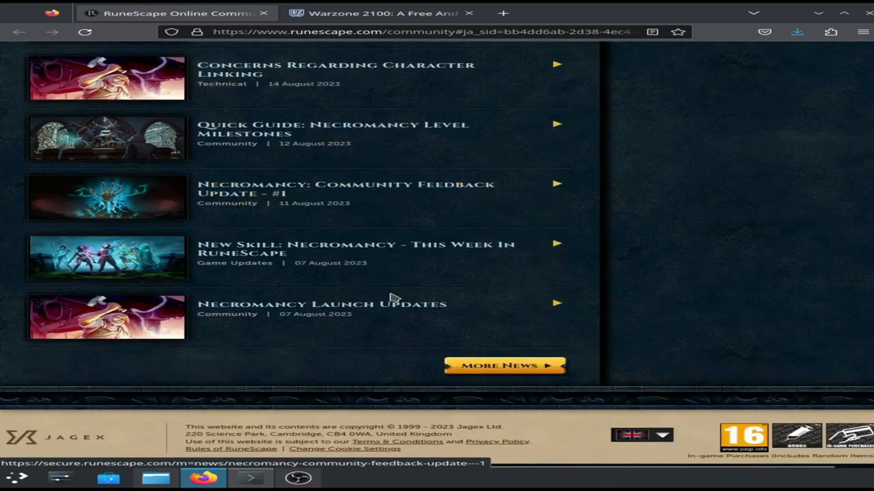
{"action": "scroll", "scroll_direction": "up", "scroll_amount": 3}
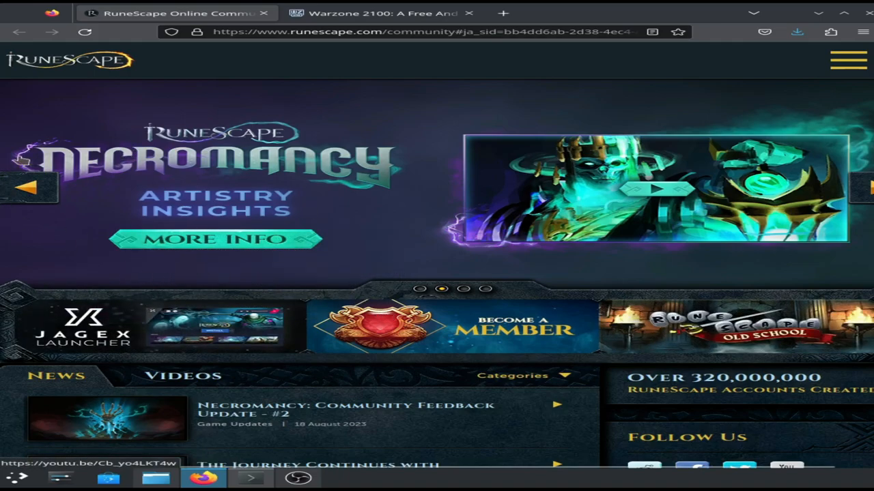
{"action": "mouse_move", "coordinate": [176, 244]}
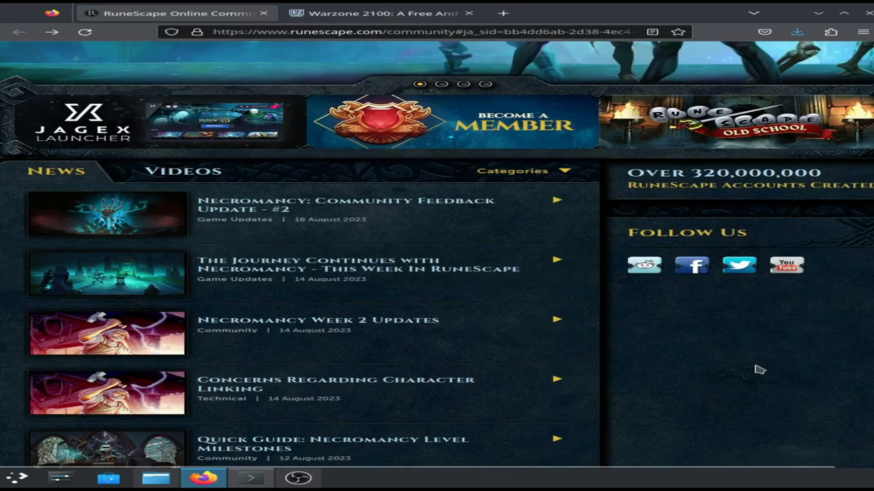
{"action": "mouse_move", "coordinate": [465, 222]}
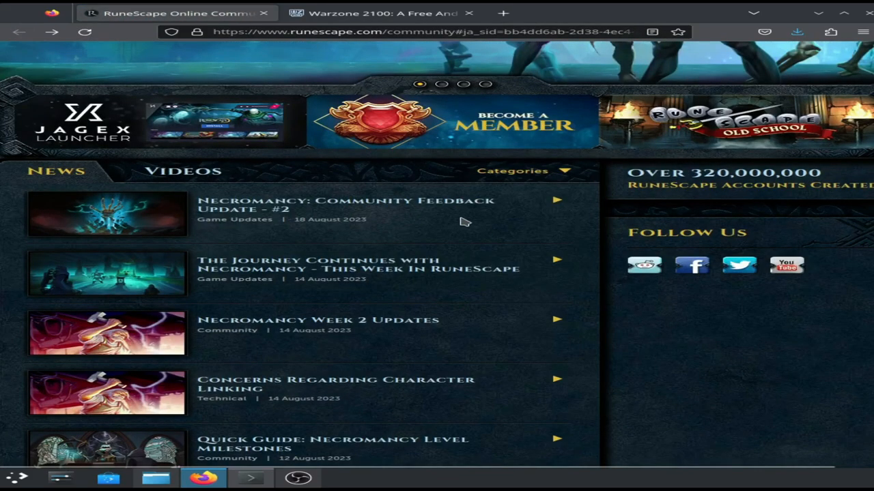
{"action": "left_click", "coordinate": [517, 171]}
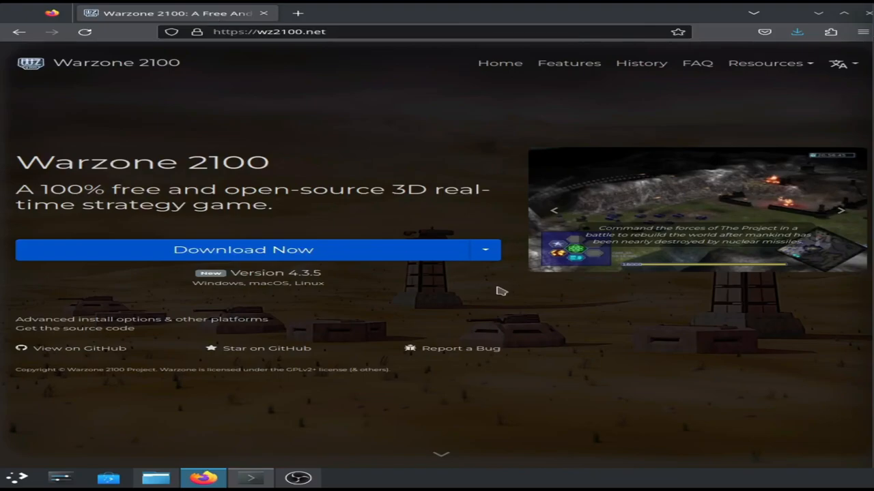
{"action": "mouse_move", "coordinate": [648, 163]}
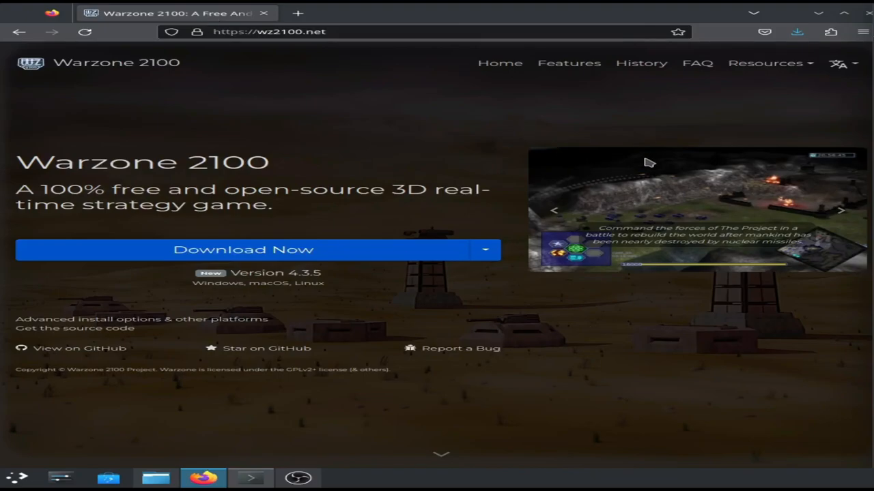
{"action": "mouse_move", "coordinate": [640, 166]}
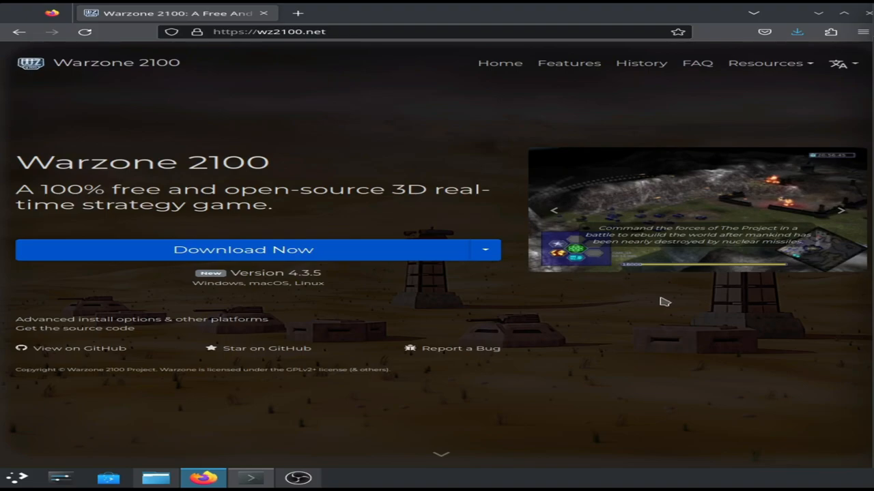
{"action": "scroll", "scroll_direction": "down", "scroll_amount": 3}
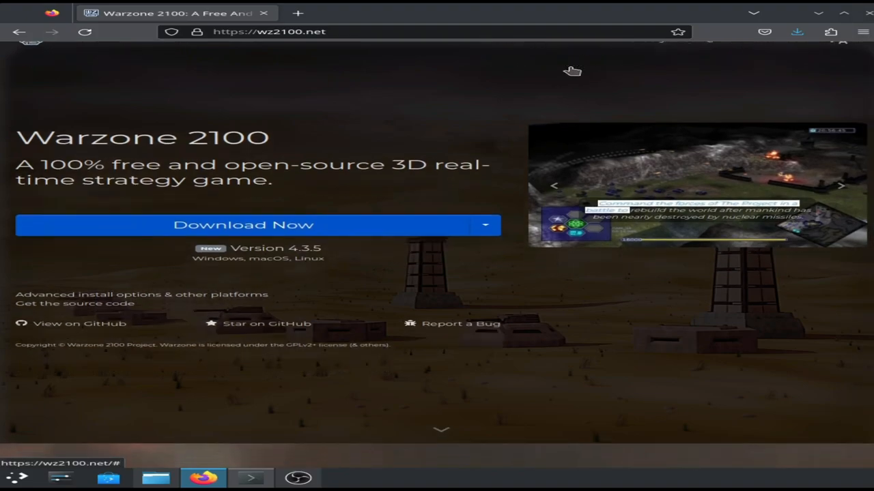
{"action": "scroll", "scroll_direction": "down", "scroll_amount": 3}
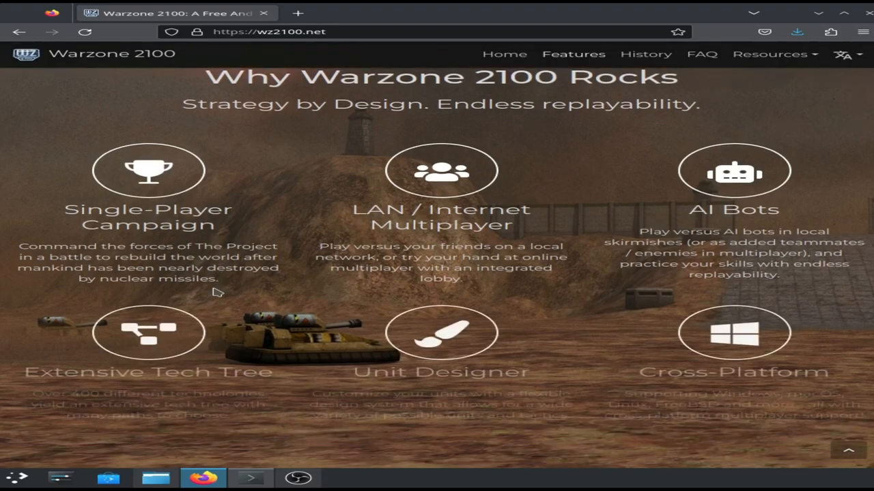
{"action": "scroll", "scroll_direction": "down", "scroll_amount": 3}
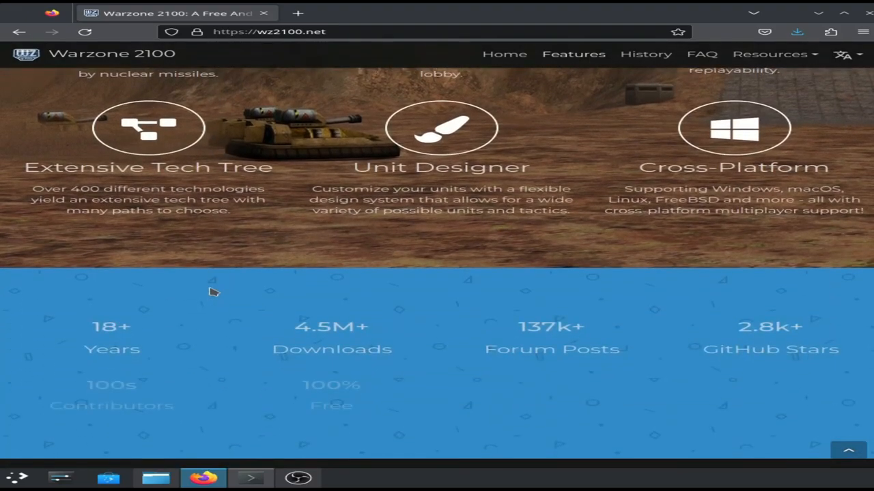
{"action": "scroll", "scroll_direction": "down", "scroll_amount": 3}
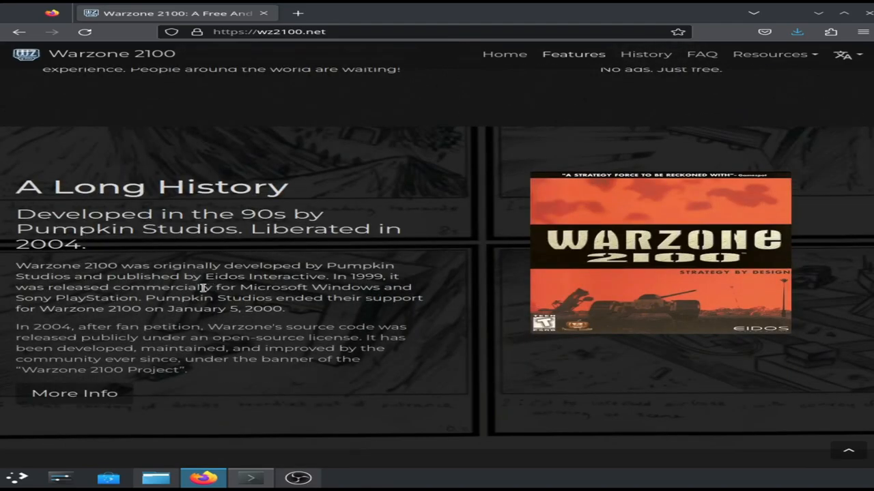
{"action": "mouse_move", "coordinate": [540, 344]}
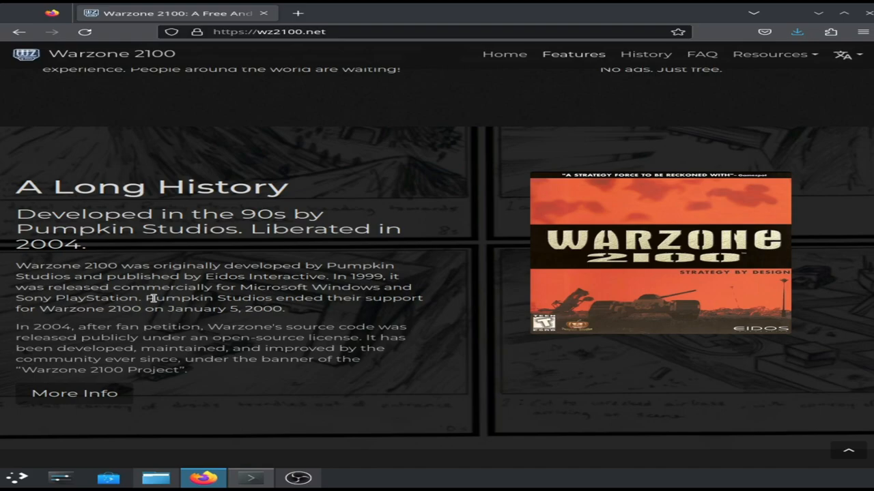
{"action": "mouse_move", "coordinate": [8, 308]}
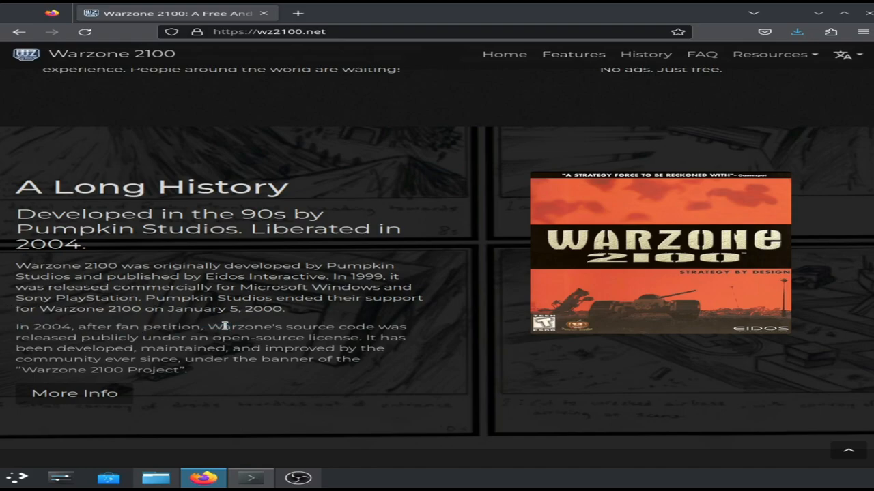
{"action": "scroll", "scroll_direction": "down", "scroll_amount": 3}
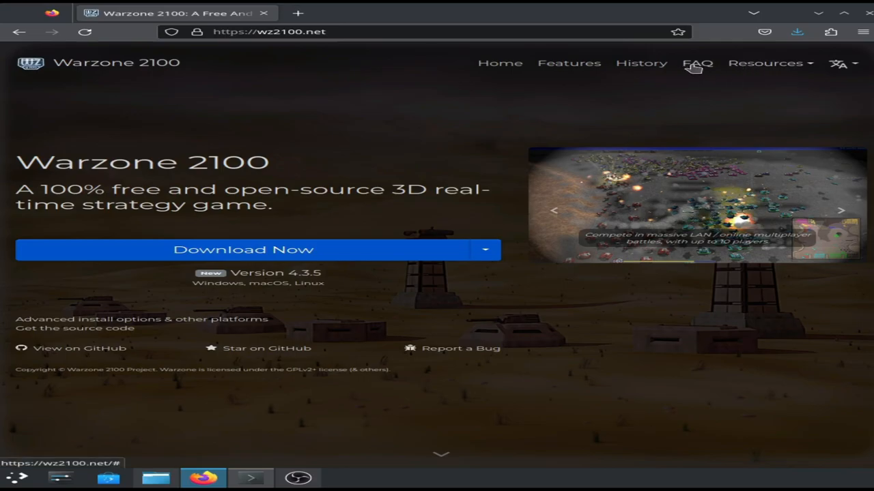
{"action": "left_click", "coordinate": [697, 63]}
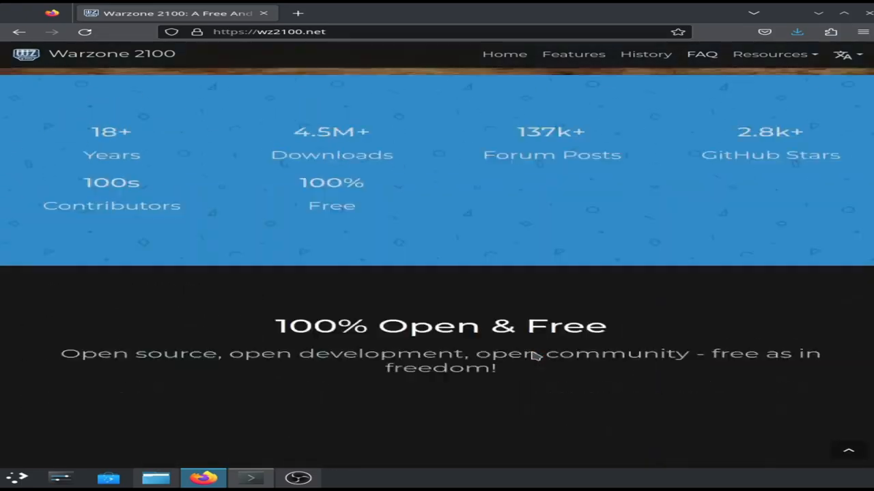
{"action": "scroll", "scroll_direction": "up", "scroll_amount": 3}
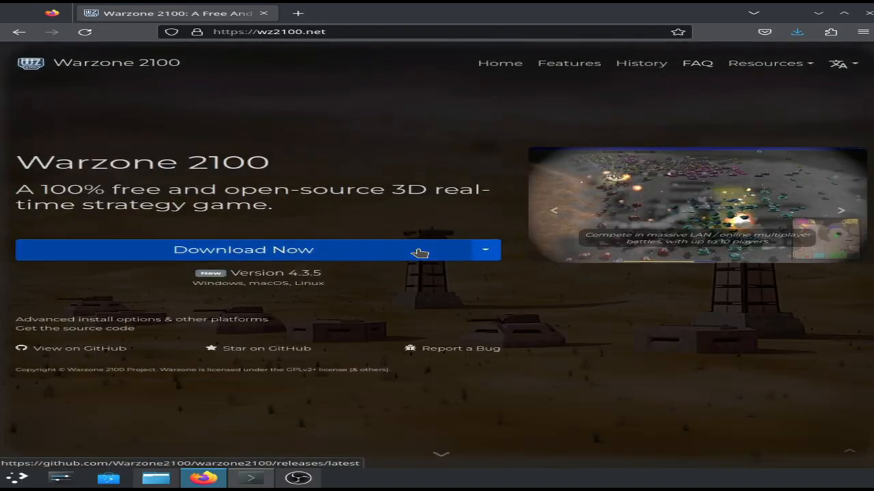
{"action": "mouse_move", "coordinate": [498, 332]}
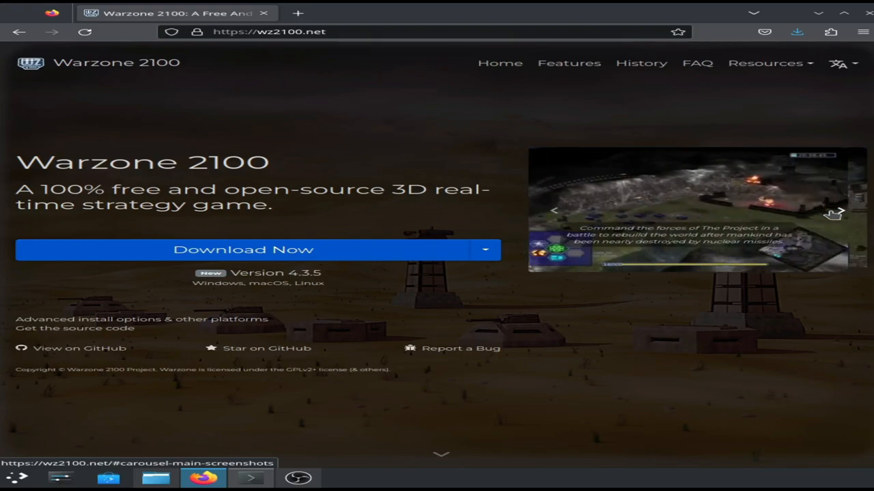
{"action": "left_click", "coordinate": [839, 211]}
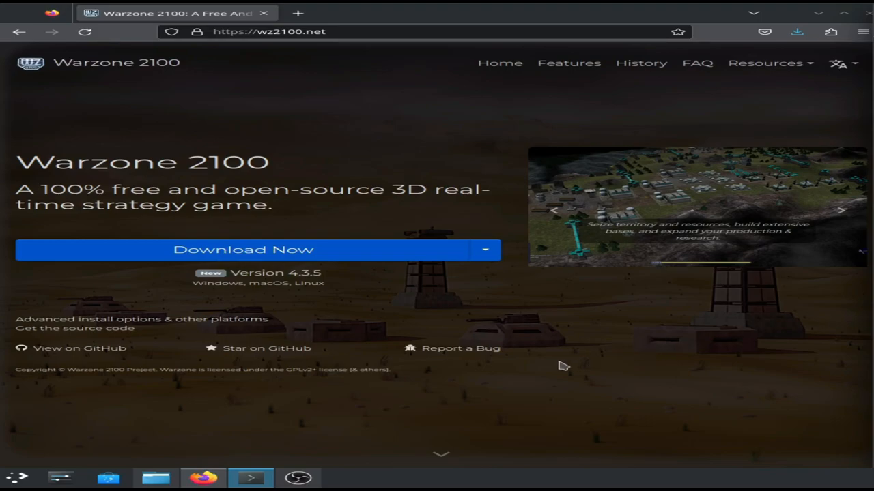
{"action": "mouse_move", "coordinate": [349, 409]}
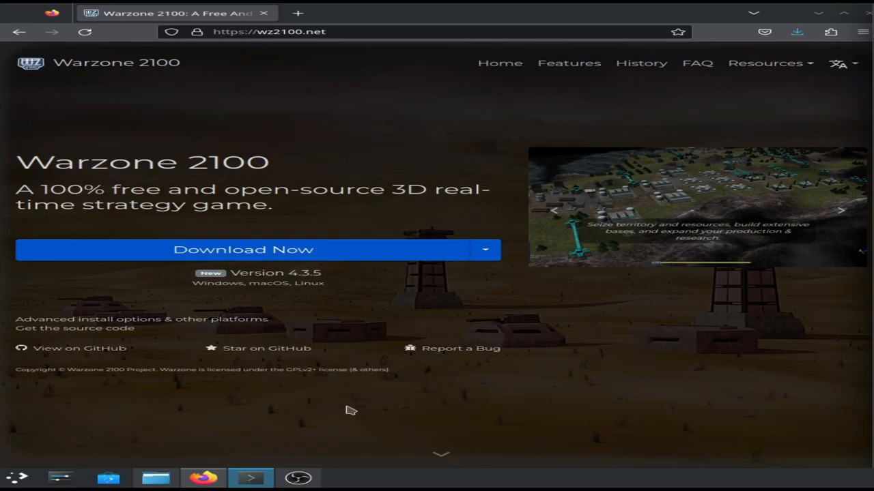
{"action": "mouse_move", "coordinate": [352, 404]}
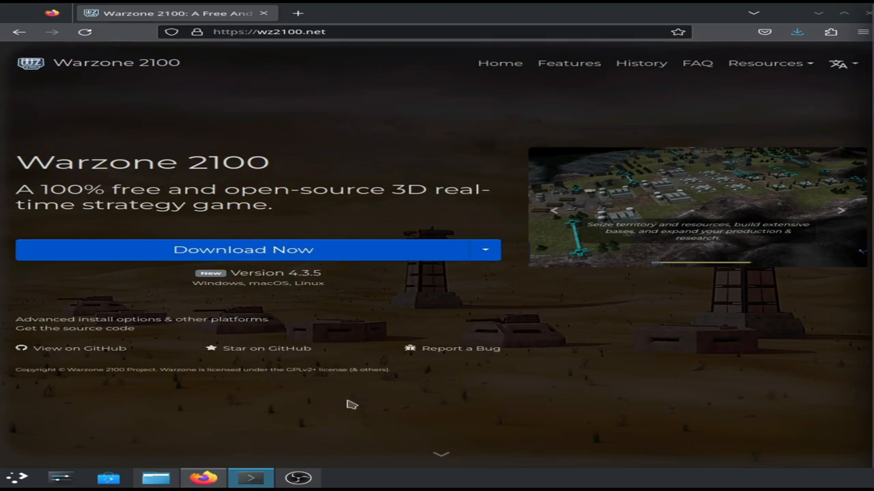
{"action": "mouse_move", "coordinate": [308, 421]}
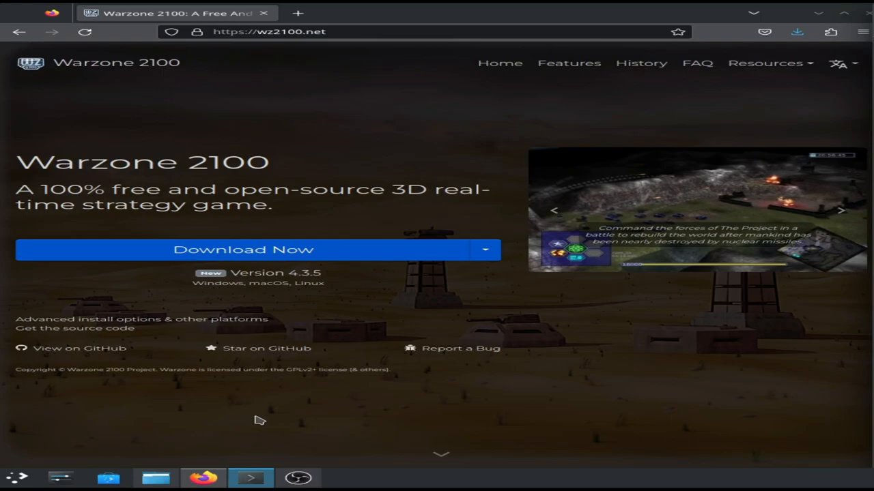
{"action": "mouse_move", "coordinate": [511, 363]}
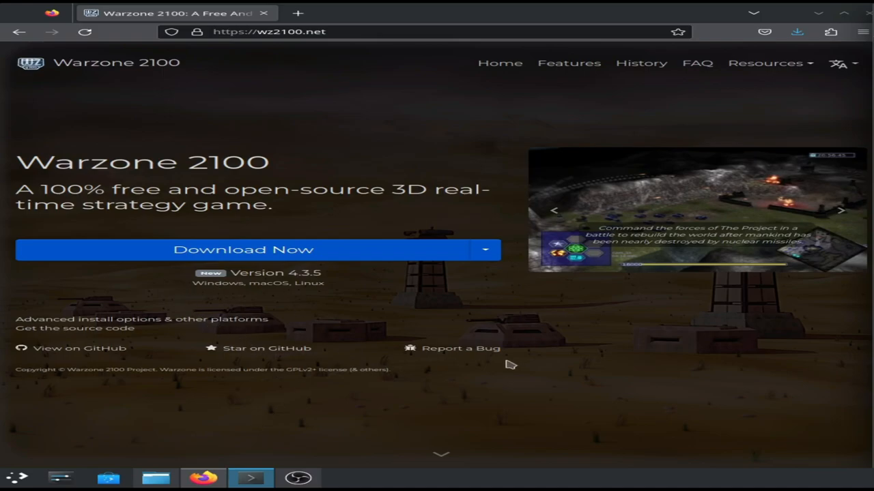
{"action": "mouse_move", "coordinate": [435, 355]}
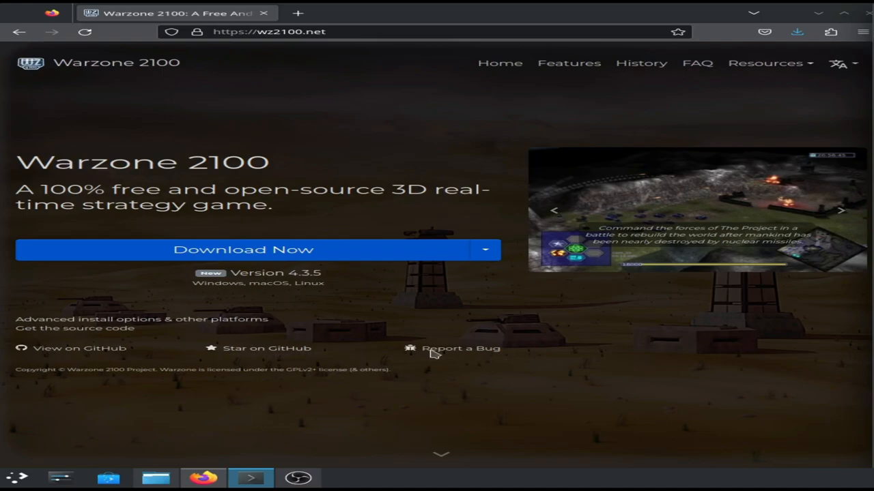
{"action": "mouse_move", "coordinate": [467, 403]}
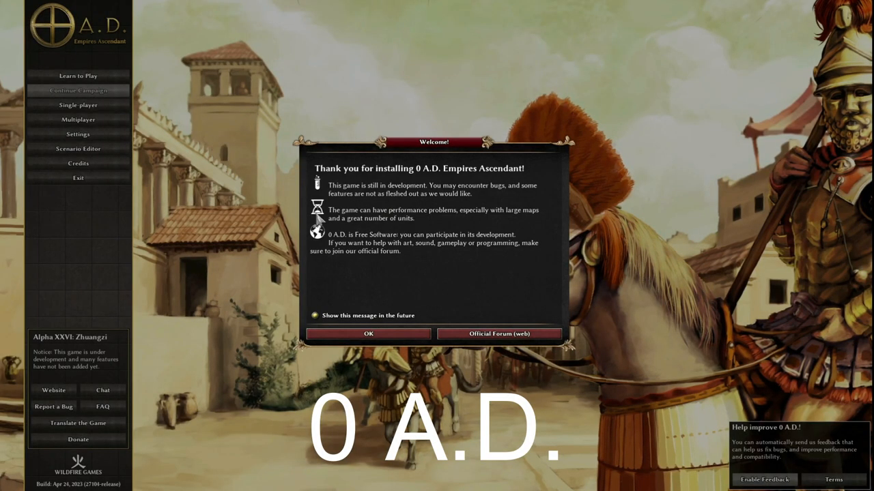
Step: Dismiss the 0 A.D. welcome and reach Singleplayer > Matches setup on Acropolis Bay (2)
{"action": "left_click", "coordinate": [368, 333]}
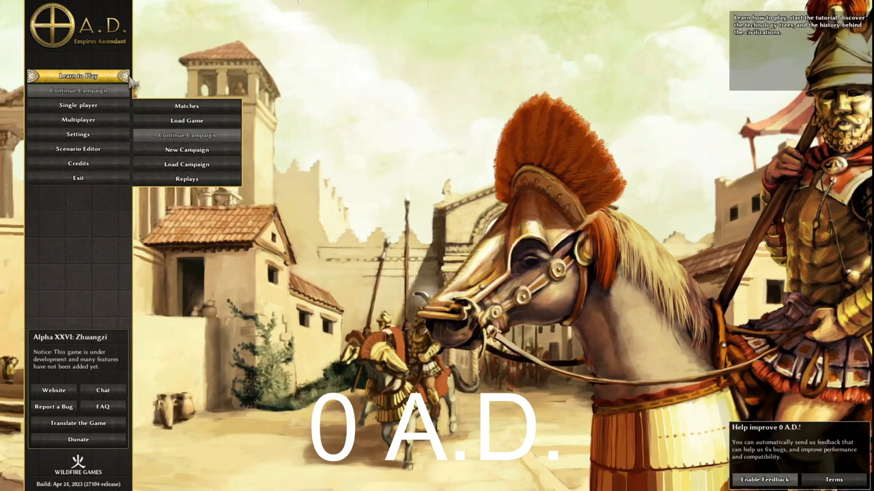
{"action": "left_click", "coordinate": [78, 120]}
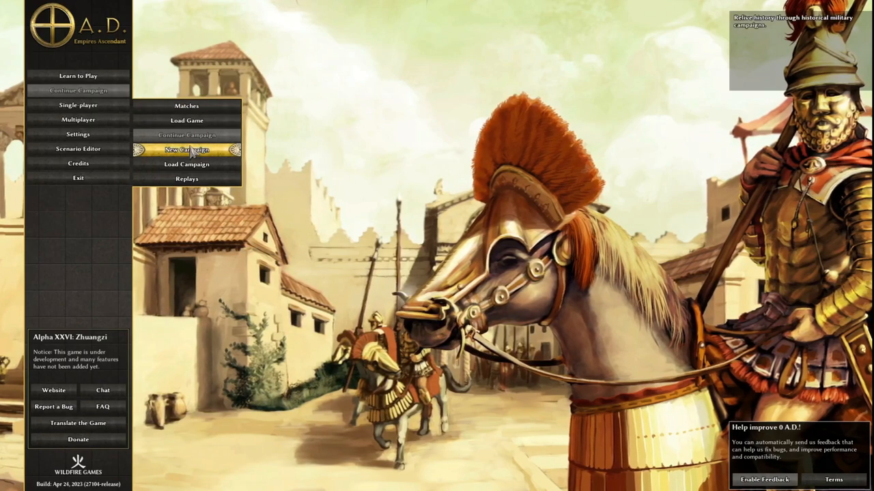
{"action": "left_click", "coordinate": [186, 107]}
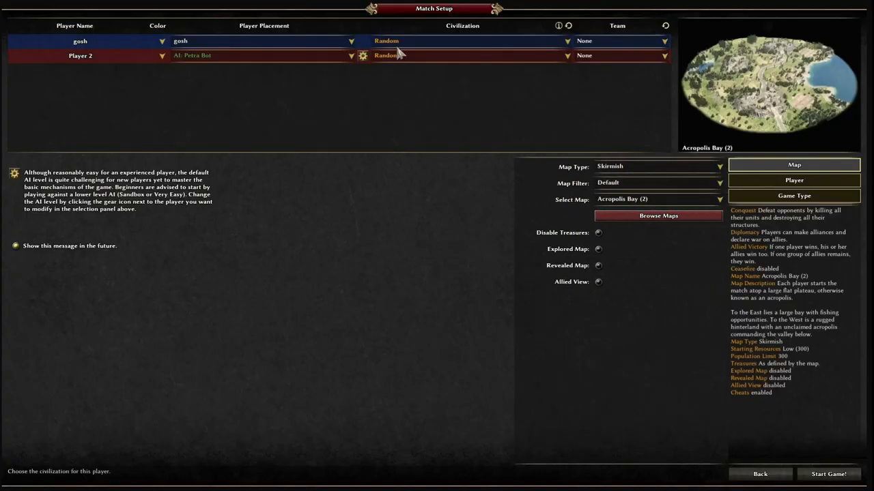
Step: Keep player one's civilization Random, enable Revealed Map and Allied View, and start the game
{"action": "left_click", "coordinate": [566, 41]}
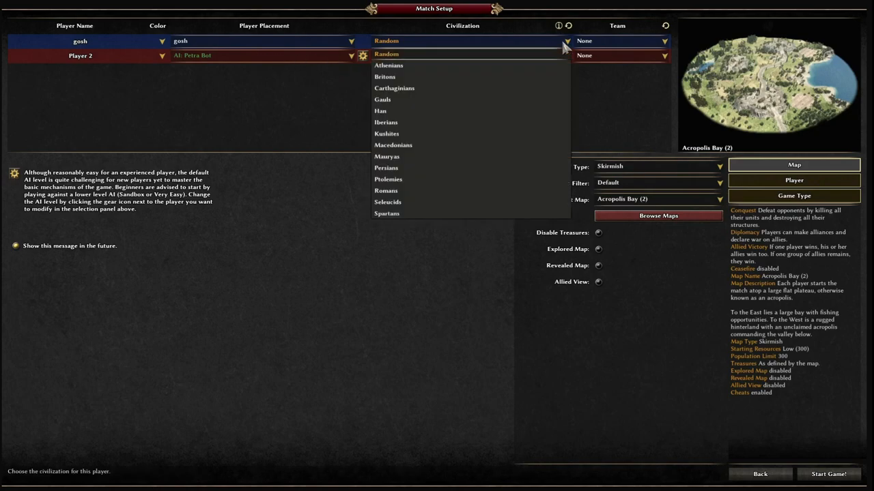
{"action": "left_click", "coordinate": [386, 55]}
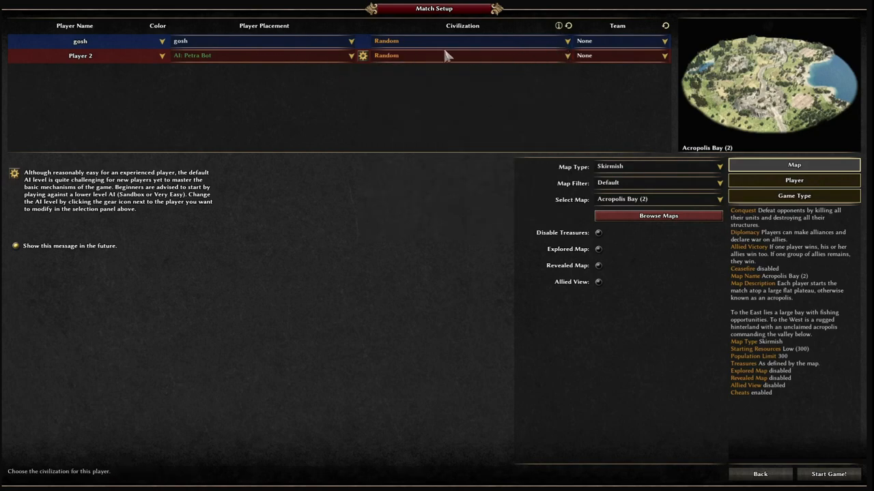
{"action": "mouse_move", "coordinate": [645, 219]}
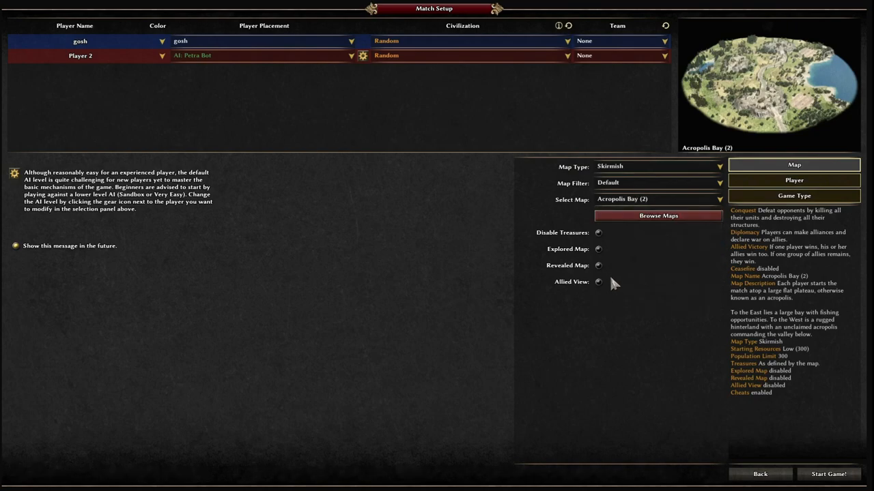
{"action": "left_click", "coordinate": [597, 248]}
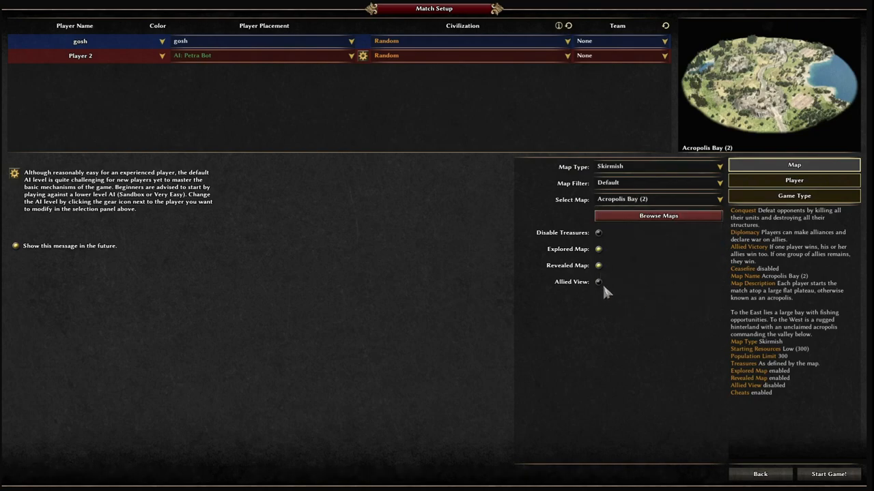
{"action": "left_click", "coordinate": [827, 474]}
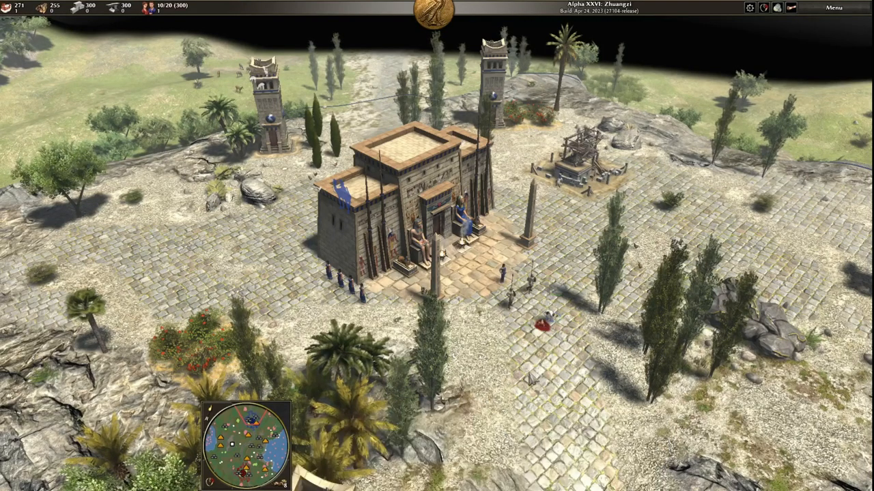
Step: Select units and pan the acropolis map, then leave 0 A.D. for Wesnoth's title screen
{"action": "left_click", "coordinate": [502, 273]}
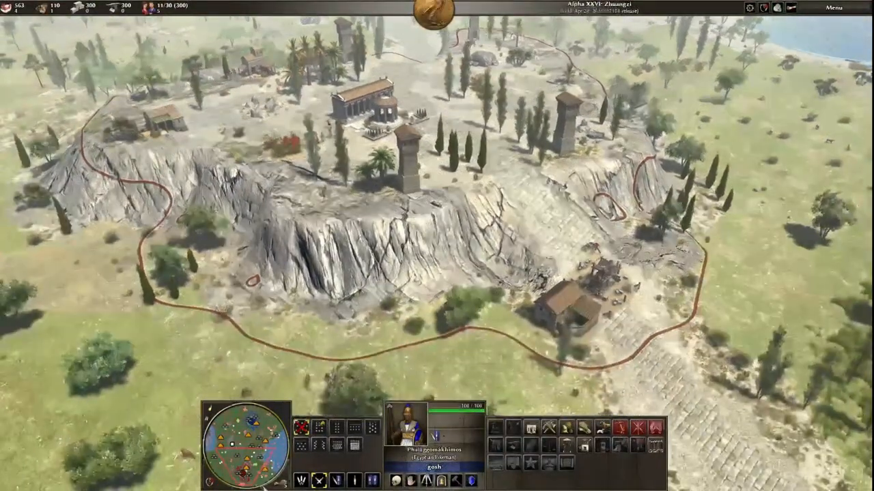
{"action": "scroll", "scroll_direction": "down", "scroll_amount": 3}
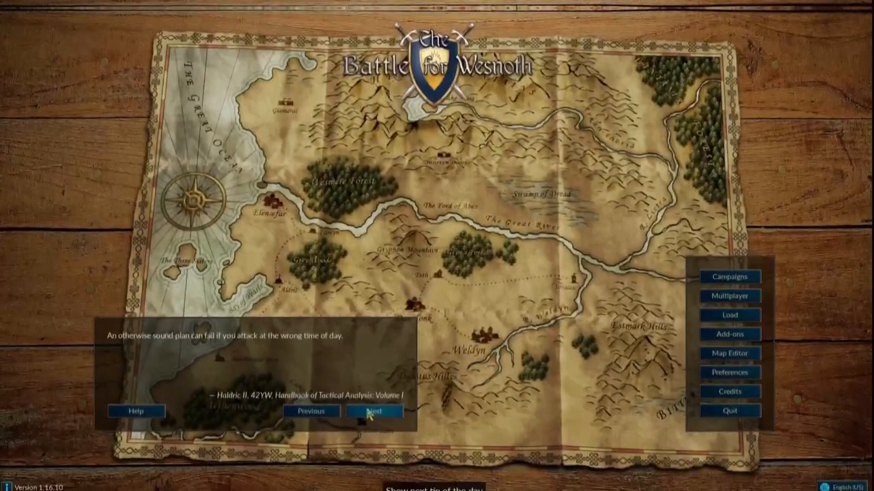
Step: Start the Battle Training tutorial campaign and choose Konrad as the hero
{"action": "left_click", "coordinate": [374, 412]}
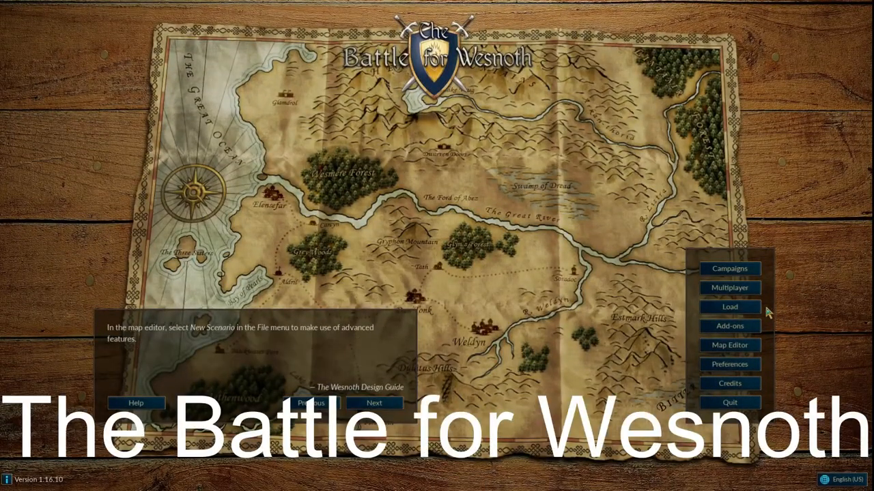
{"action": "left_click", "coordinate": [729, 267]}
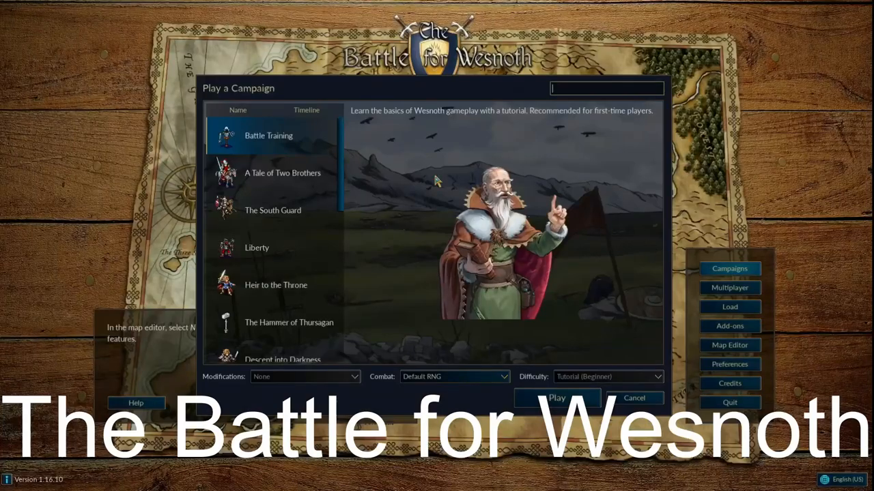
{"action": "mouse_move", "coordinate": [576, 371]}
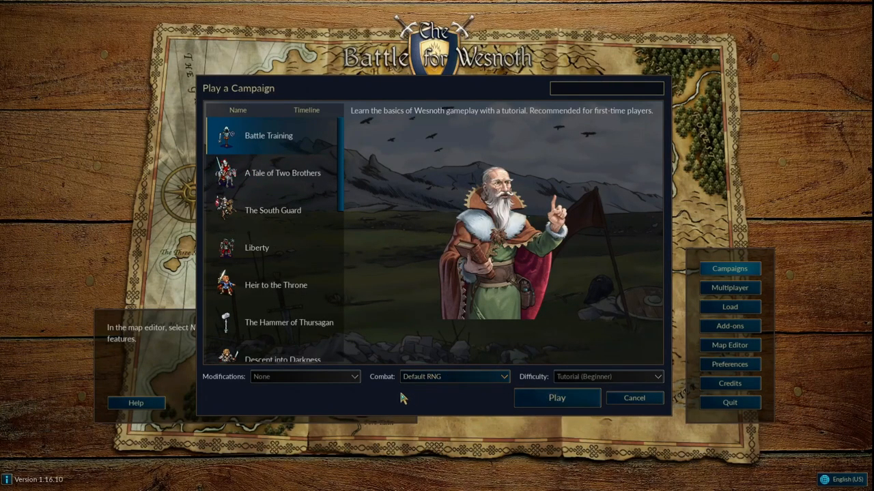
{"action": "left_click", "coordinate": [557, 399]}
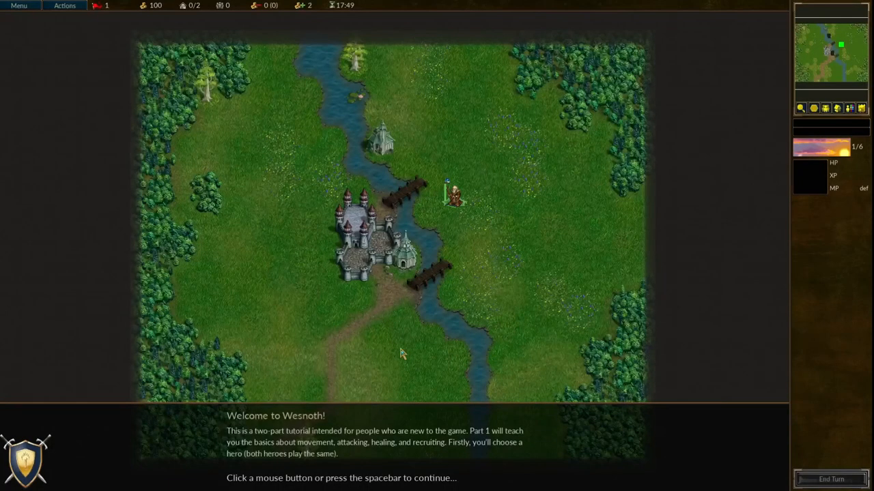
{"action": "left_click", "coordinate": [401, 352]}
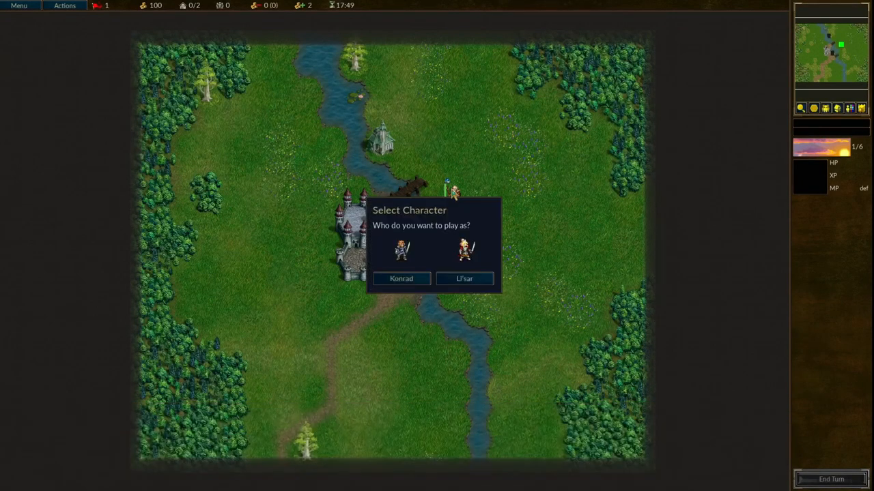
{"action": "left_click", "coordinate": [402, 279]}
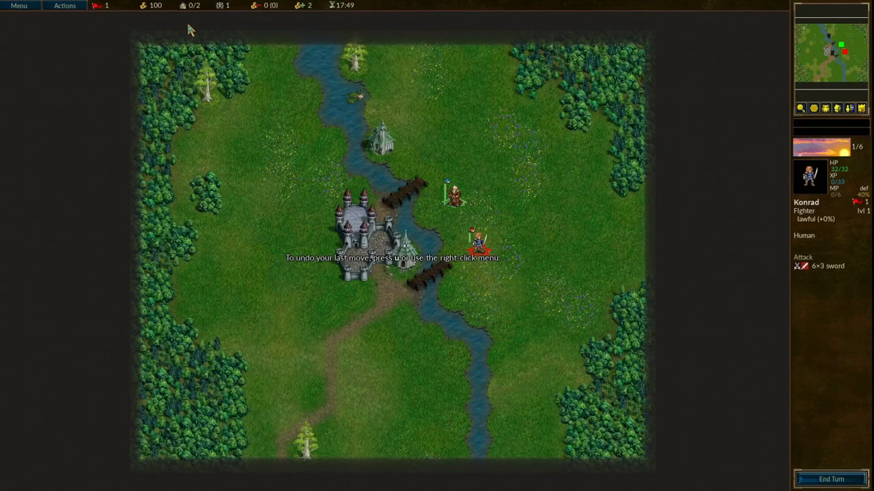
Step: View the Semi-dry Grass terrain description for a hex and close the help
{"action": "right_click", "coordinate": [480, 243]}
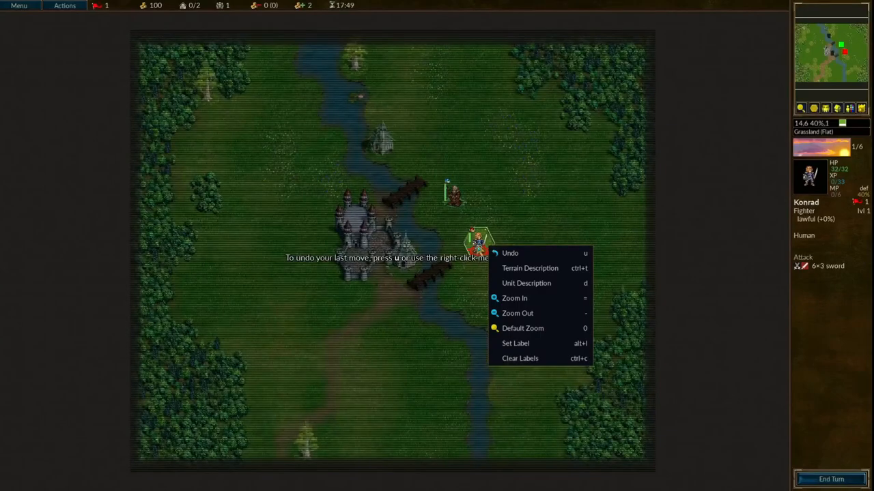
{"action": "left_click", "coordinate": [529, 268]}
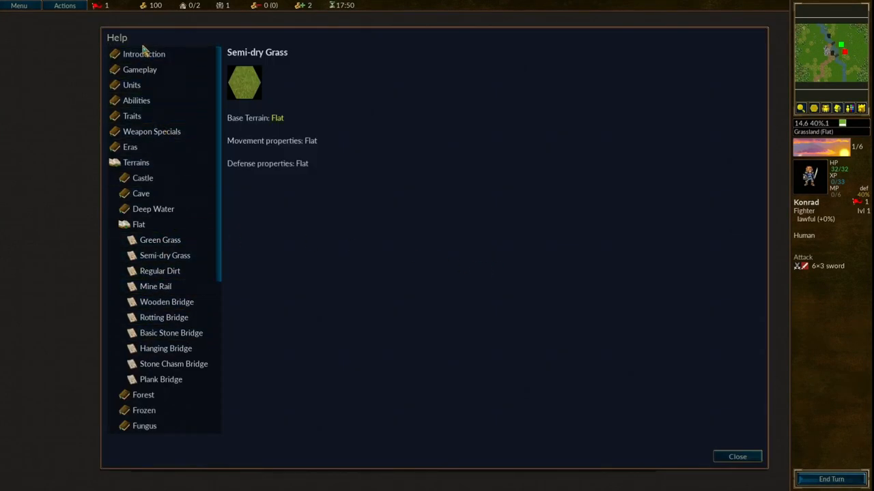
{"action": "mouse_move", "coordinate": [667, 260]}
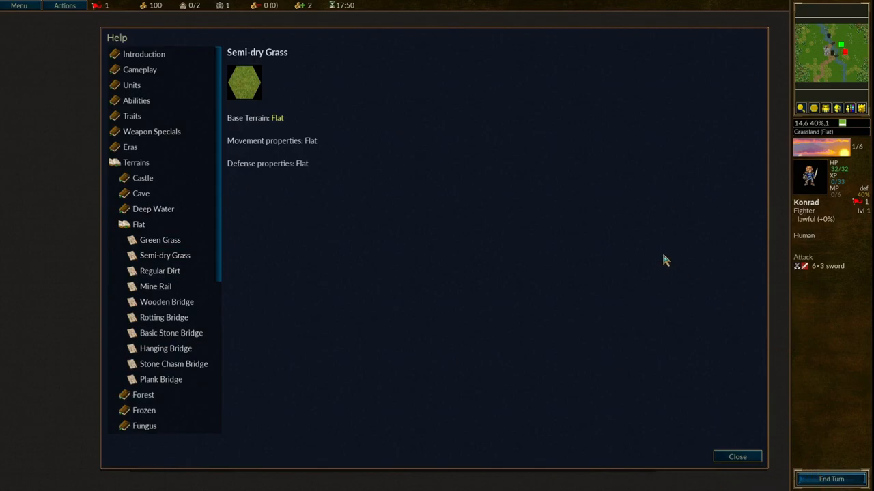
{"action": "mouse_move", "coordinate": [190, 112]}
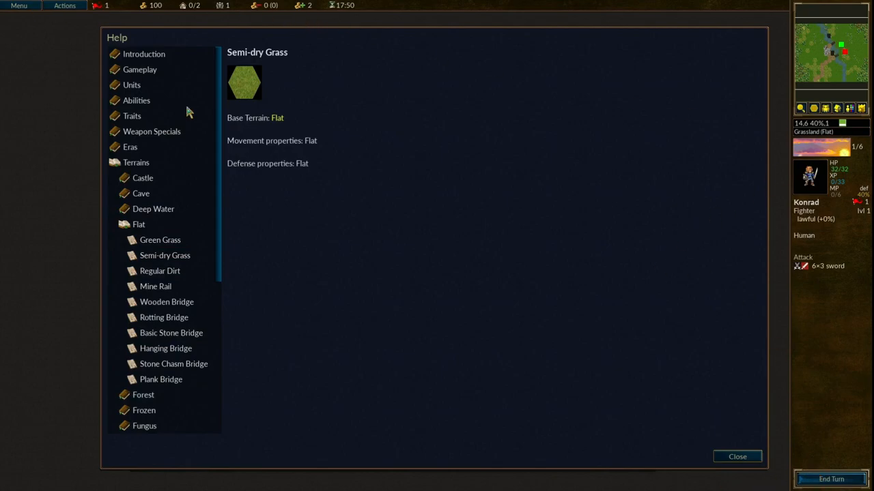
{"action": "mouse_move", "coordinate": [303, 329]}
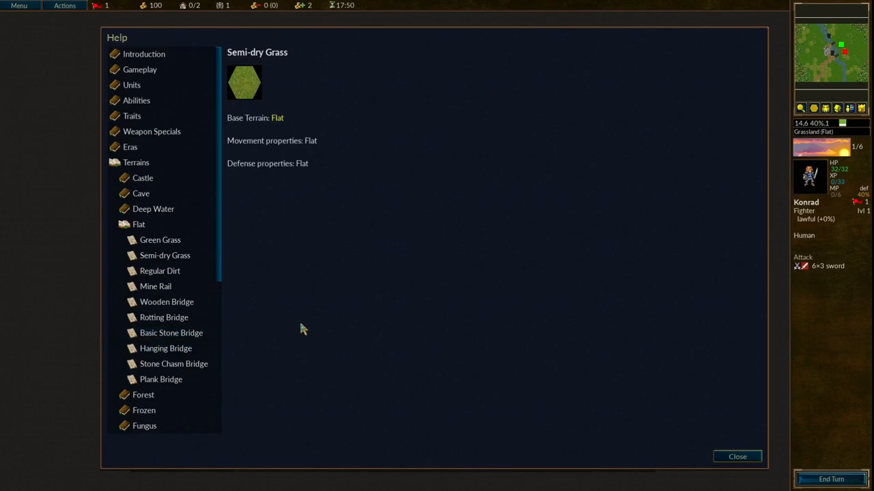
{"action": "left_click", "coordinate": [737, 456]}
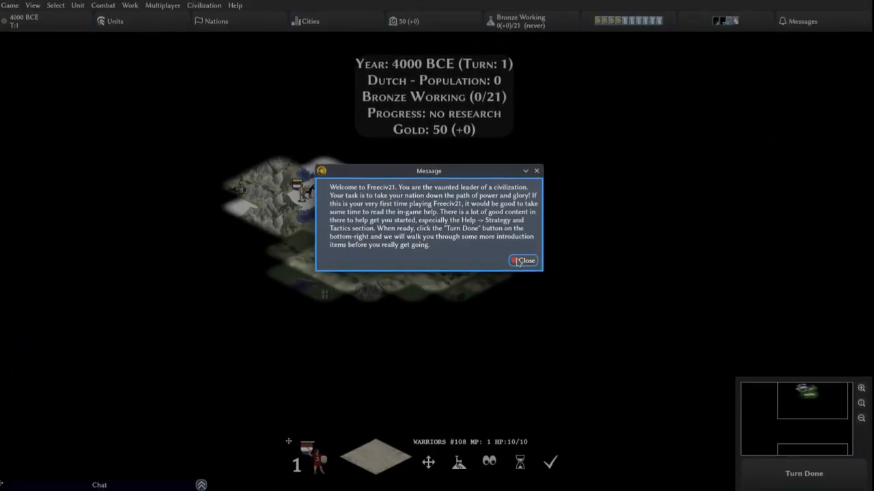
Step: Dismiss the Freeciv welcome and check the Cities and Units overviews
{"action": "left_click", "coordinate": [521, 261]}
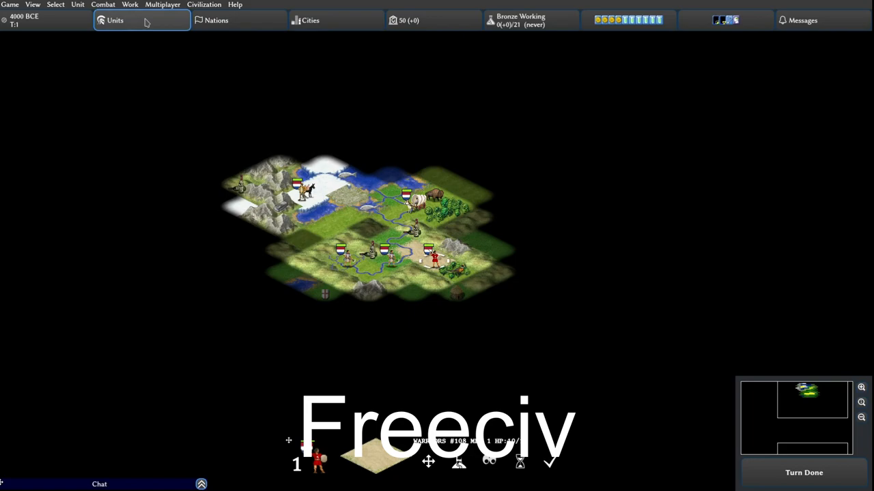
{"action": "left_click", "coordinate": [310, 21]}
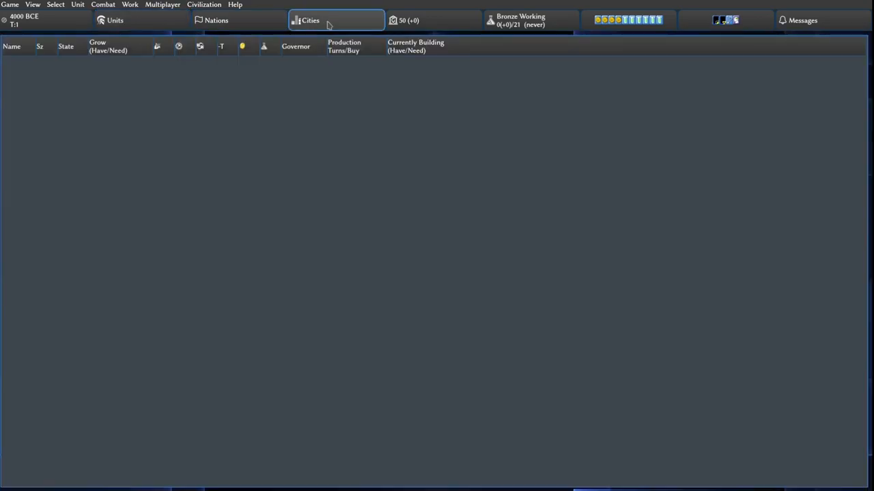
{"action": "left_click", "coordinate": [216, 21]}
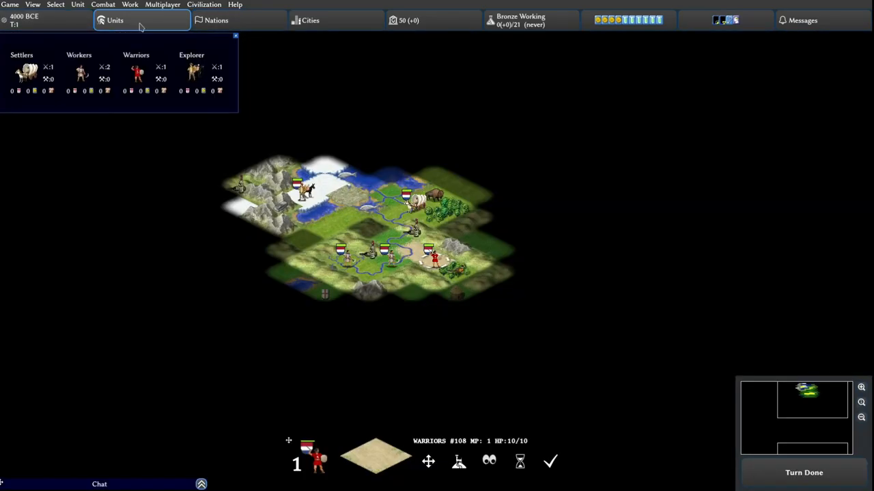
{"action": "mouse_move", "coordinate": [115, 82]}
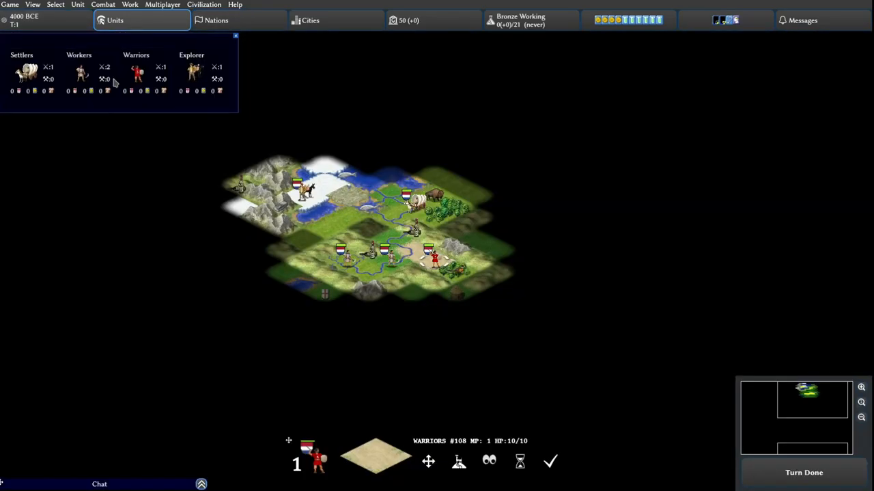
{"action": "left_click", "coordinate": [628, 20]}
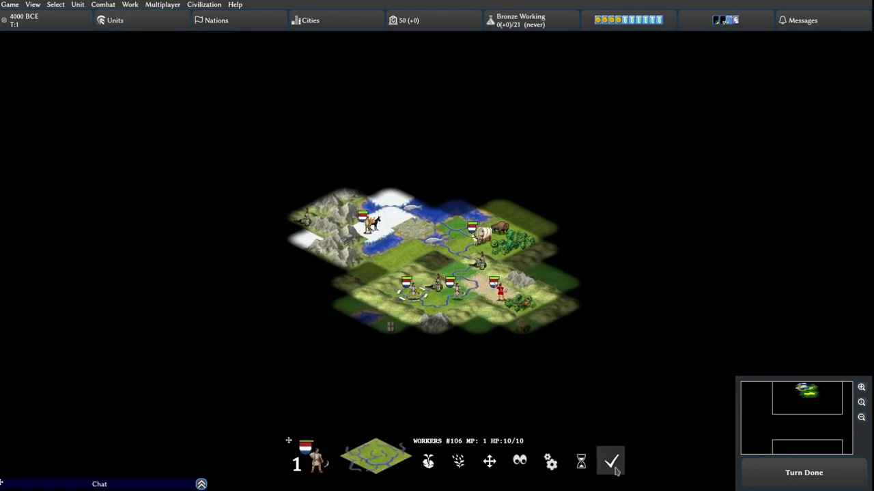
Step: Give the Dutch workers and settlers their first-turn orders via the unit action bar
{"action": "left_click", "coordinate": [608, 462]}
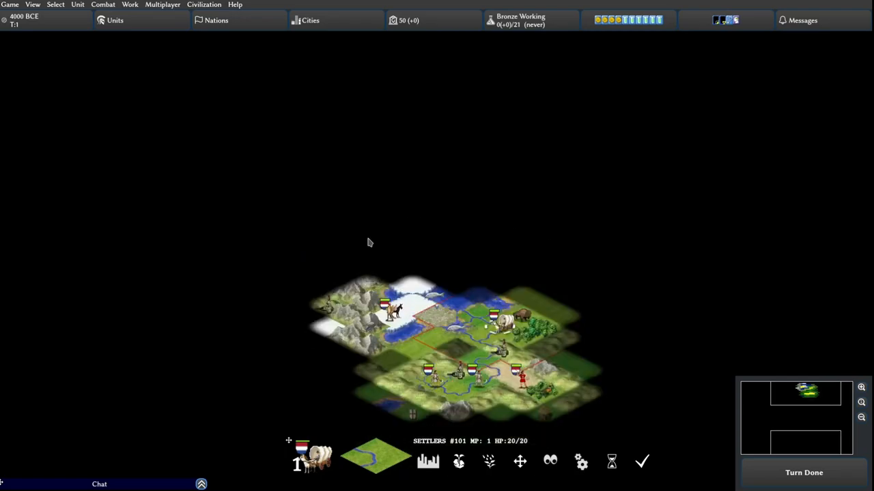
{"action": "left_click", "coordinate": [802, 472]}
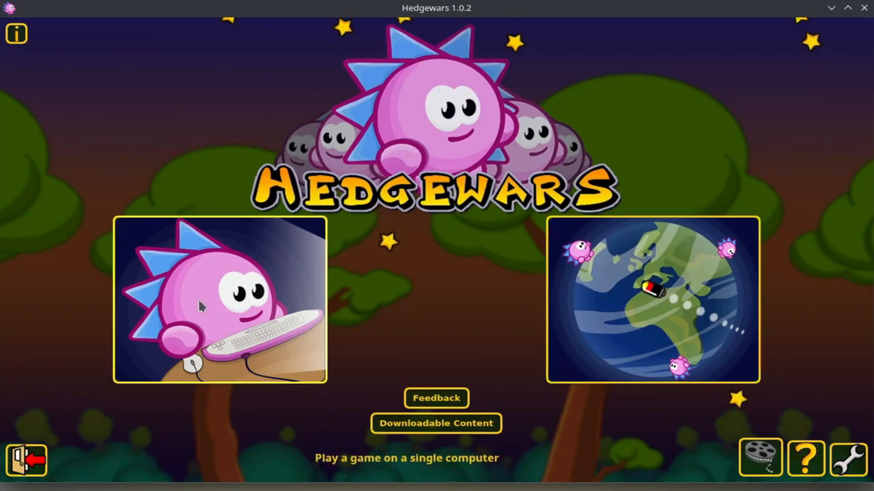
Step: Start a local single-computer game from the Hedgewars main menu
{"action": "left_click", "coordinate": [218, 300]}
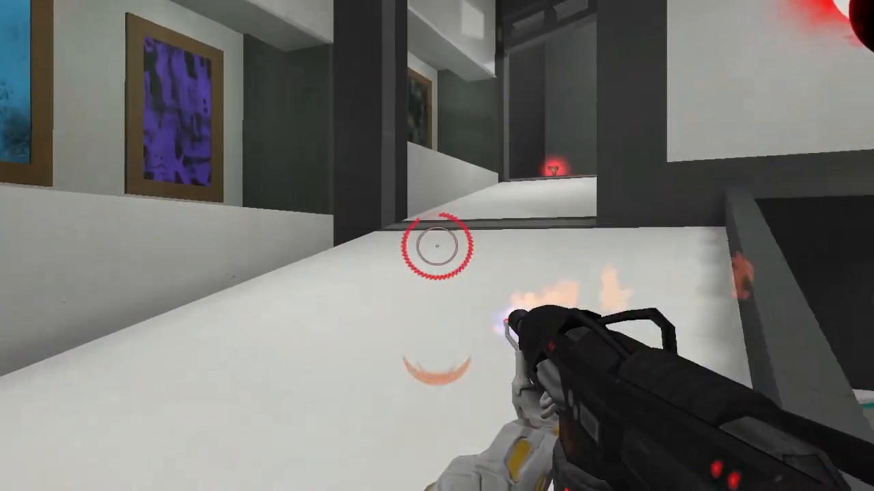
Step: Fire at the enemy ahead in the white-walled Red Eclipse arena
{"action": "left_click", "coordinate": [436, 246]}
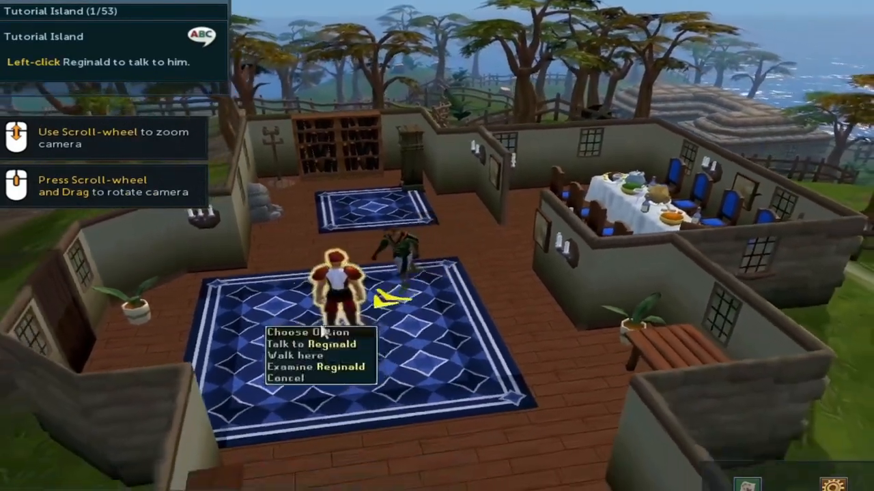
Step: Talk to Reginald to reach tutorial step 2 of 53, then examine the grandfather clock
{"action": "left_click", "coordinate": [307, 343]}
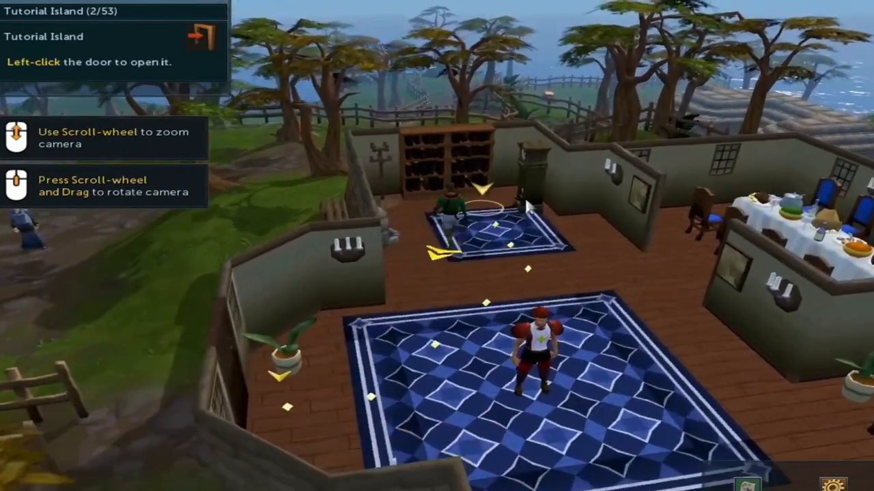
{"action": "right_click", "coordinate": [506, 205]}
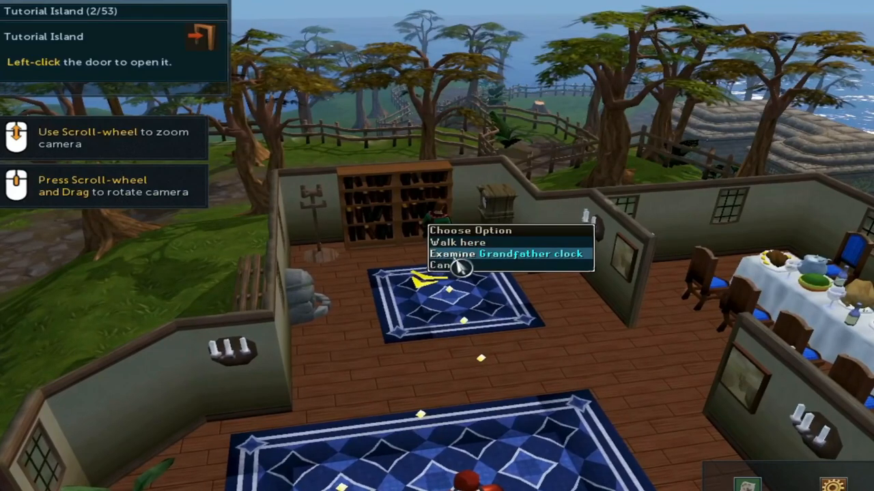
{"action": "left_click", "coordinate": [531, 254]}
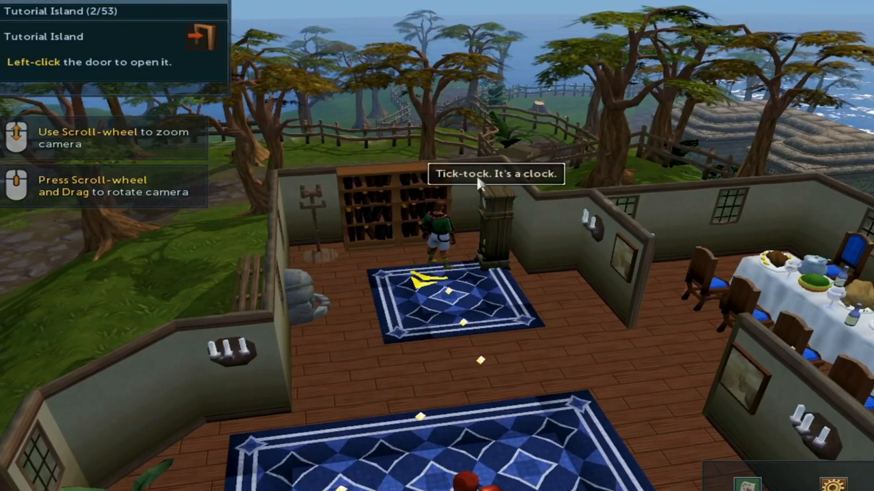